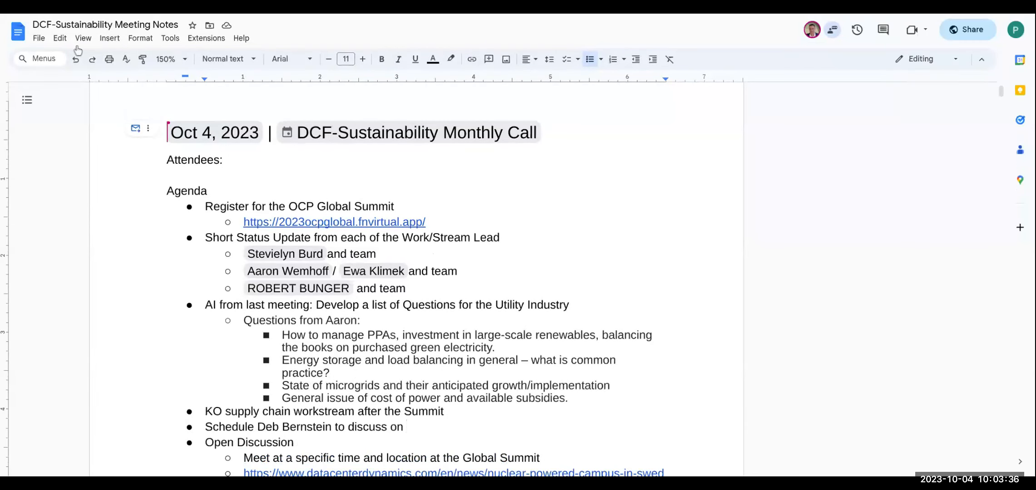
# - Move down to the empty Notes bullet and place the cursor in it
pyautogui.click(406, 425)
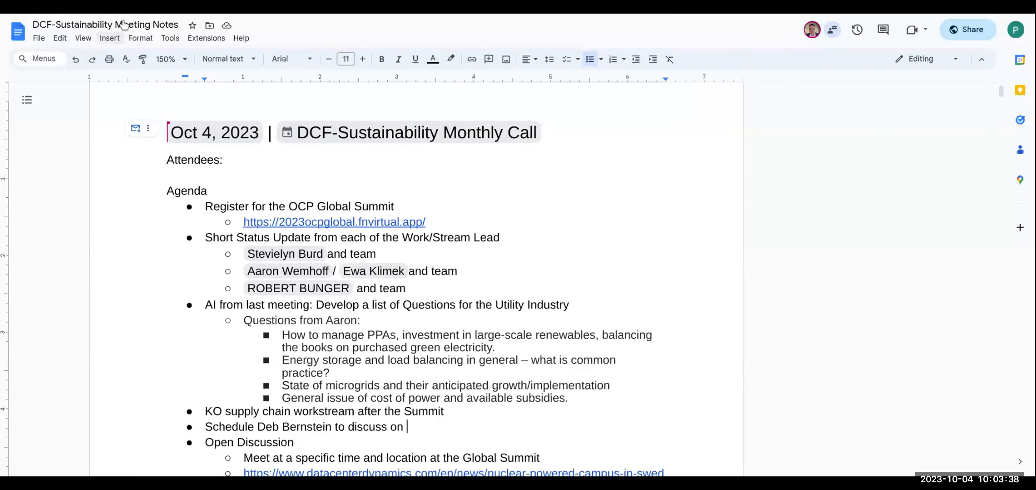
pyautogui.scroll(-3)
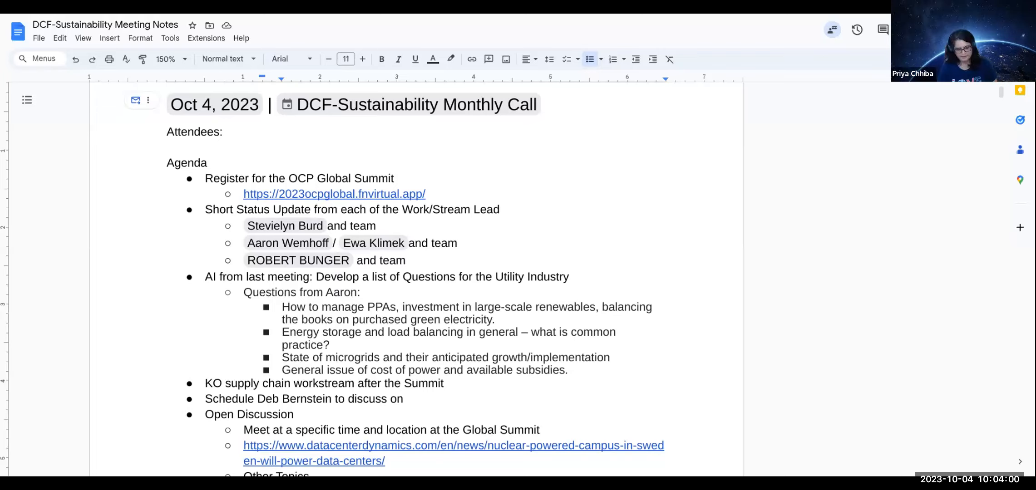
pyautogui.click(428, 178)
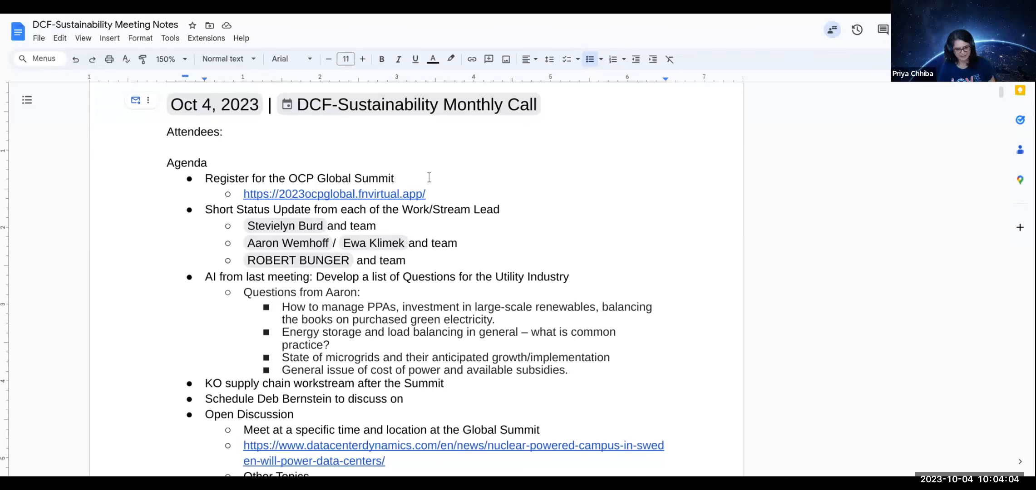
pyautogui.click(394, 178)
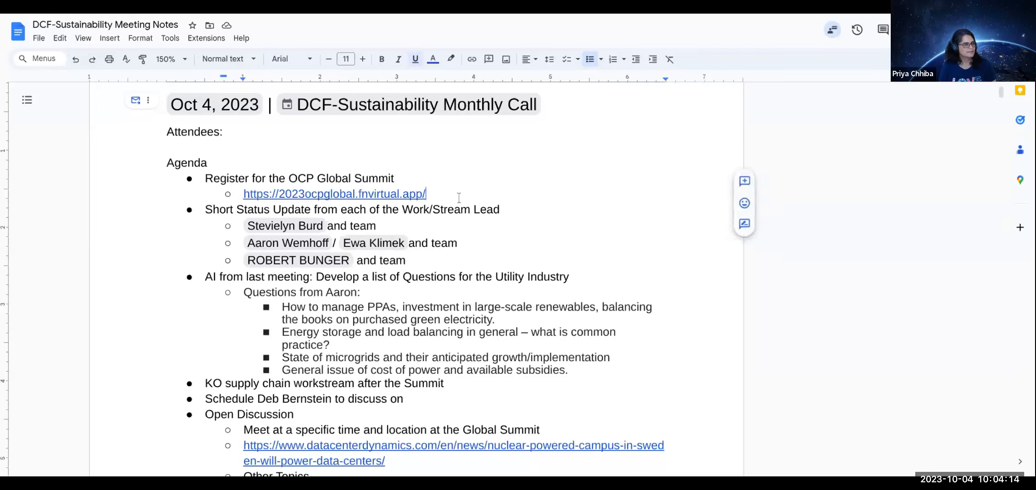
pyautogui.moveTo(547, 201)
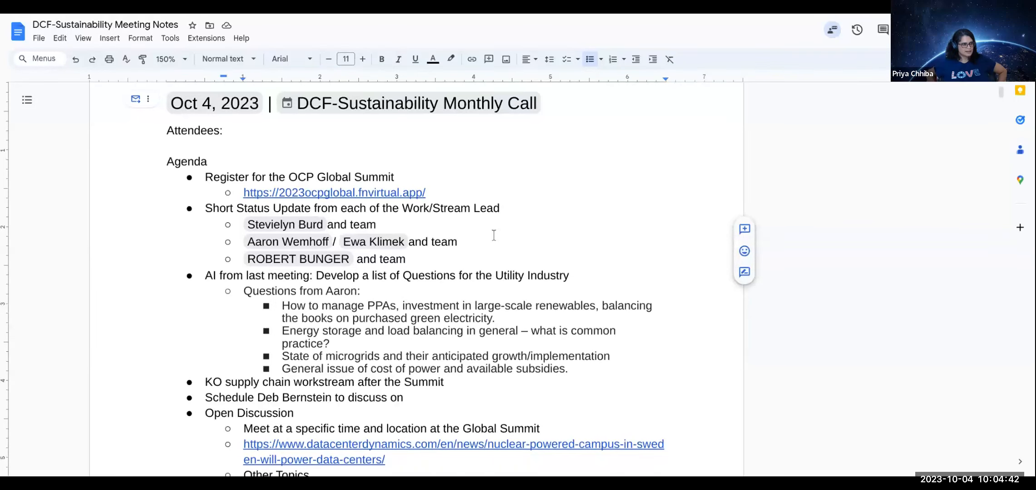
pyautogui.scroll(-3)
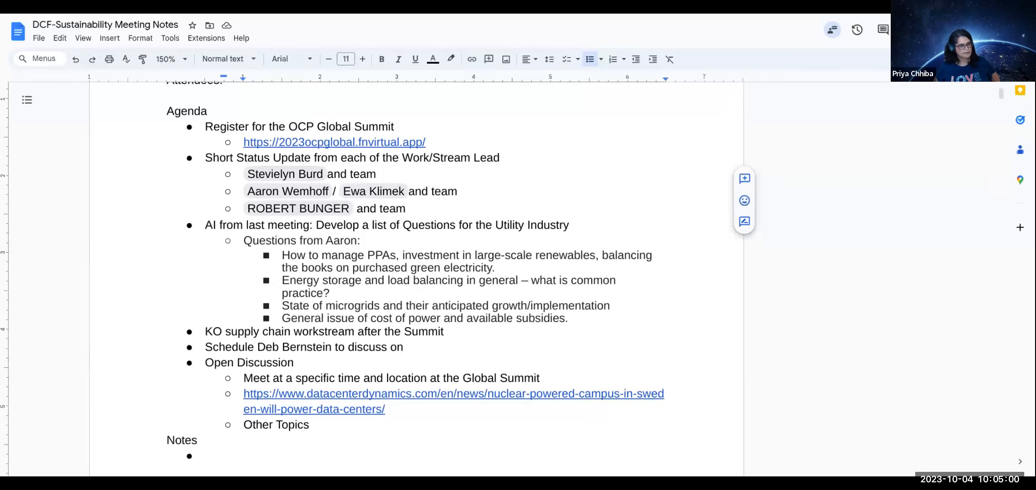
pyautogui.click(456, 191)
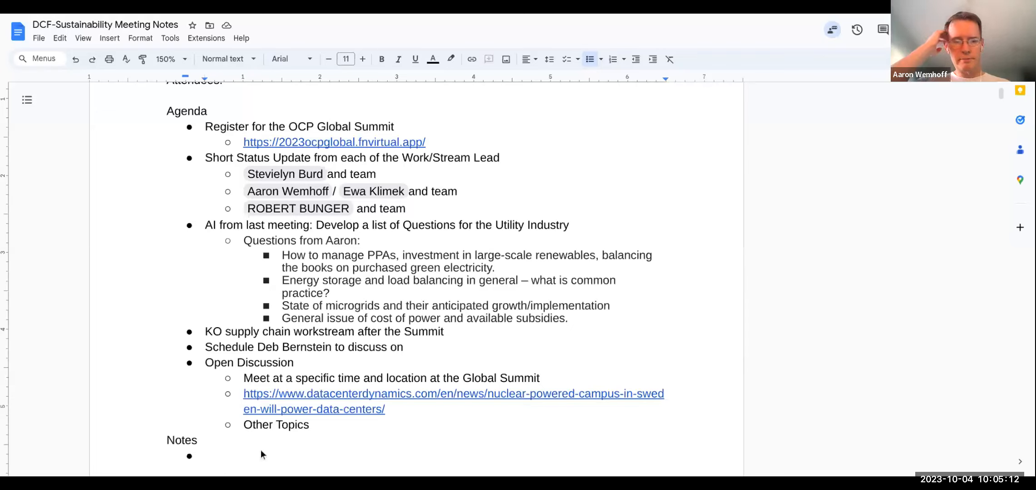
# - Write 'Update - water/heat/energy' with a sub-bullet that Sean and Ewa will present at the Global Summit
pyautogui.write('Update')
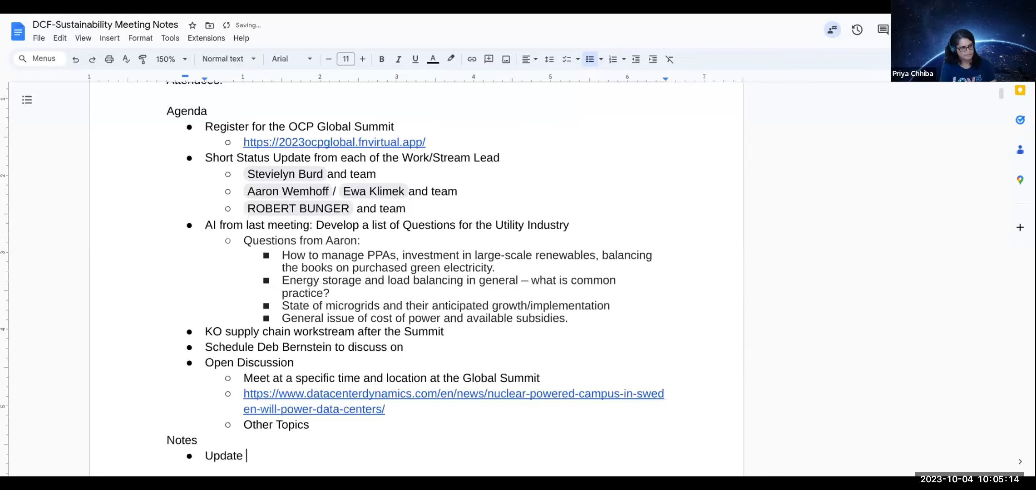
pyautogui.write('- water')
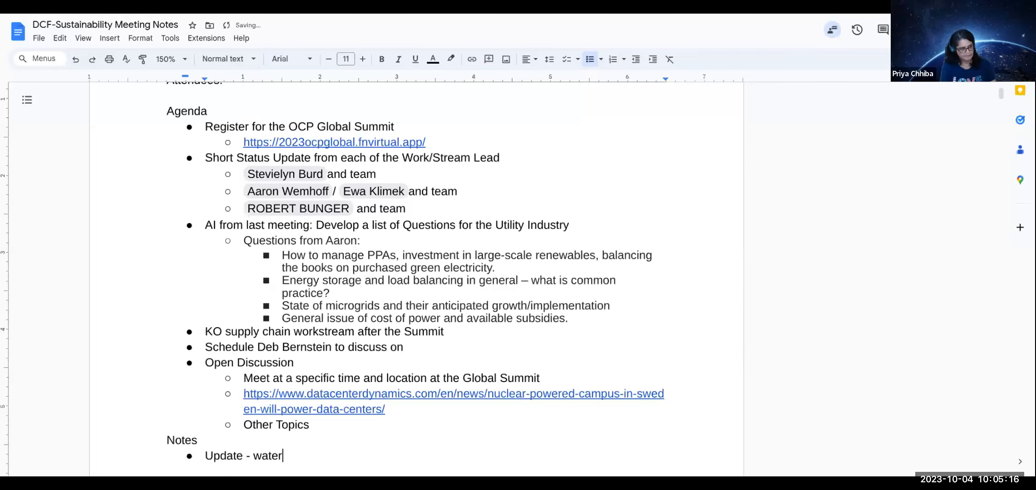
pyautogui.write('/heat')
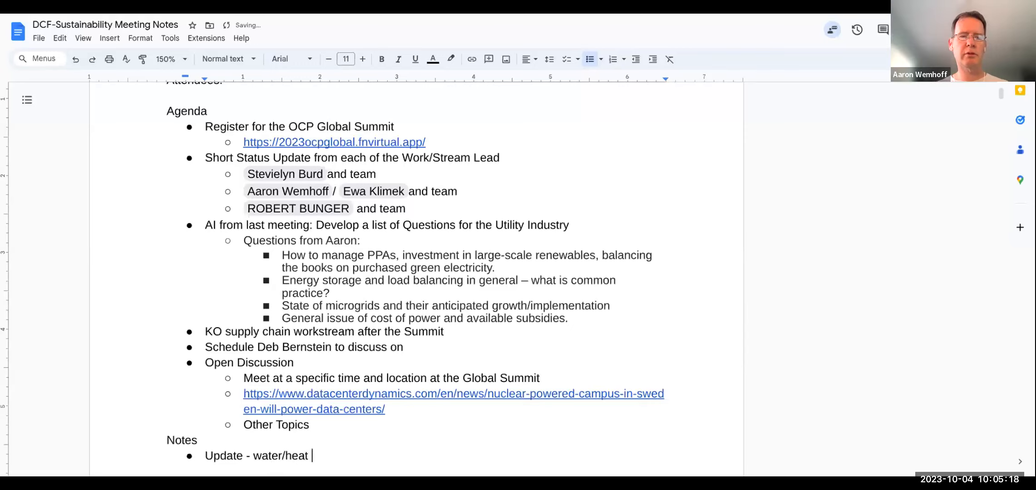
pyautogui.write('/')
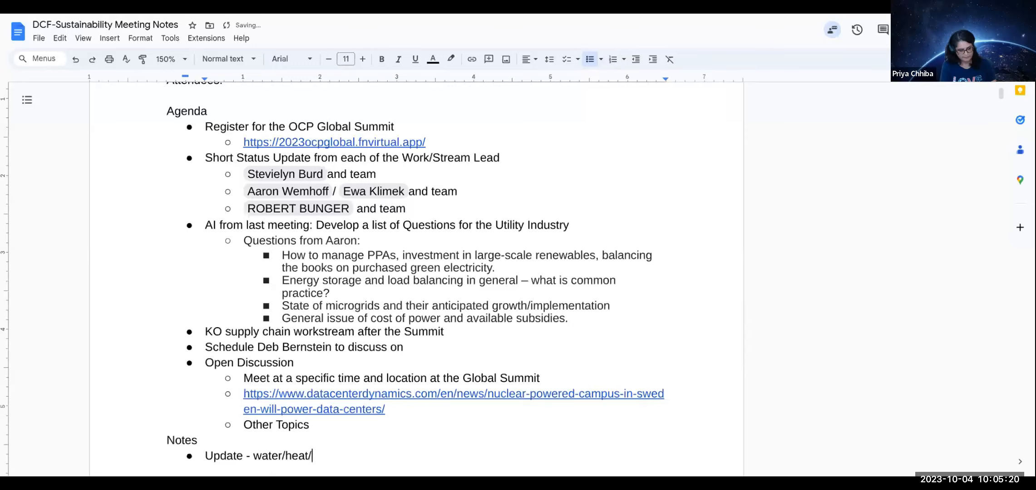
pyautogui.write('energy')
pyautogui.write('Presentation at t')
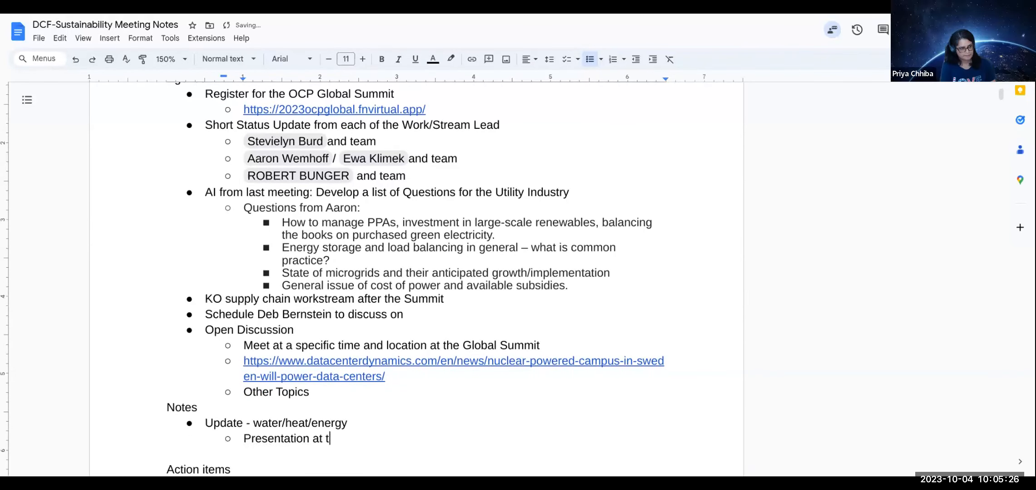
pyautogui.write('he Global')
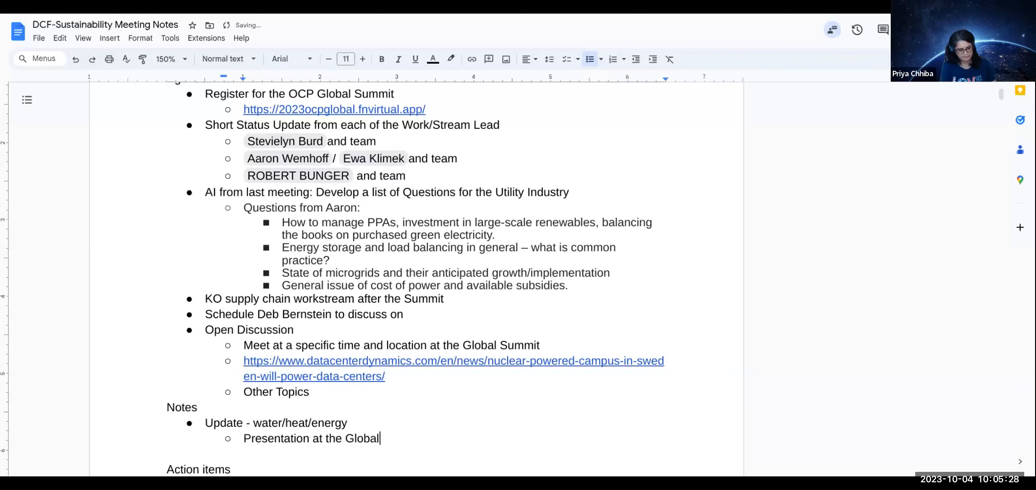
pyautogui.write('Summit')
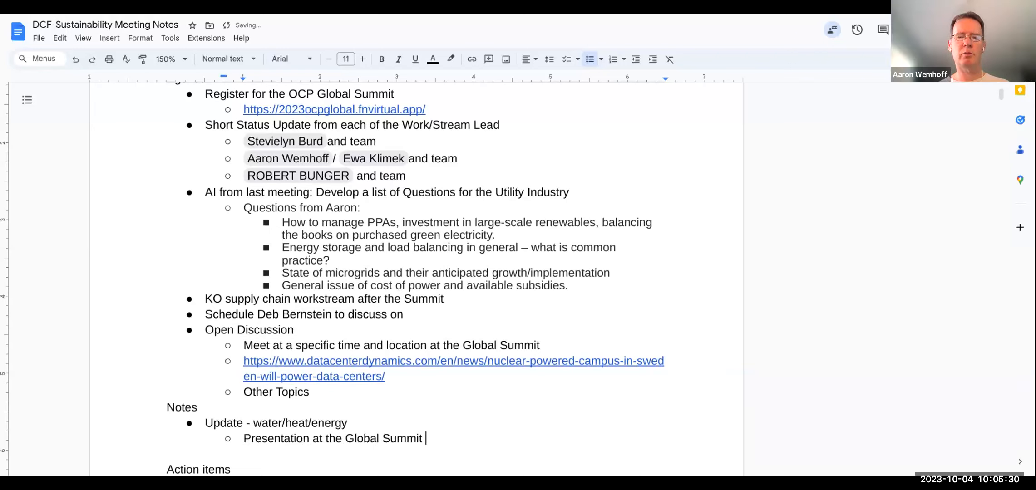
pyautogui.write('- Sean and')
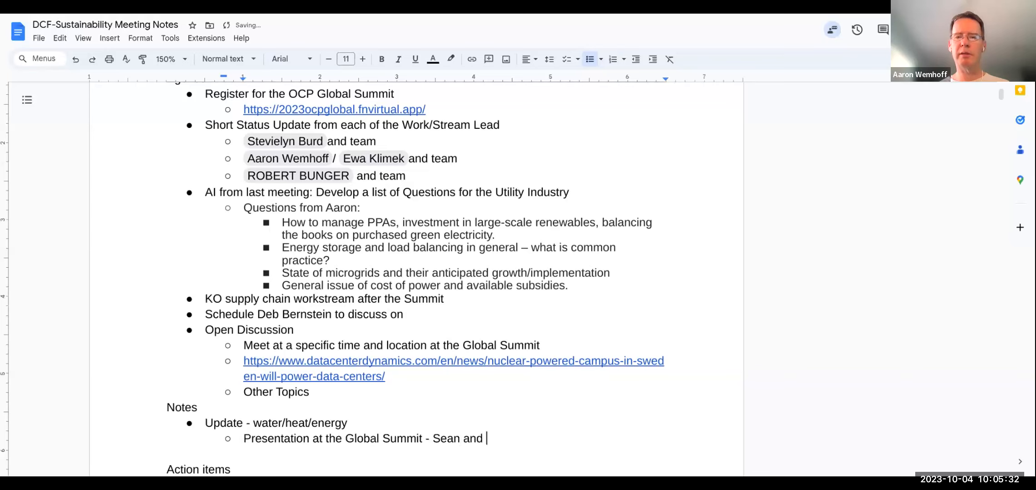
pyautogui.write('Ewa')
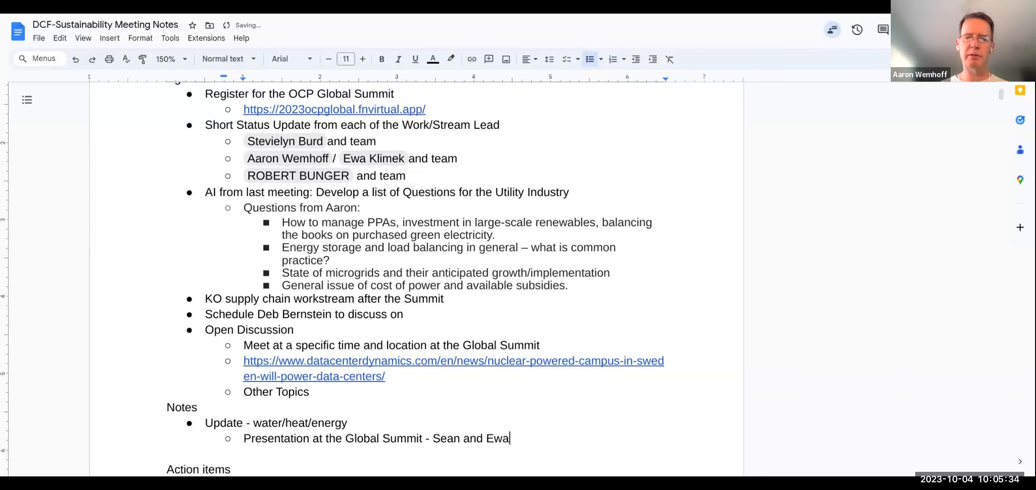
pyautogui.write('will pre')
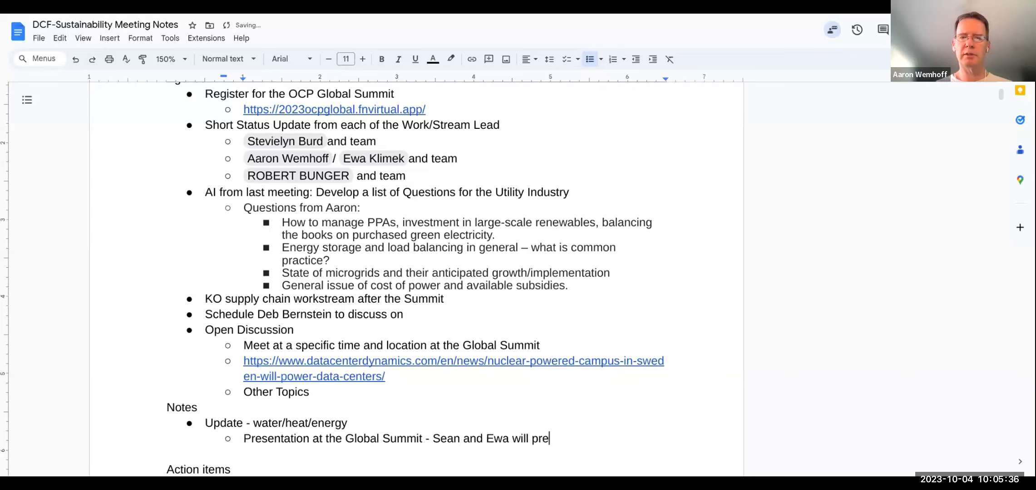
pyautogui.press('enter')
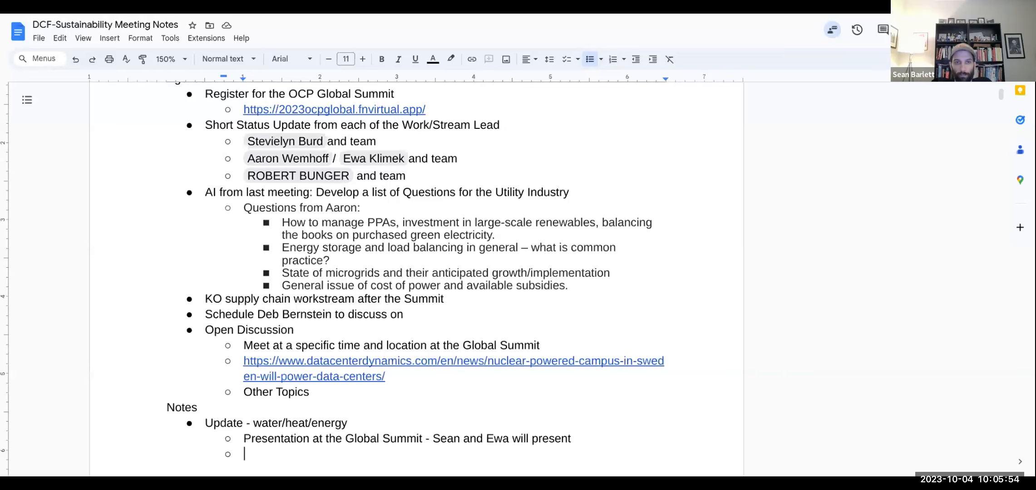
pyautogui.scroll(-3)
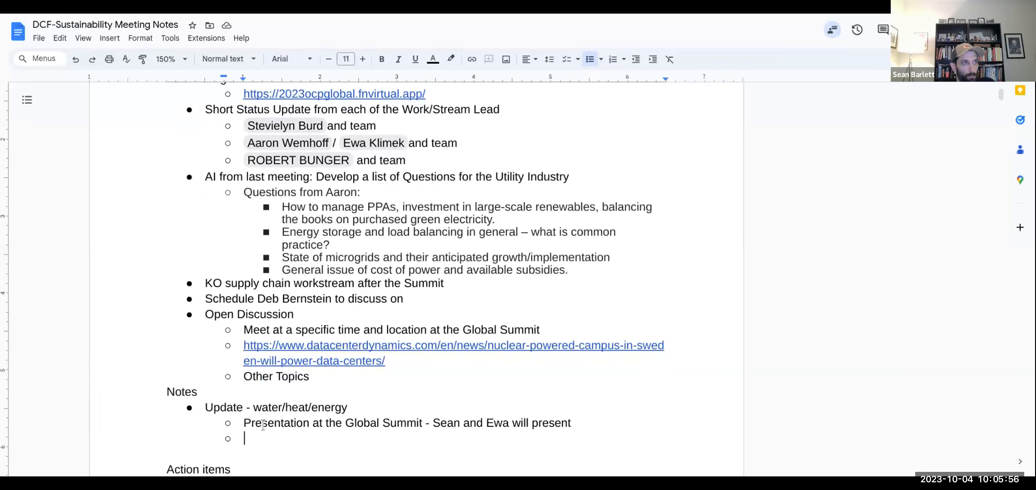
pyautogui.scroll(-3)
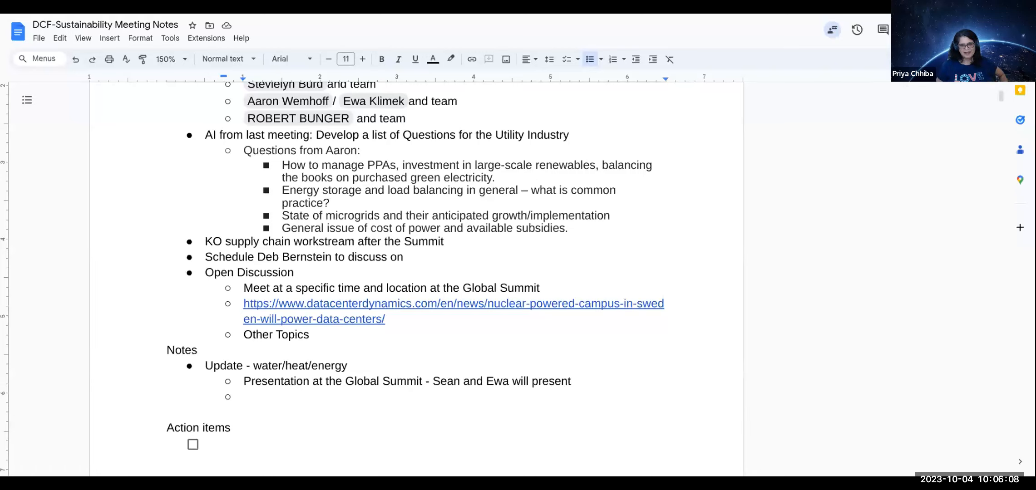
pyautogui.click(246, 397)
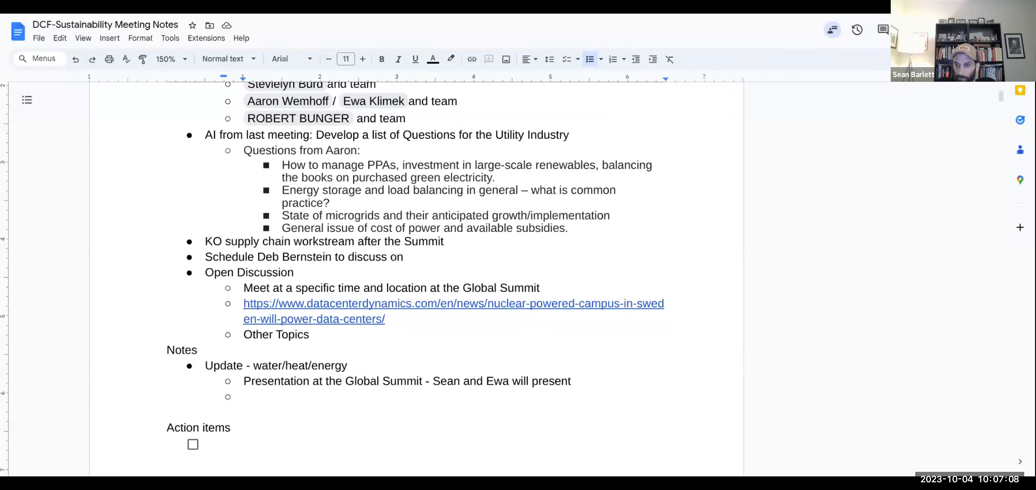
pyautogui.click(245, 397)
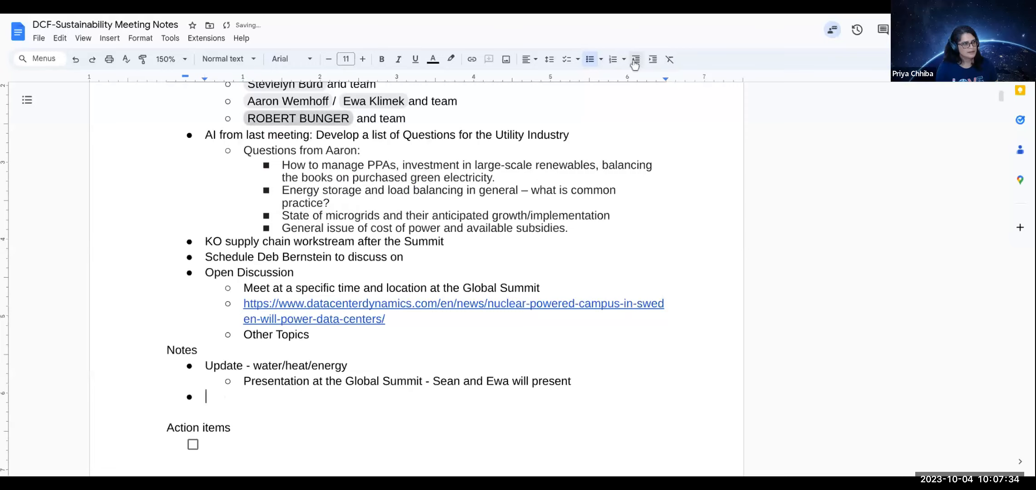
pyautogui.scroll(3)
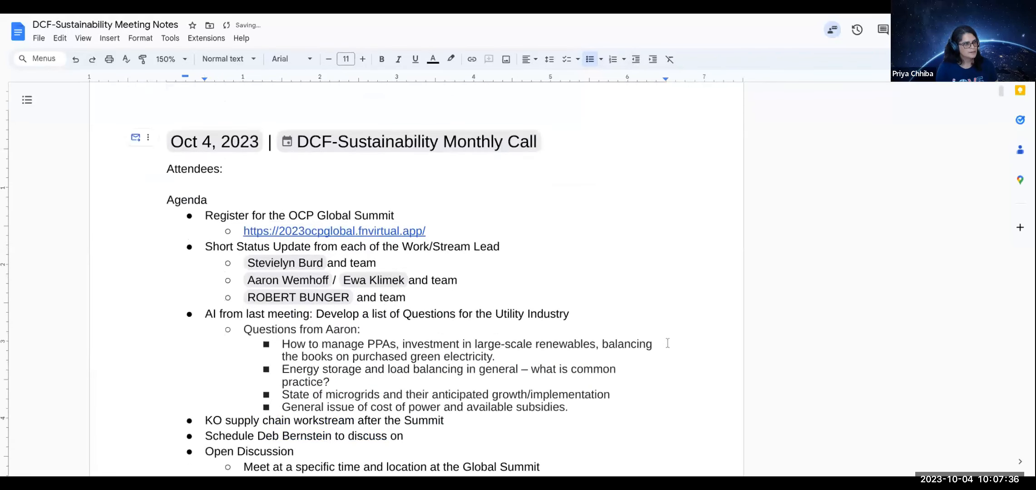
pyautogui.scroll(-3)
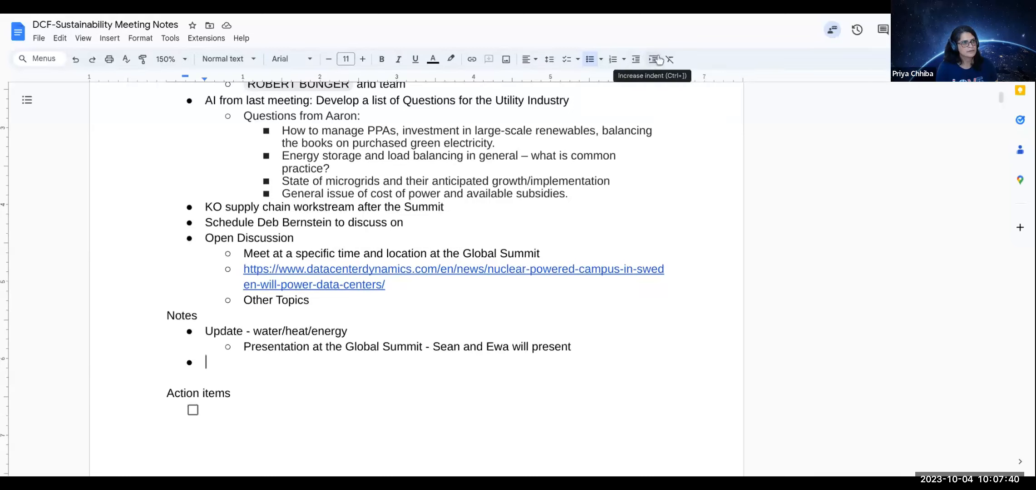
pyautogui.click(651, 59)
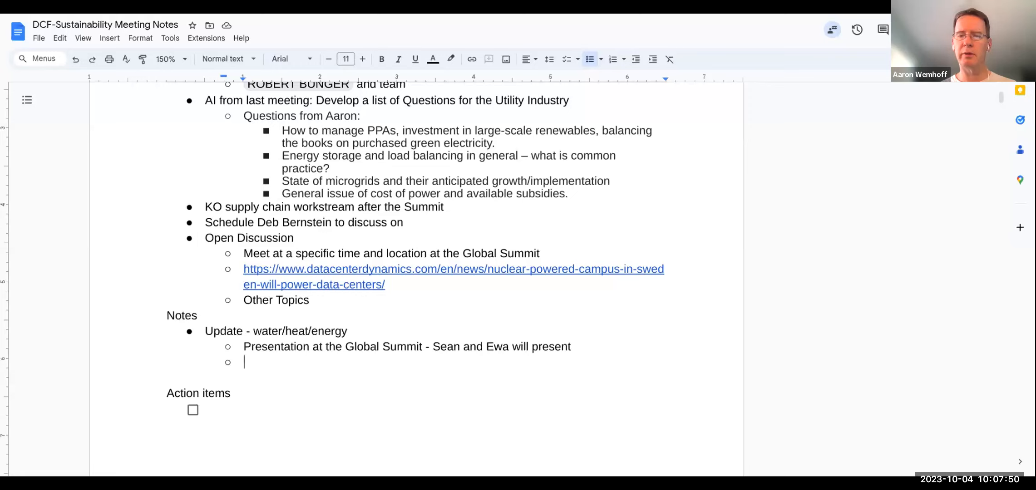
# - Note that the next workstream meeting will focus on the initial white paper
pyautogui.write('Next w')
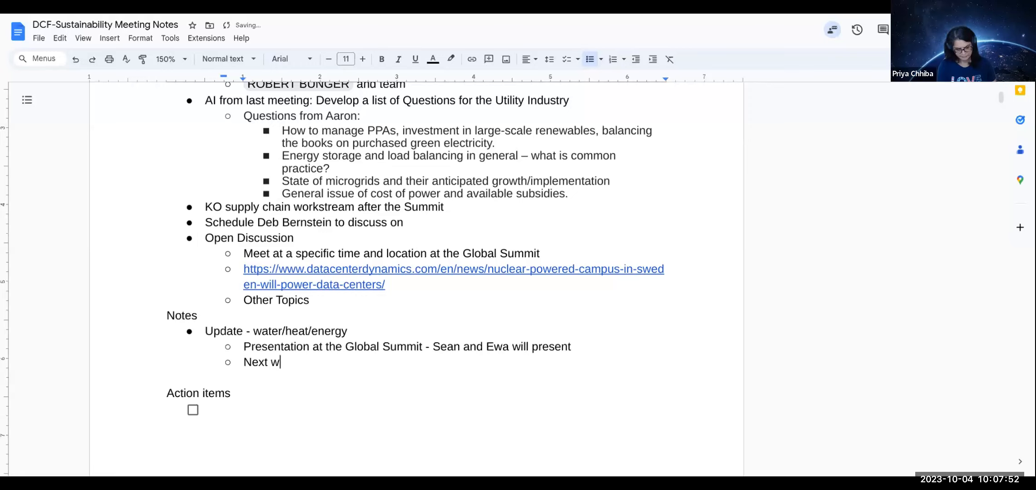
pyautogui.write('orks')
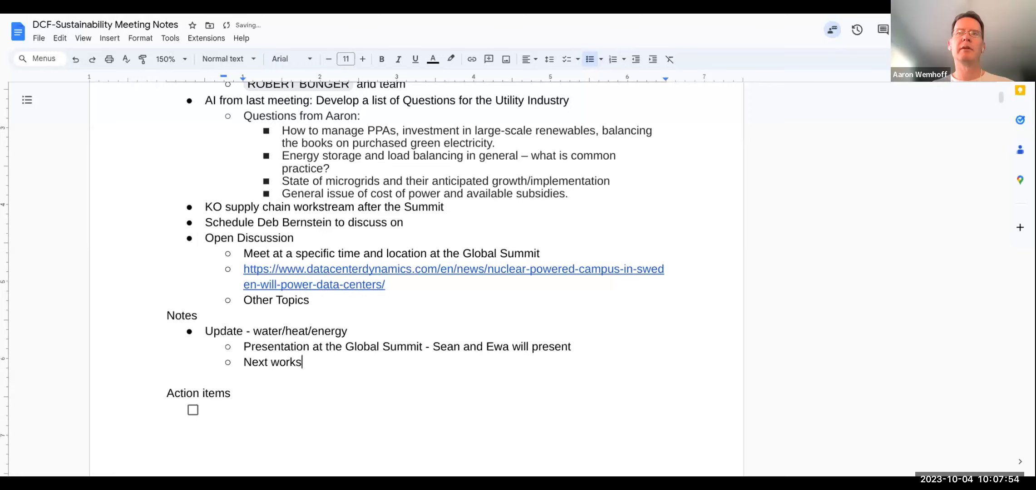
pyautogui.write('tream meeti')
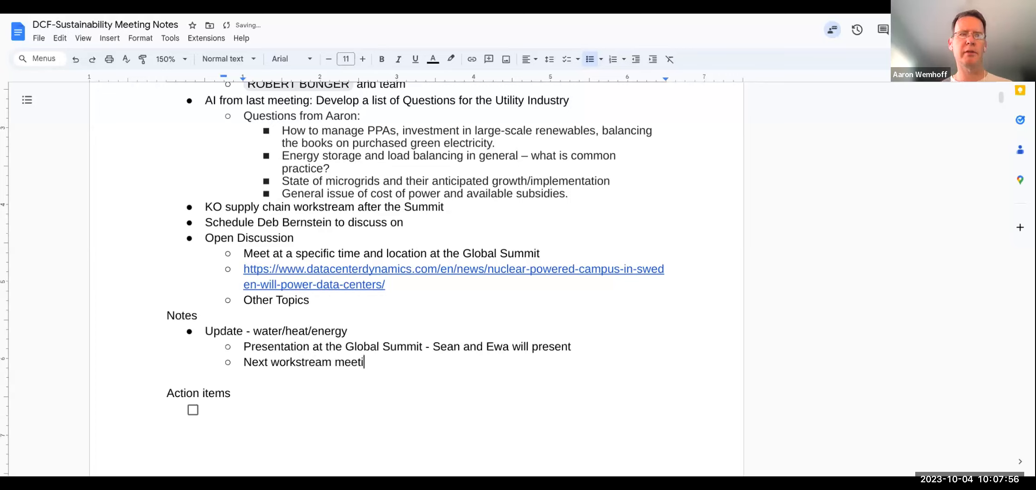
pyautogui.write('ng - will focus')
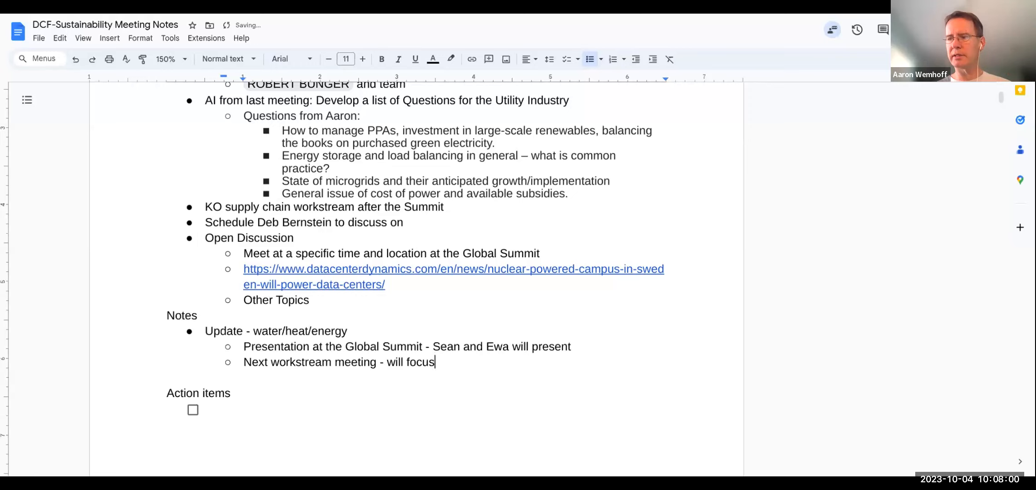
pyautogui.write('on initial')
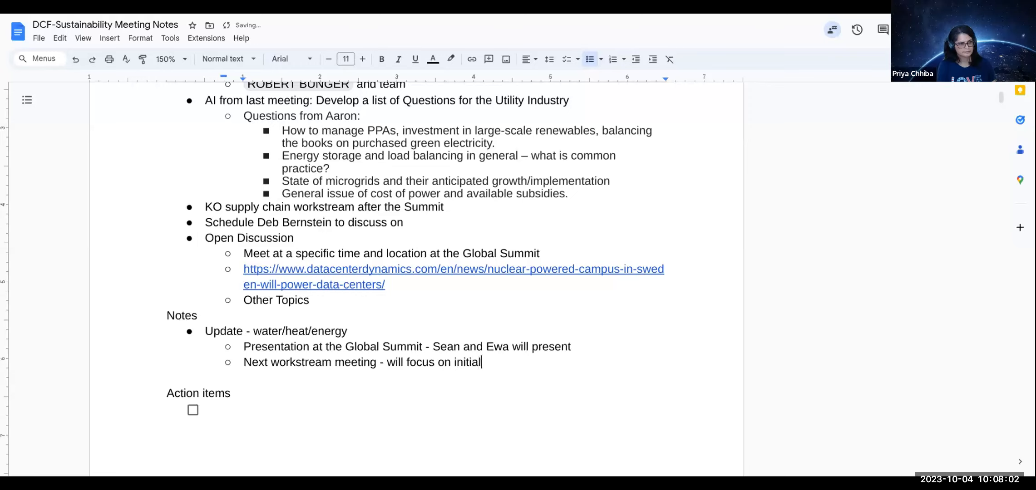
pyautogui.write('white paper')
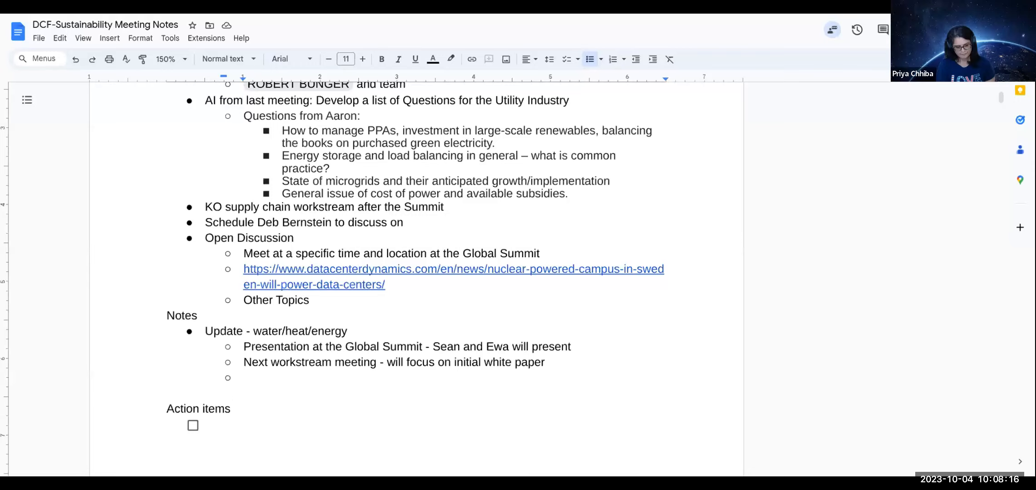
# - Add a 'Parking lot of ideas for next whitepapers' sub-bullet
pyautogui.write('Parking lot of')
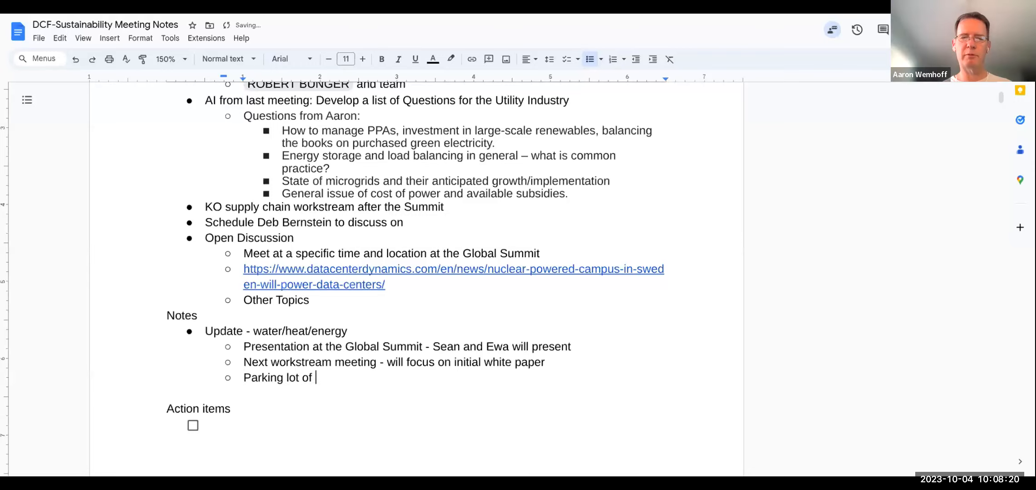
pyautogui.write('ida')
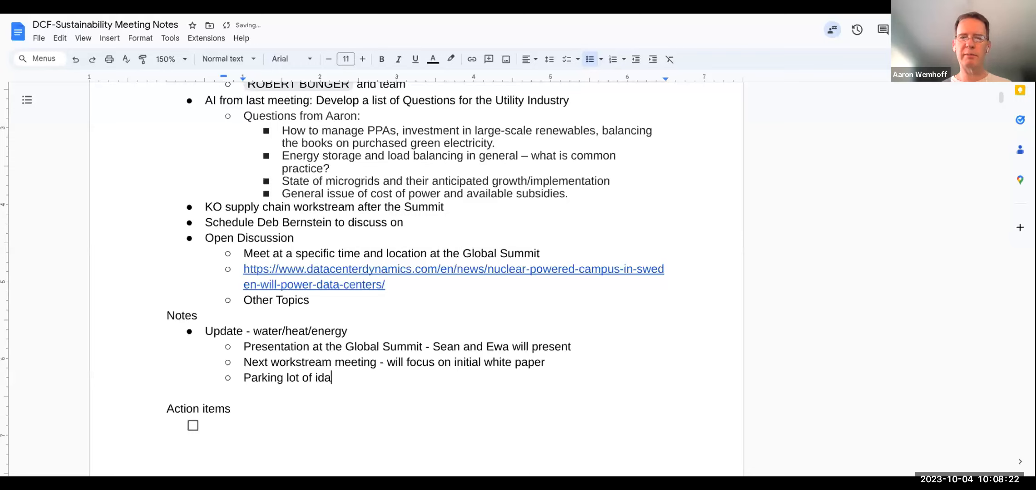
pyautogui.write('as')
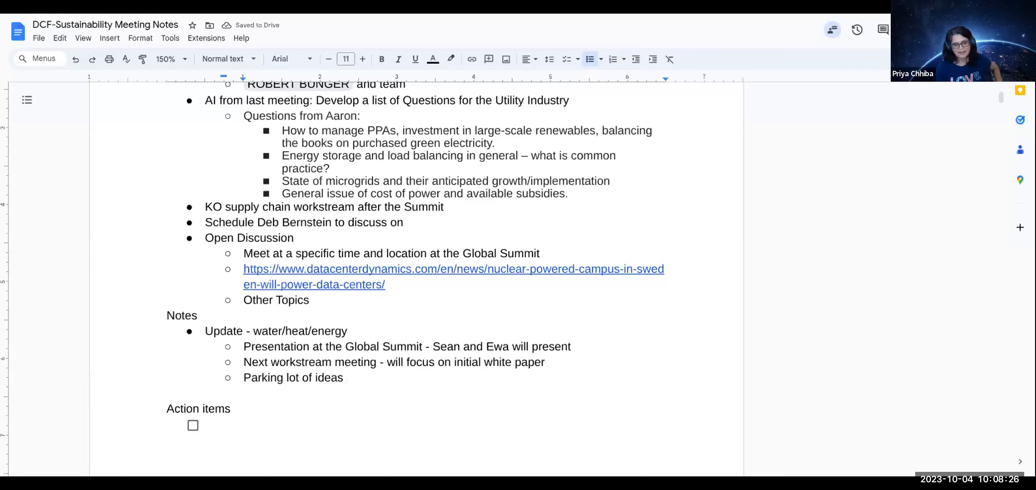
pyautogui.click(346, 377)
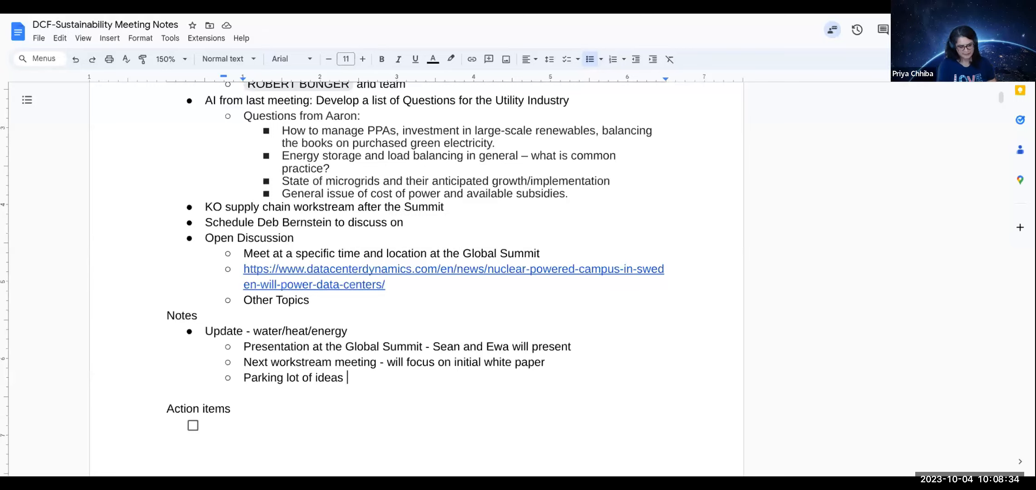
pyautogui.write('for next whitepaper')
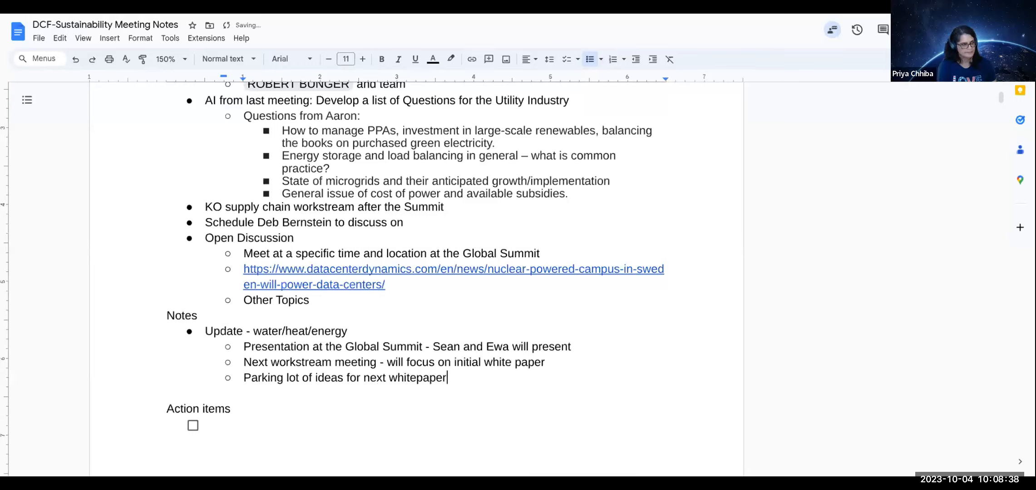
pyautogui.press('enter')
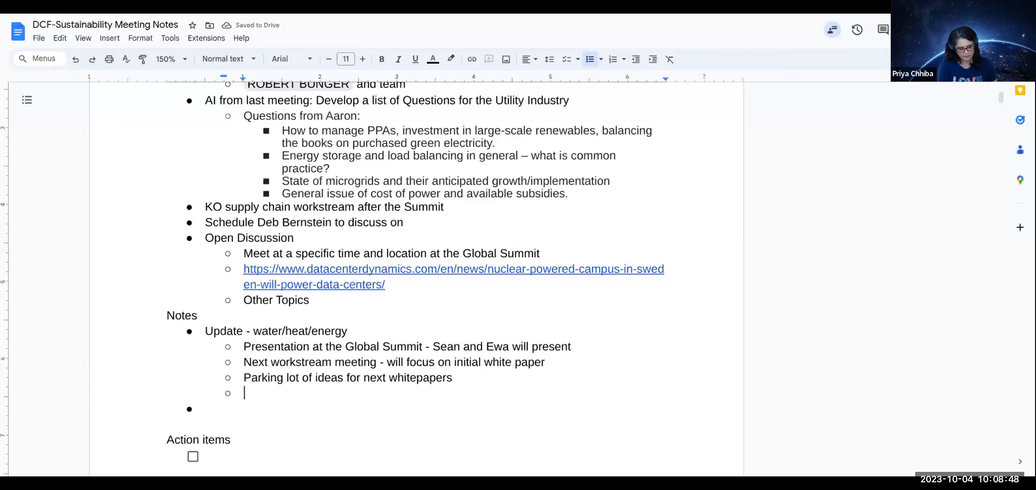
# - Add a white paper timeline sub-bullet reworded to 'draft by Q1, Q2 - review'
pyautogui.write('White')
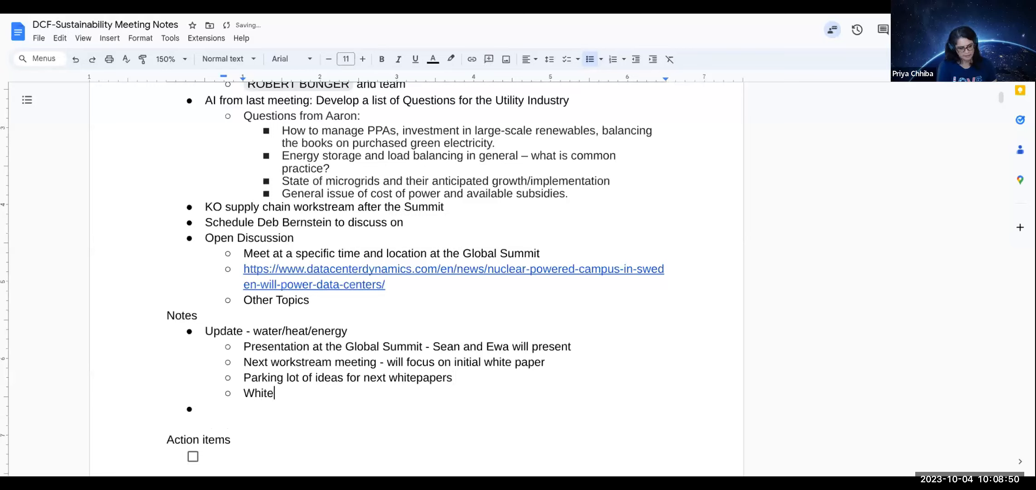
pyautogui.write('paper publish')
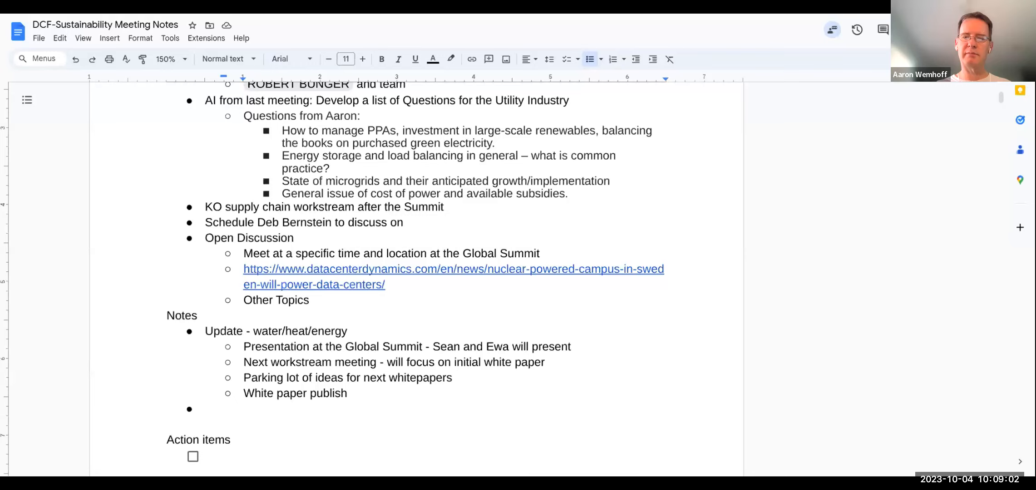
pyautogui.press('Backspace')
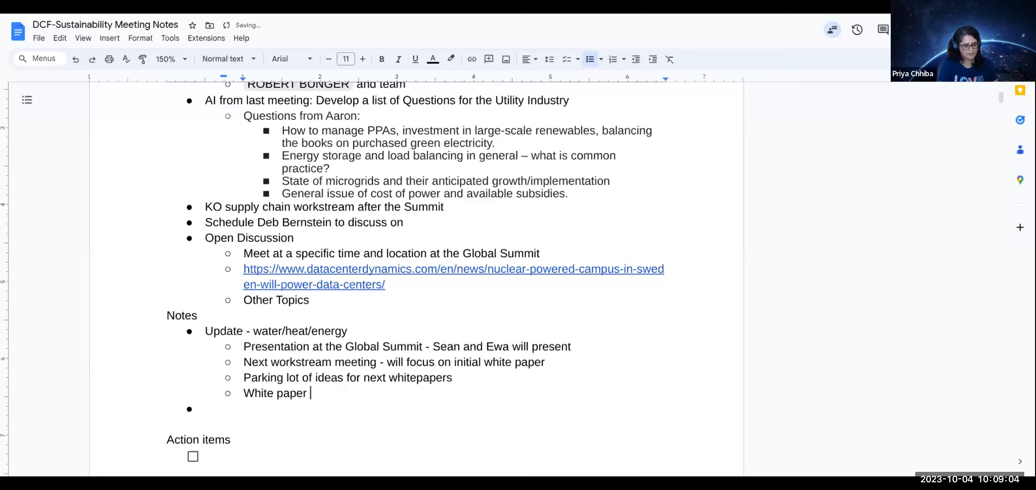
pyautogui.write('- dr')
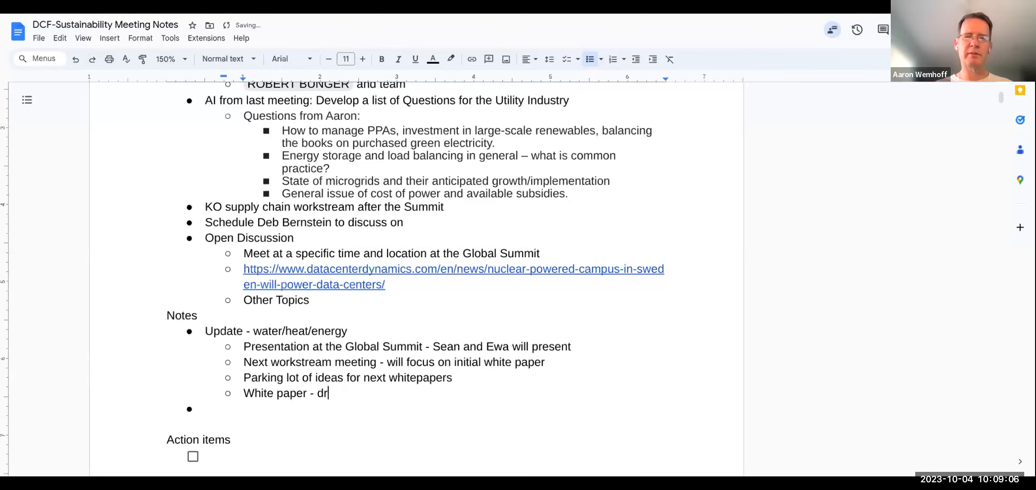
pyautogui.write('aft by end of th')
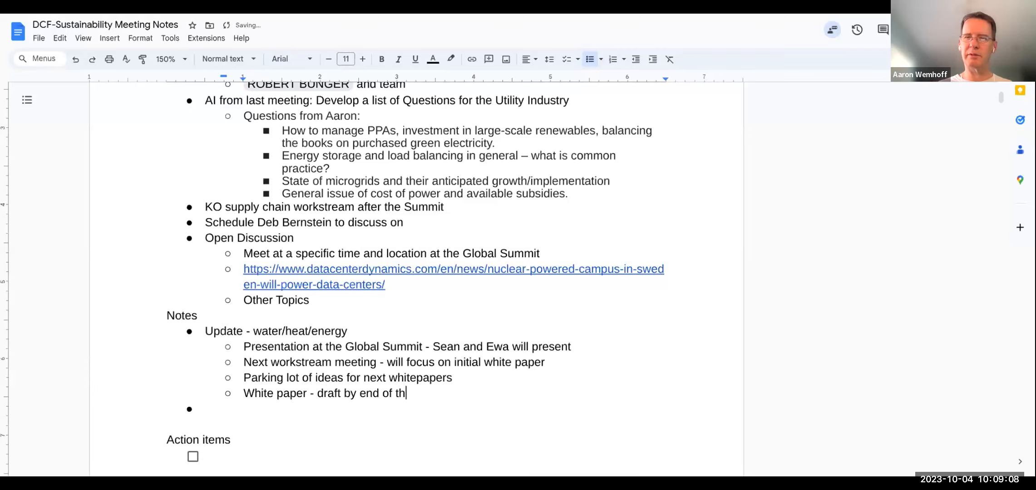
pyautogui.write('is year')
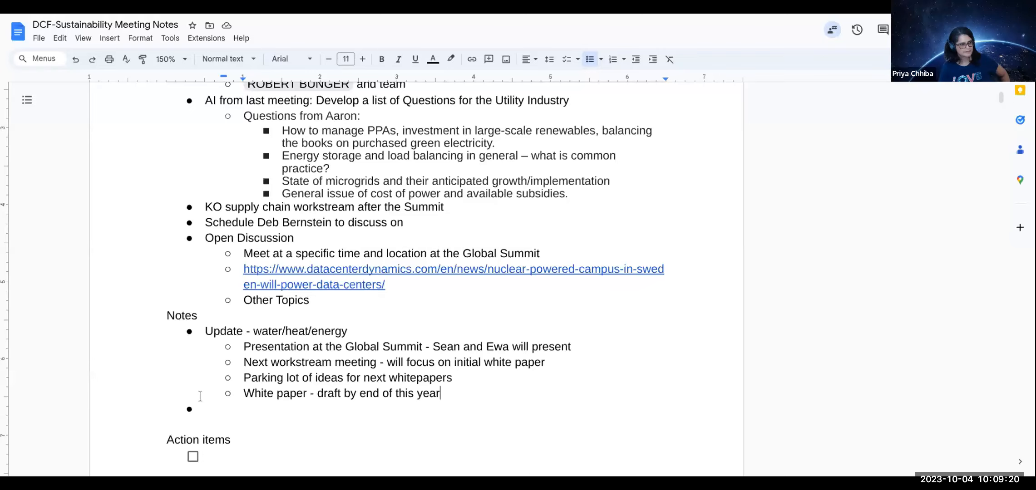
pyautogui.click(208, 409)
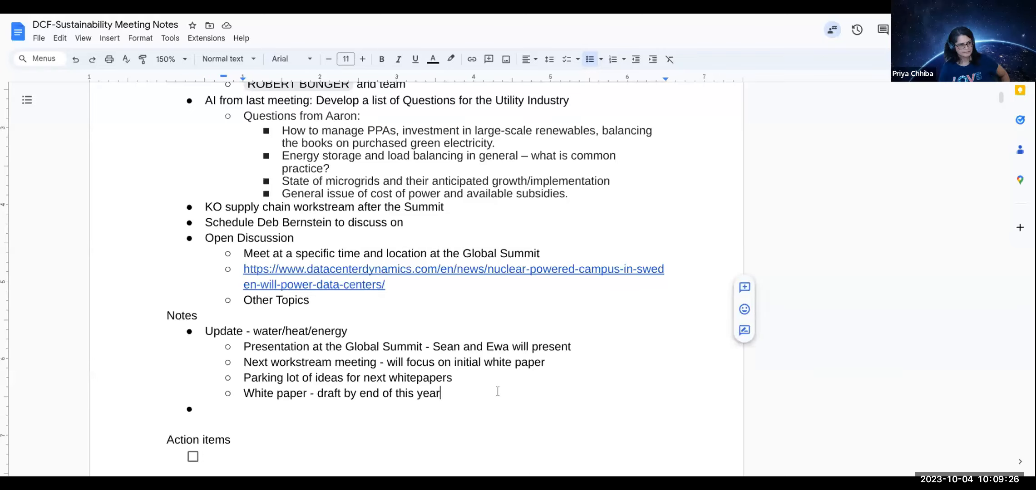
pyautogui.press('Backspace')
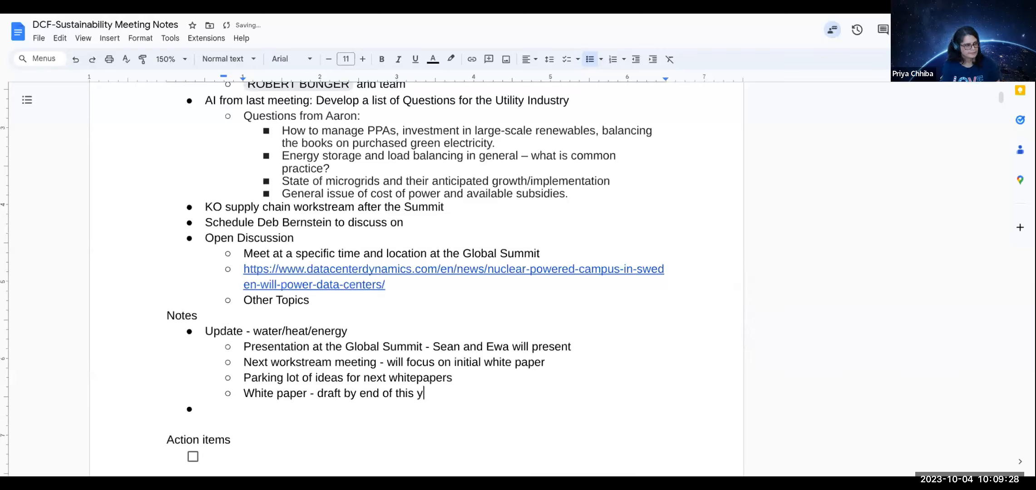
pyautogui.press('Backspace')
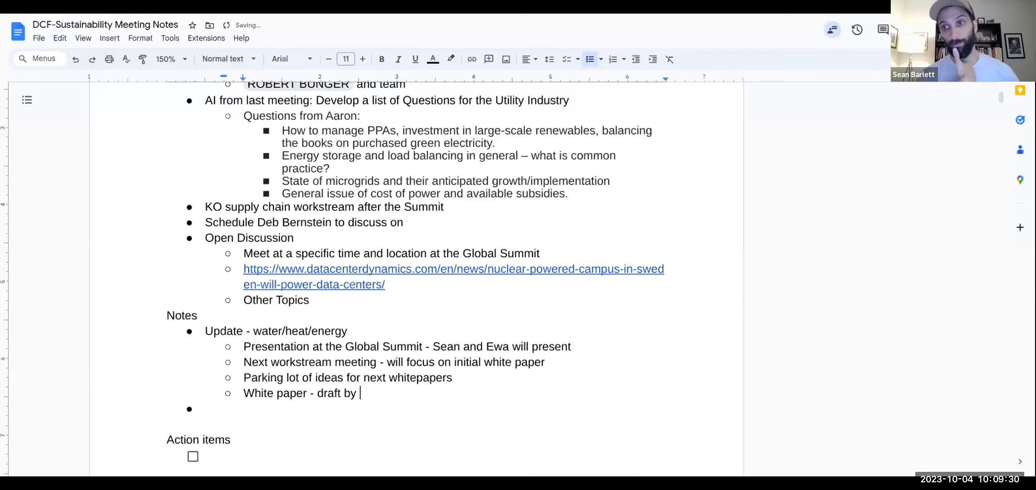
pyautogui.write('Q1,')
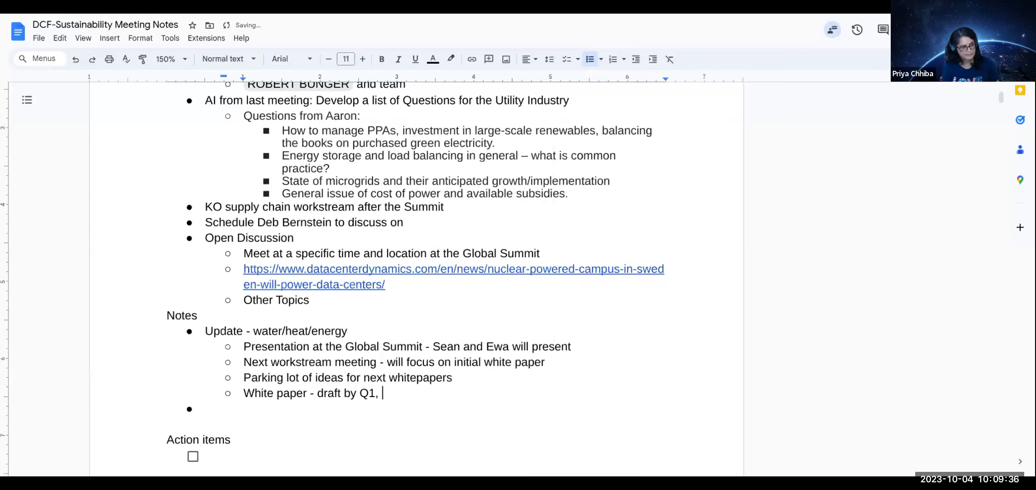
pyautogui.write('Q2 - rev')
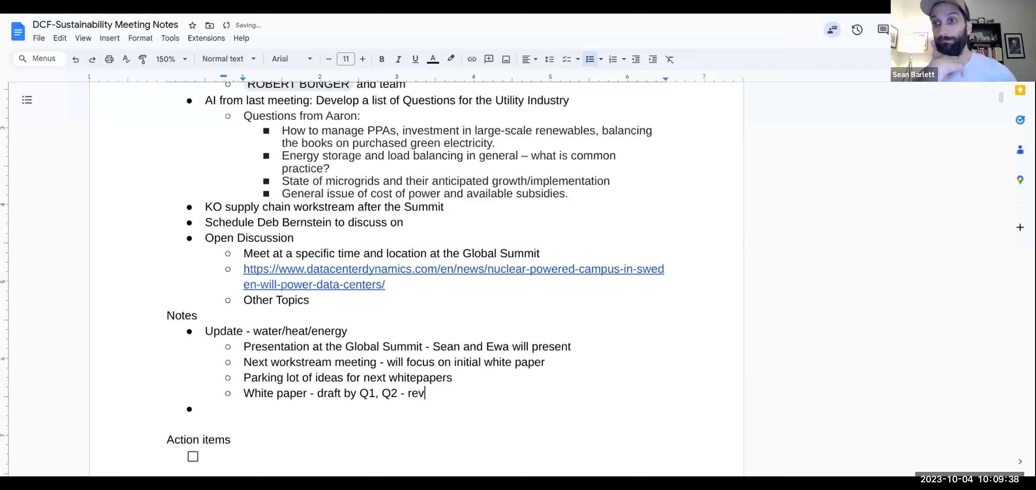
pyautogui.write('iew')
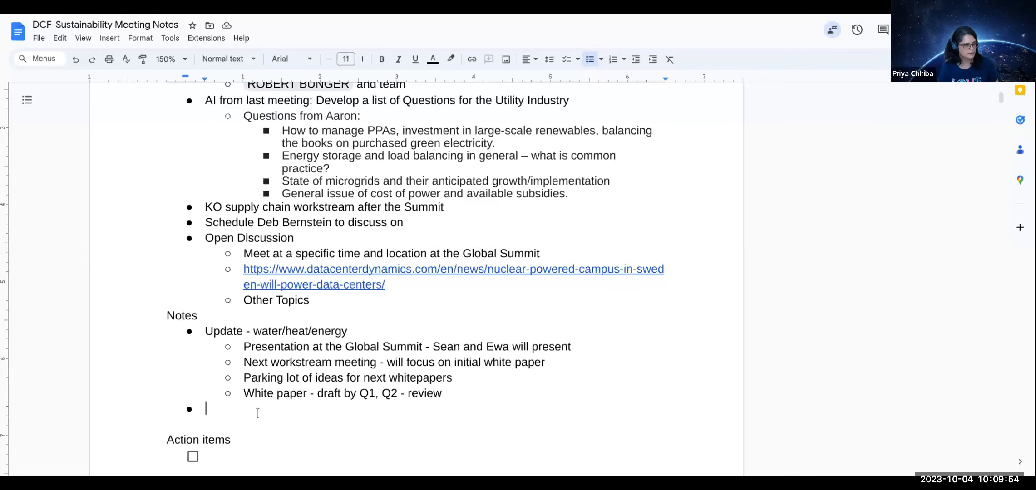
# - Add an 'Update on the Metrics paper' item to the notes
pyautogui.scroll(3)
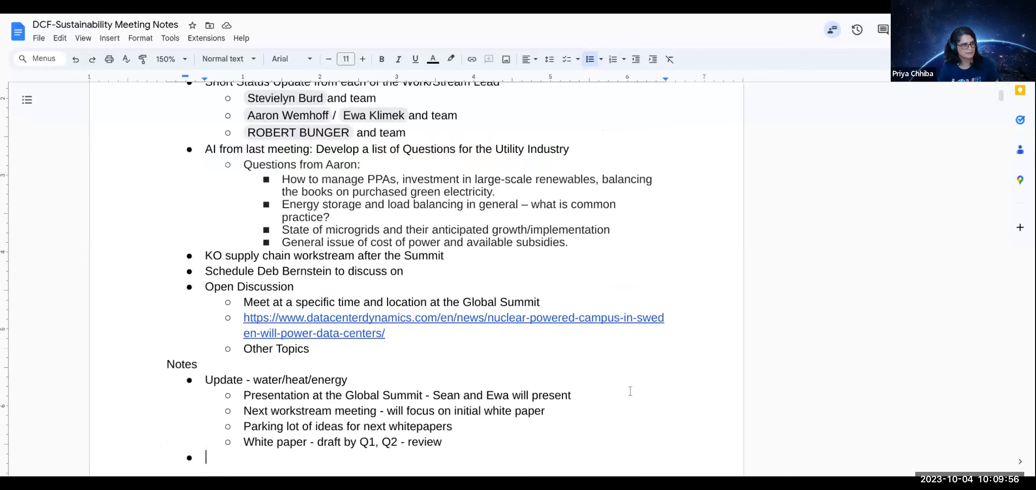
pyautogui.scroll(-3)
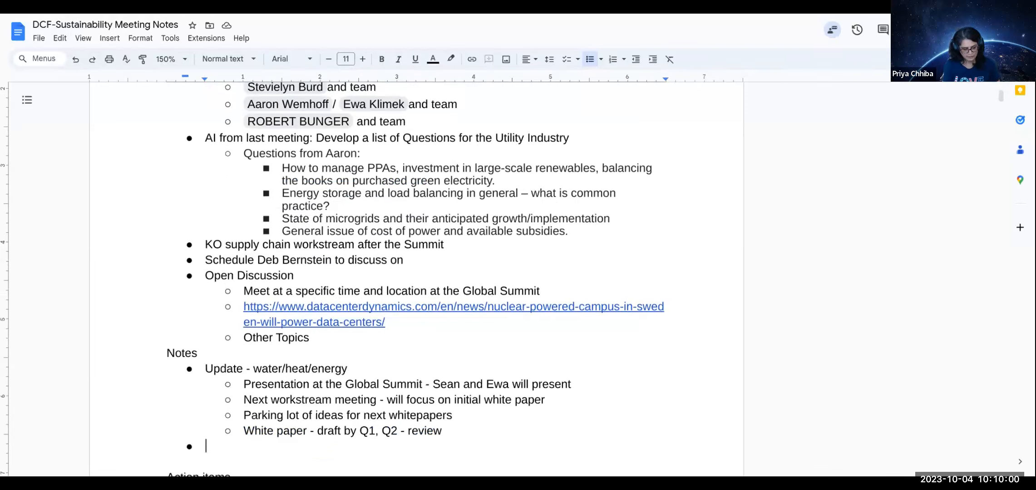
pyautogui.write('U')
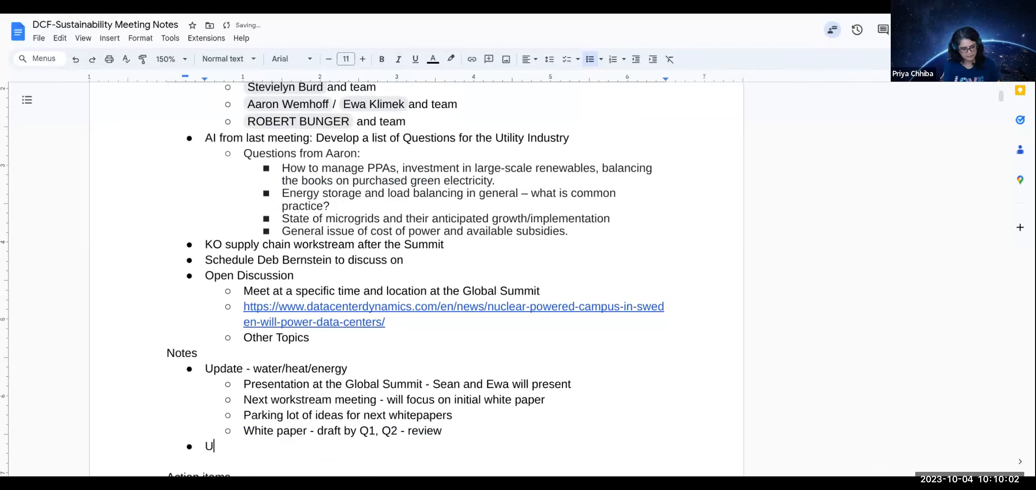
pyautogui.write('pdate on the')
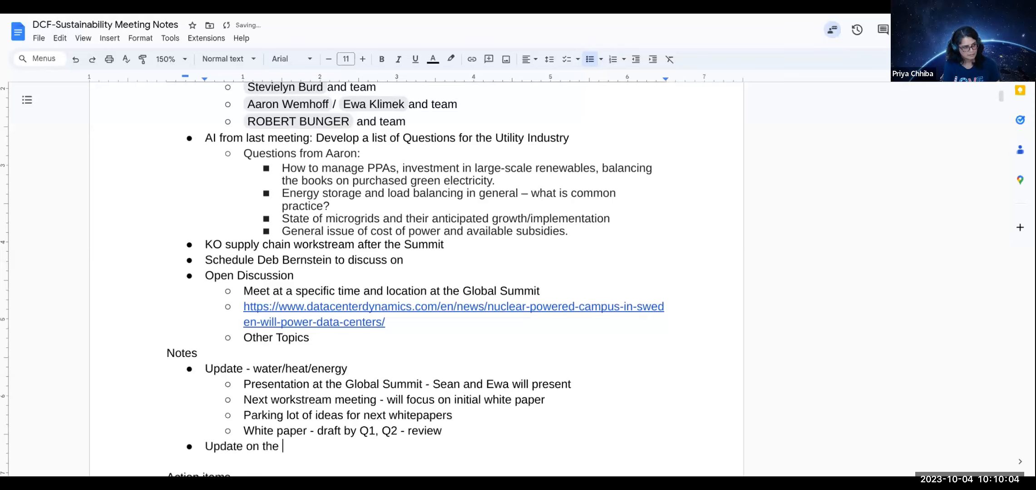
pyautogui.write('Metri')
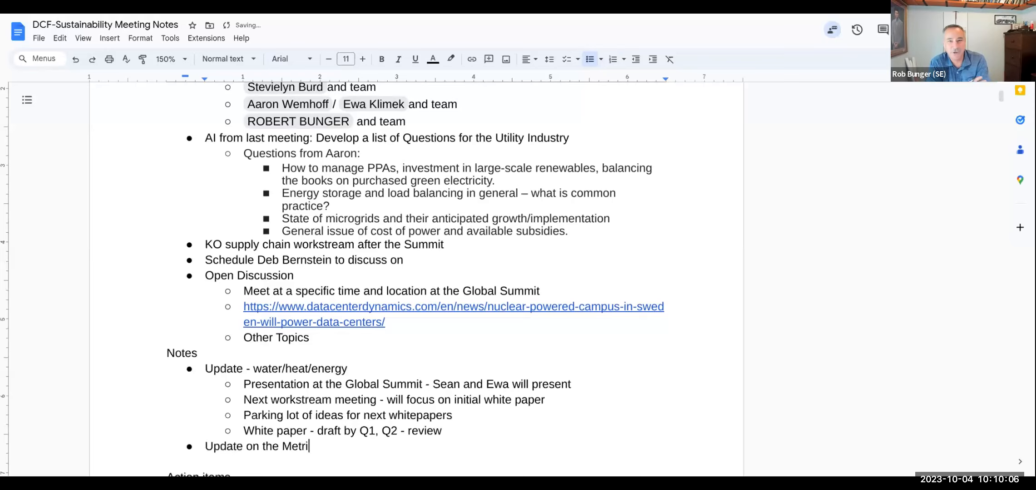
pyautogui.write('cs pape')
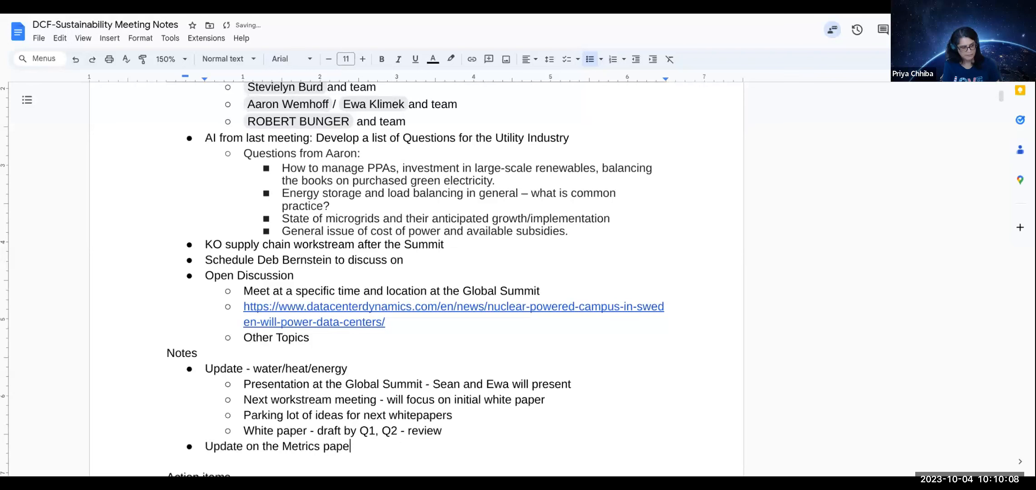
pyautogui.press('enter')
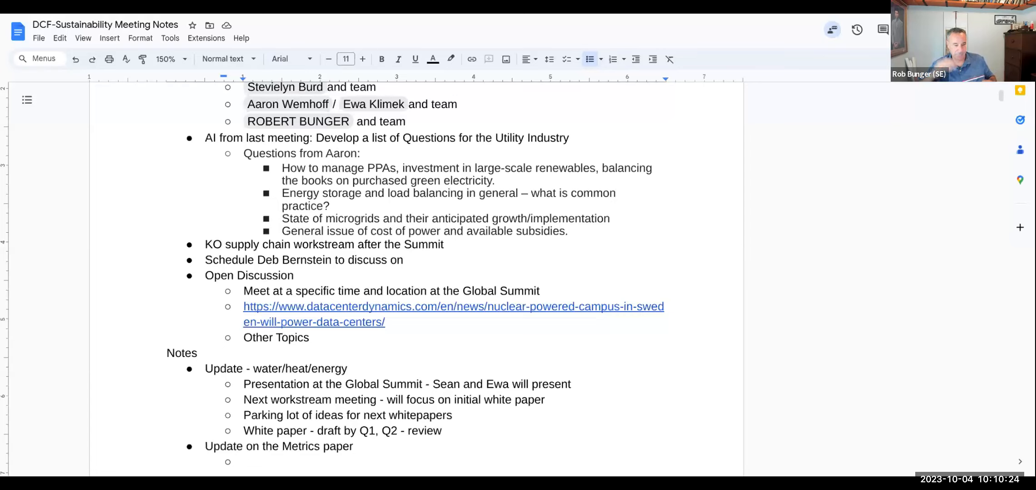
# - Note the outline for the rest of the paper and a future-thoughts parking lot section
pyautogui.write('Outli')
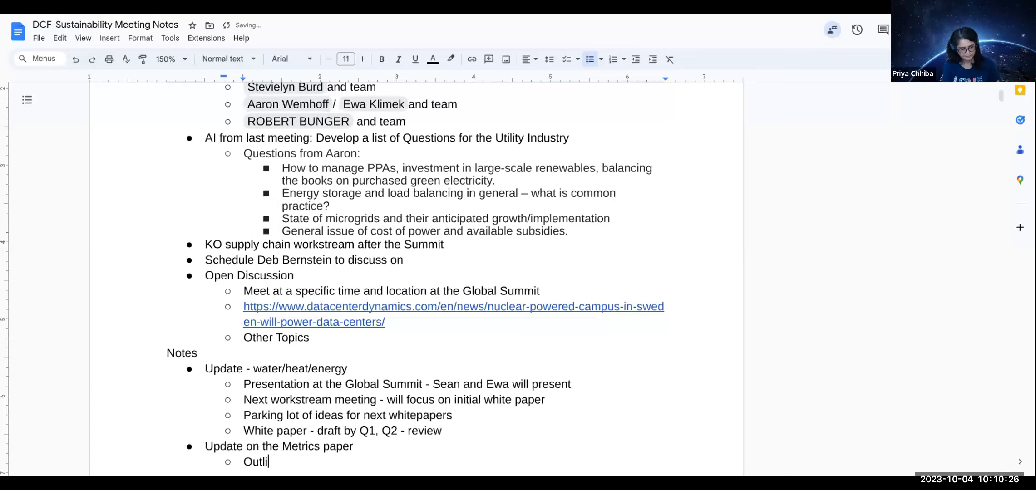
pyautogui.write('ne for t')
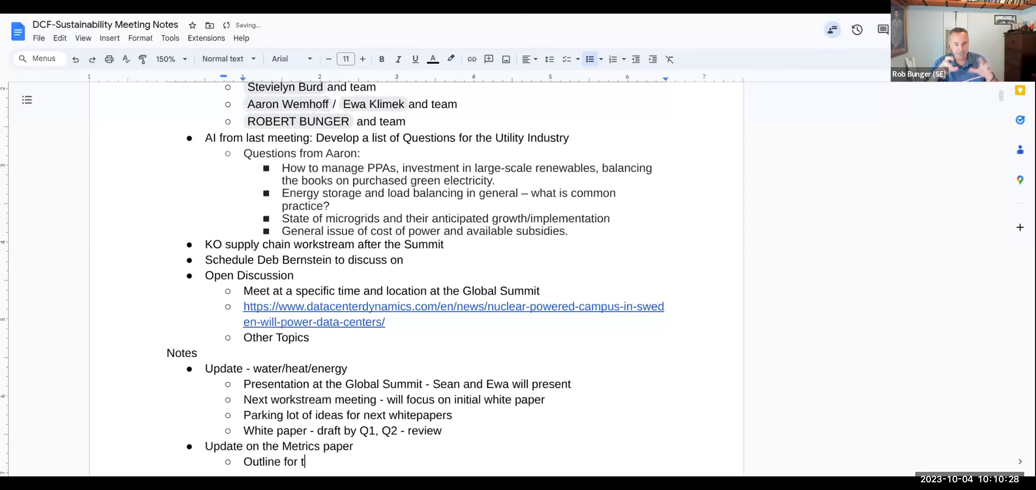
pyautogui.write('he rest of')
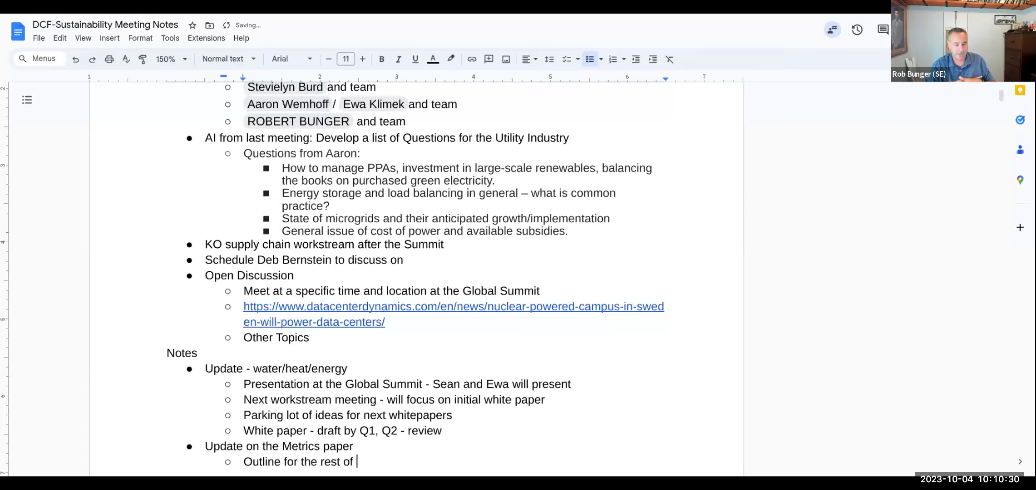
pyautogui.write('the')
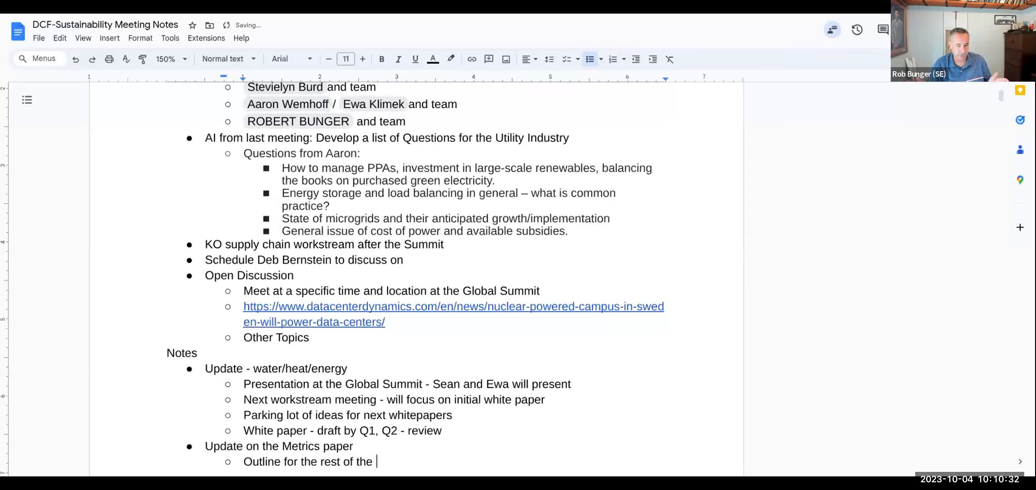
pyautogui.write('paper')
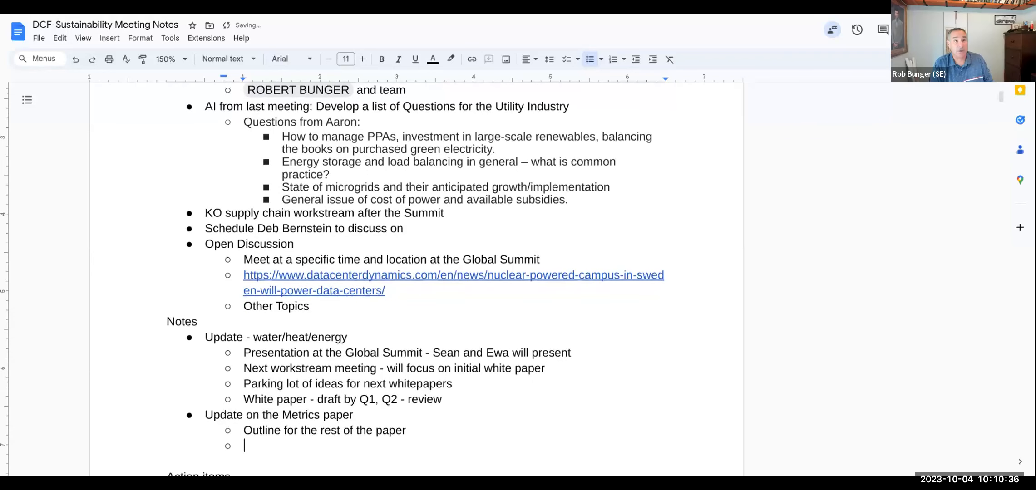
pyautogui.write('Creating')
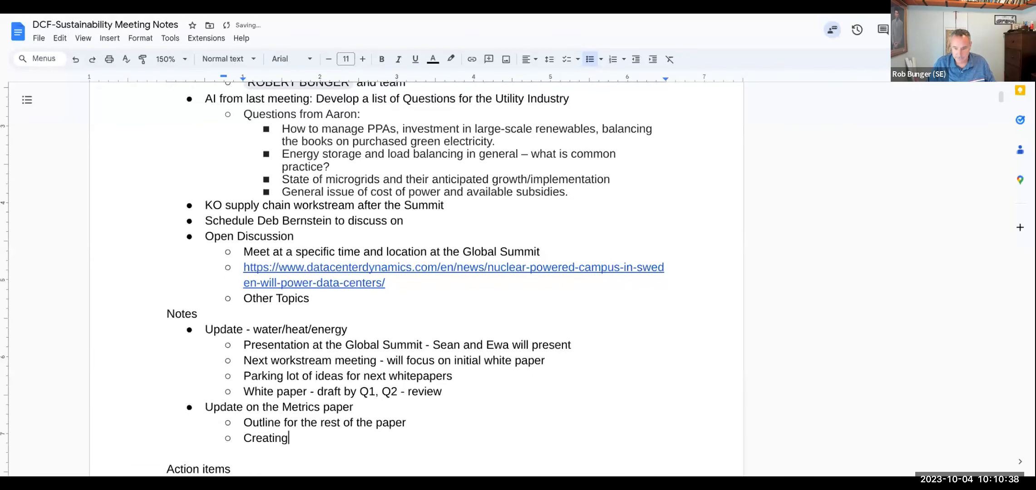
pyautogui.write('a sect')
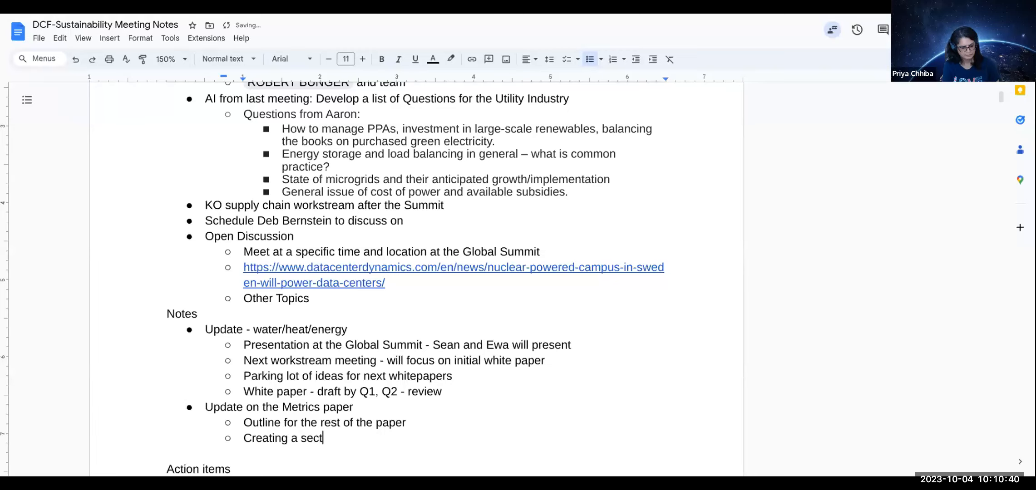
pyautogui.write('ion o')
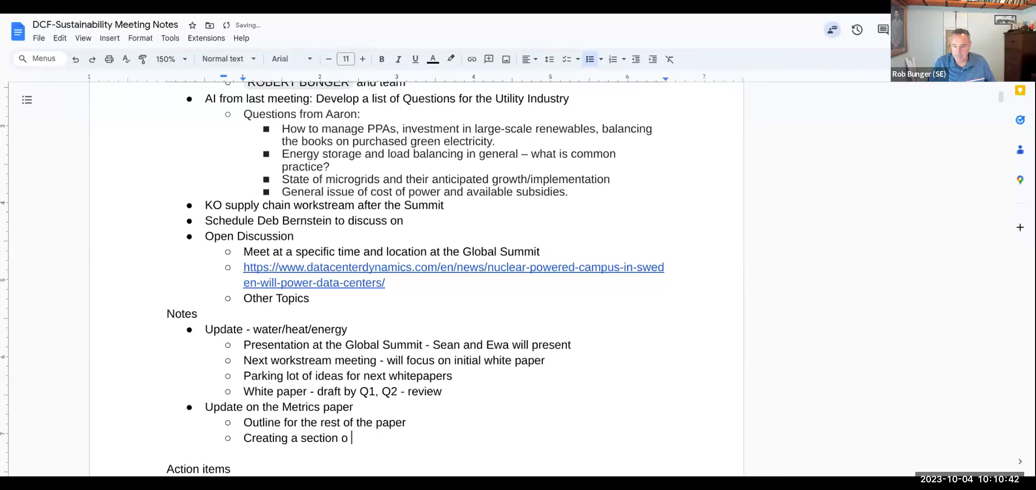
pyautogui.write('n')
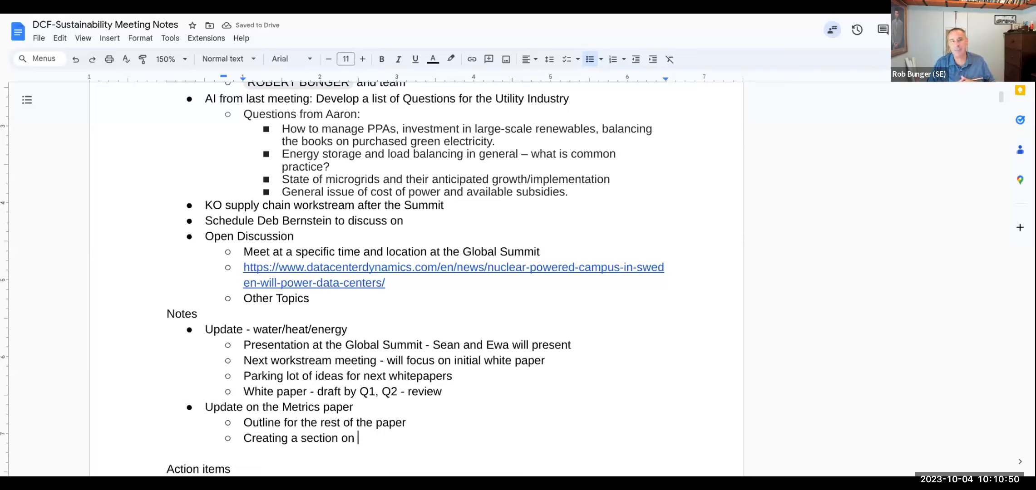
pyautogui.write('future thoughts')
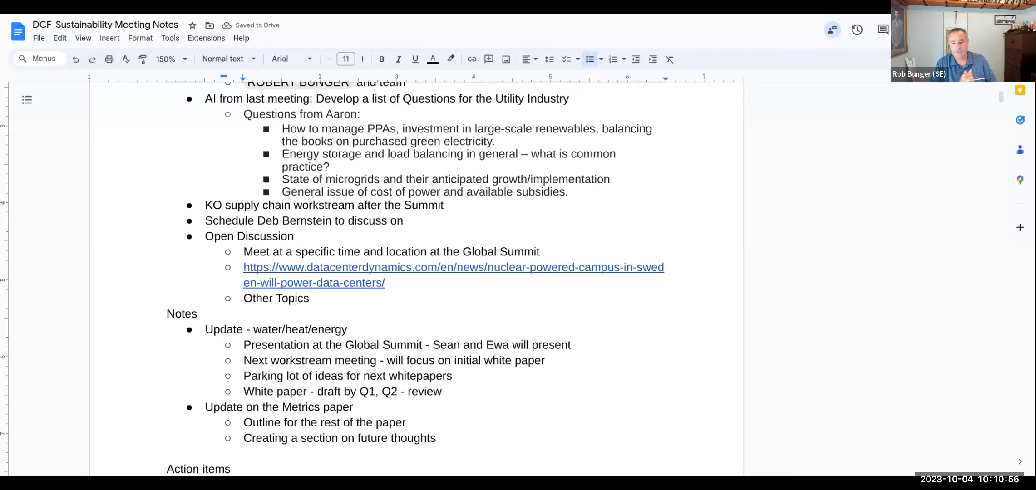
pyautogui.write('- Par')
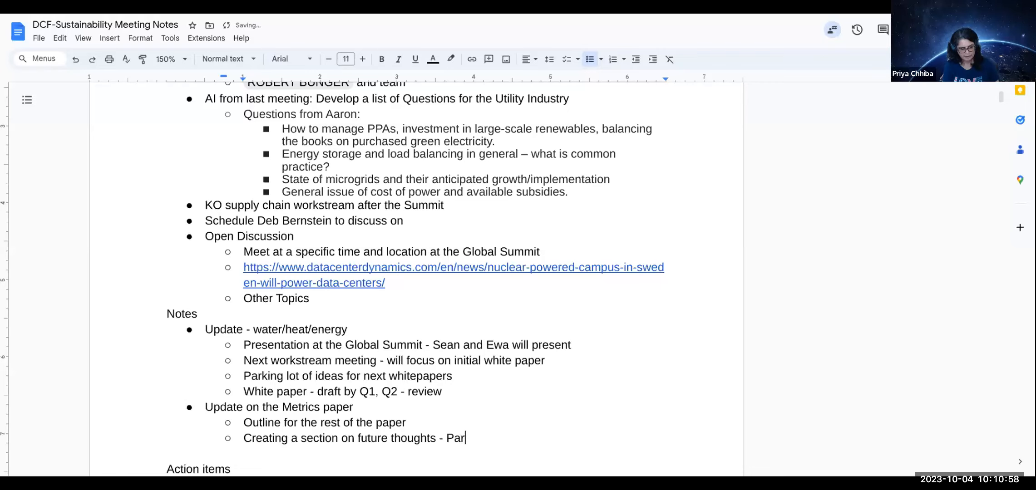
pyautogui.write('king lots')
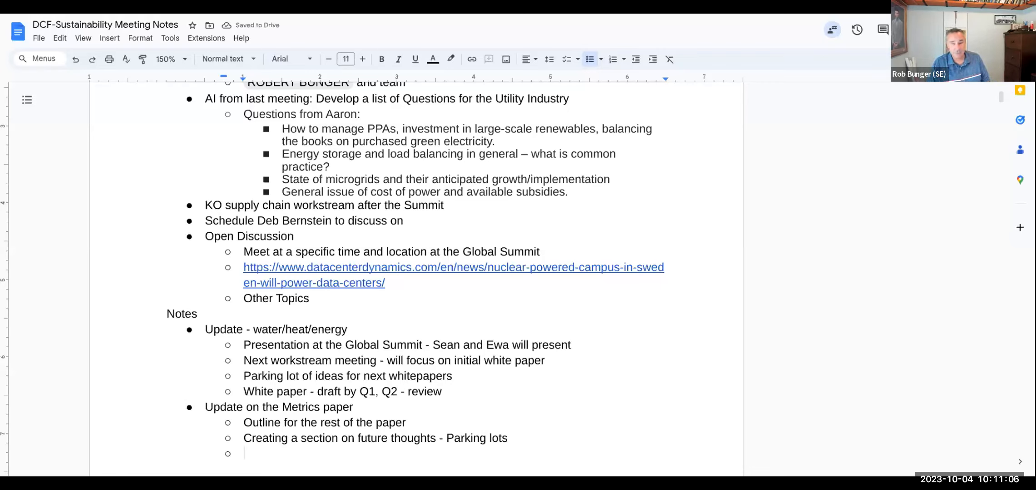
# - Add 'Goal - draft by EOY - Q4 '23' and 'Refresh Annually' sub-bullets
pyautogui.write('Goal')
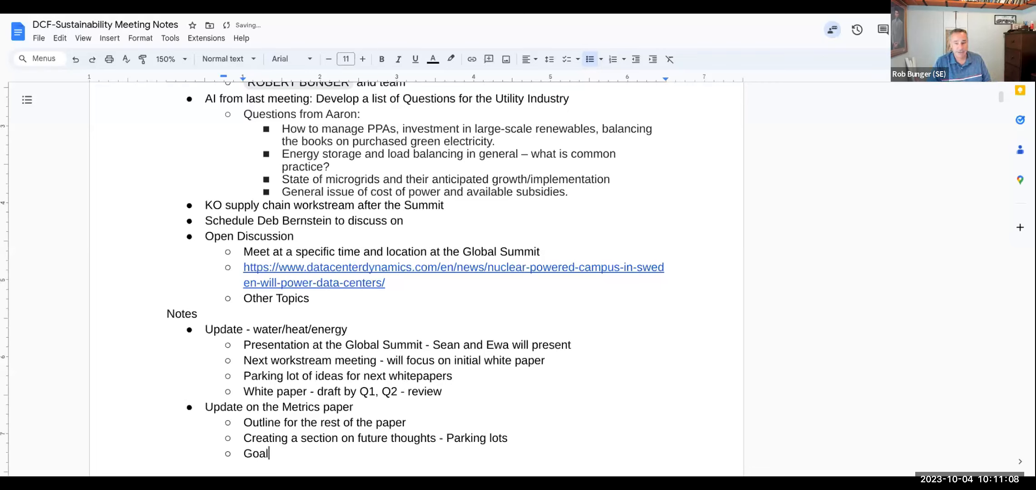
pyautogui.write('- d')
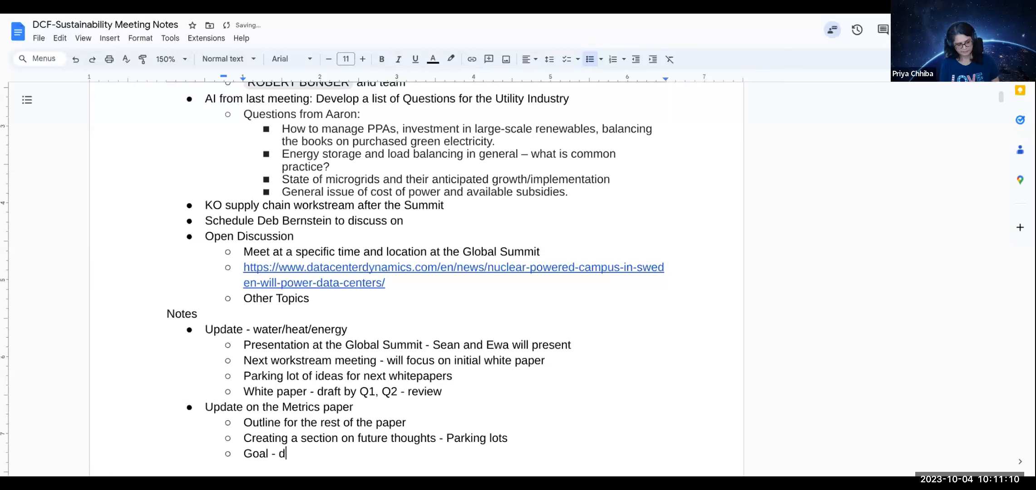
pyautogui.write('raft by')
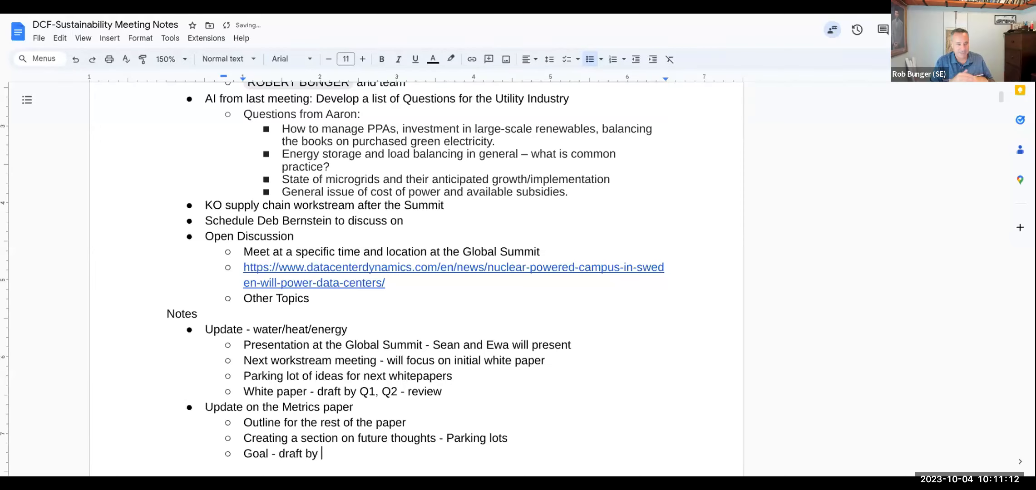
pyautogui.write('EOY -')
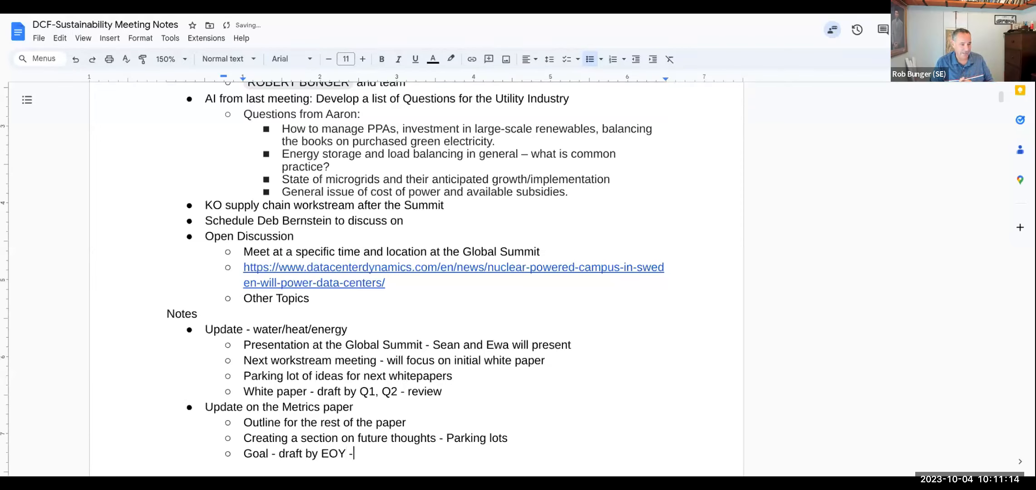
pyautogui.write('Q4')
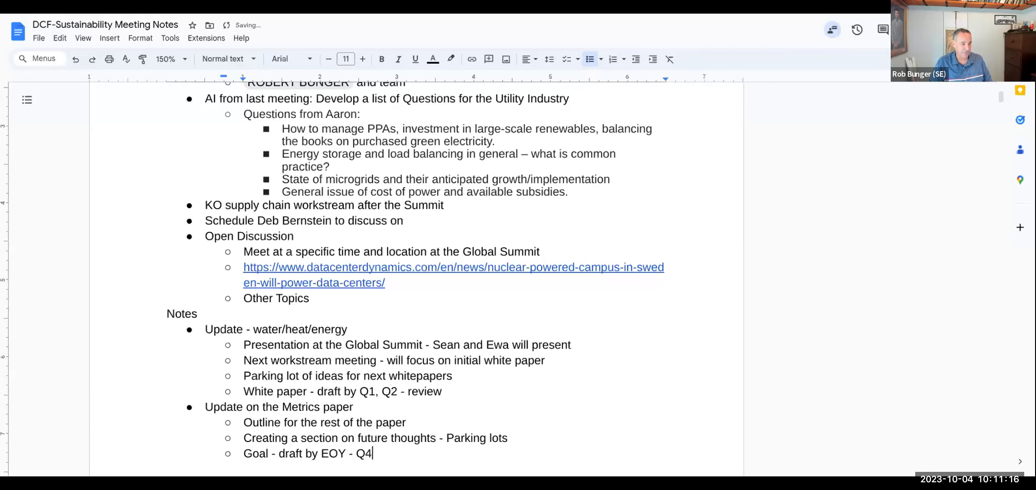
pyautogui.write("'23")
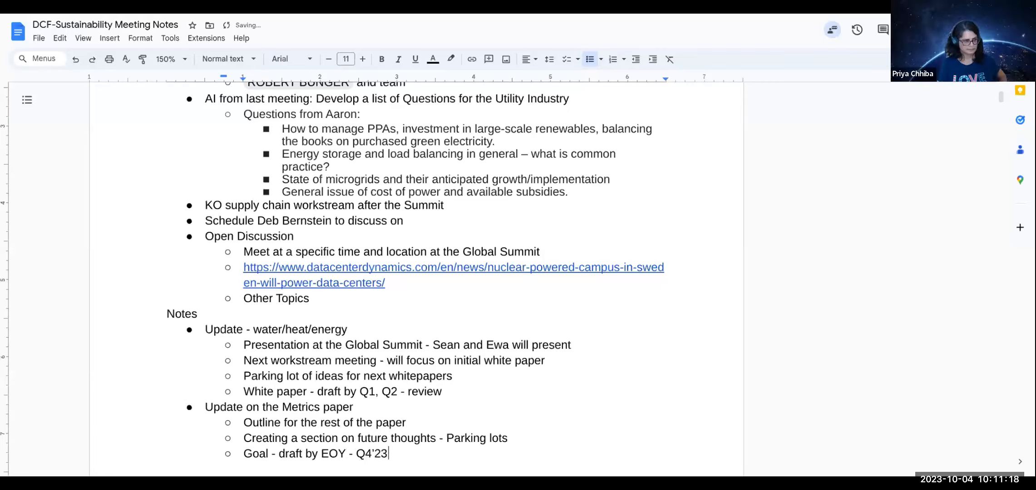
pyautogui.press('enter')
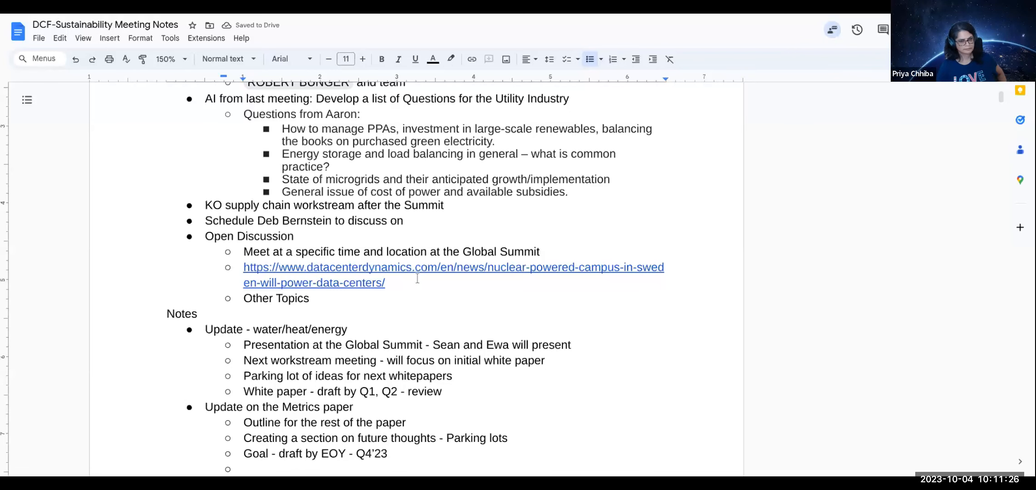
pyautogui.scroll(-3)
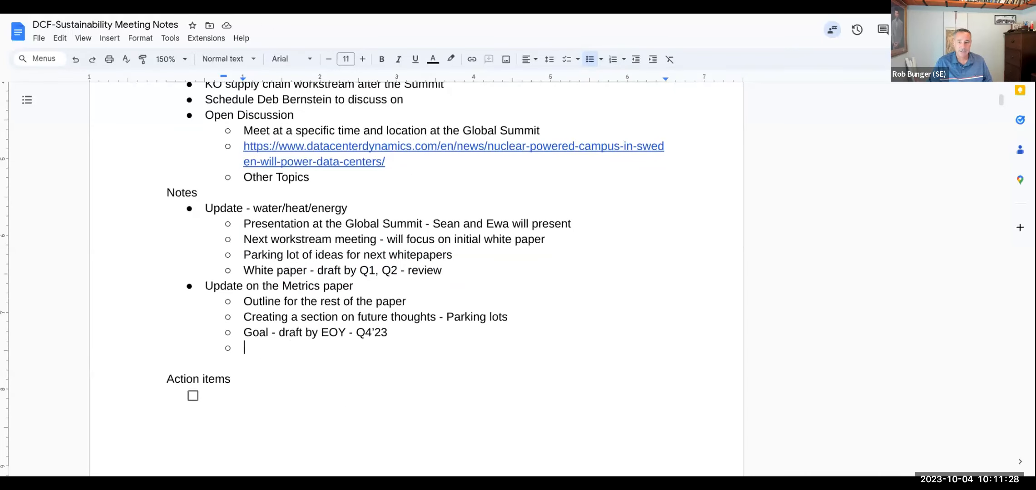
pyautogui.write('R')
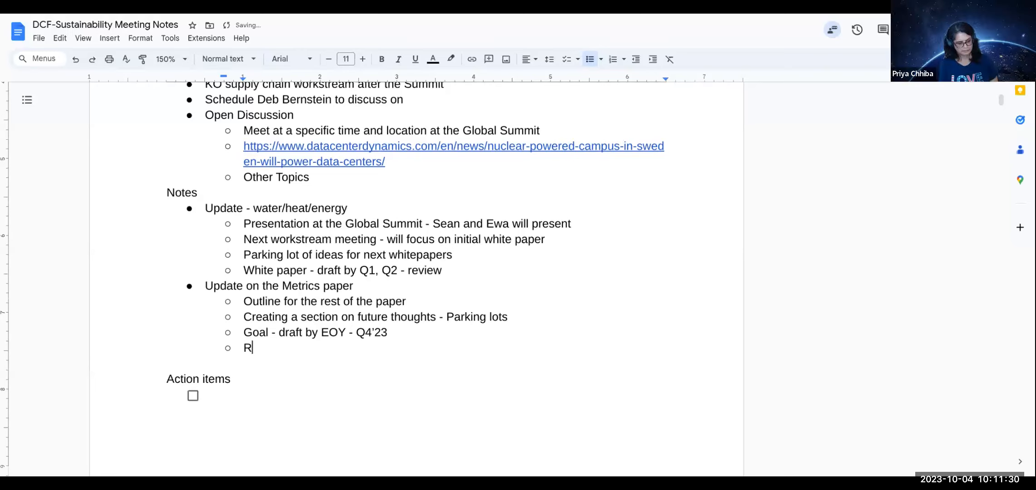
pyautogui.write('efresh')
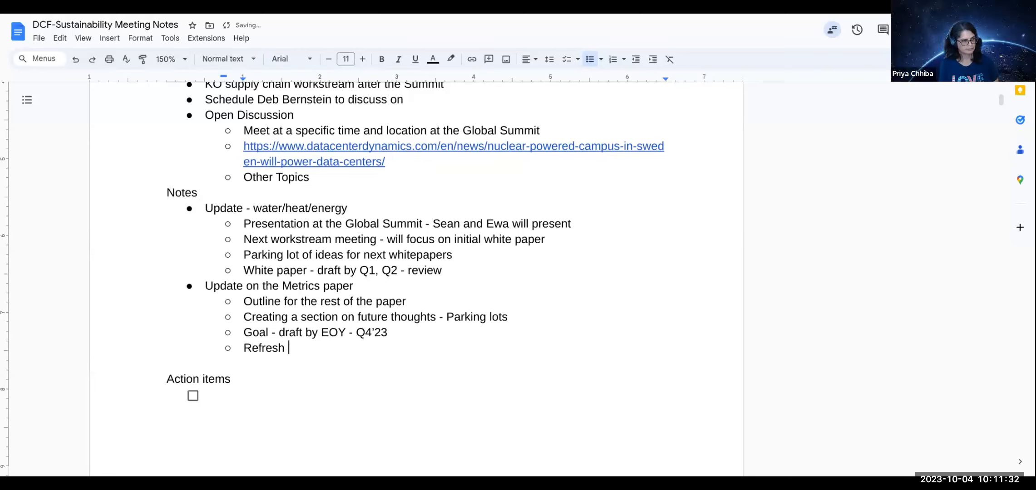
pyautogui.write('An')
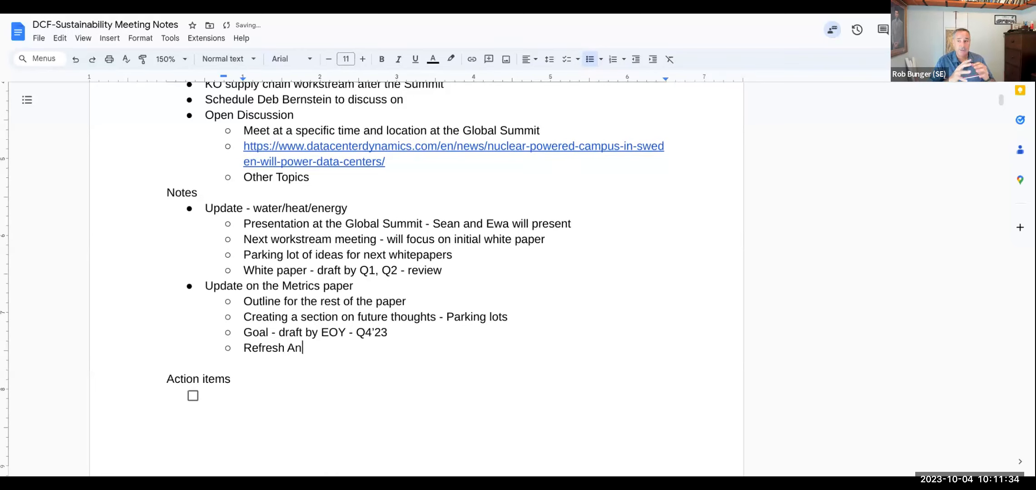
pyautogui.write('nually')
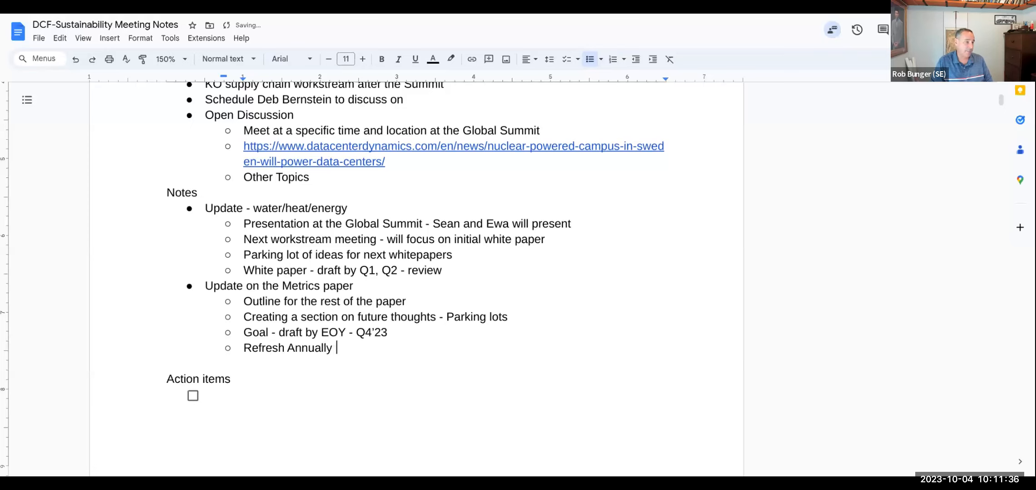
pyautogui.press('enter')
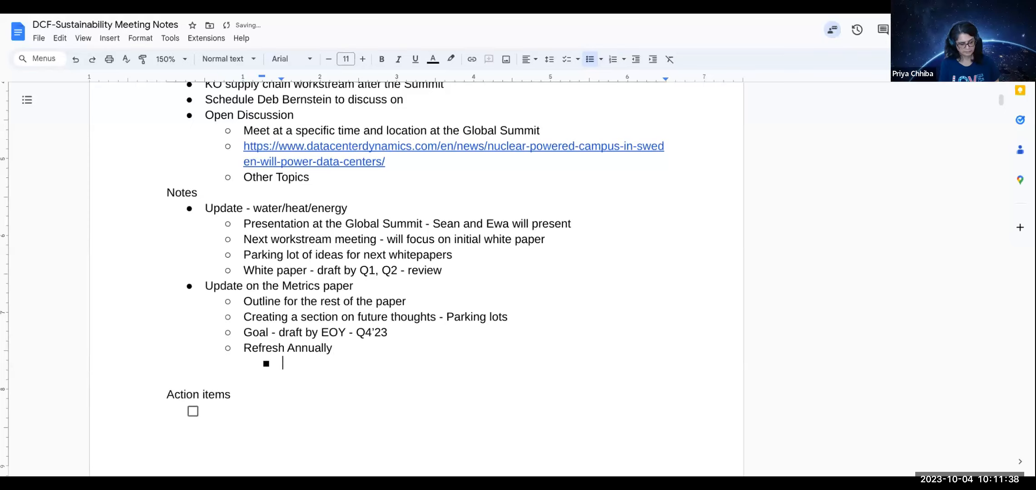
# - Add sub-bullet 'OCP ready programs - what are required vs informational'
pyautogui.write('OCP')
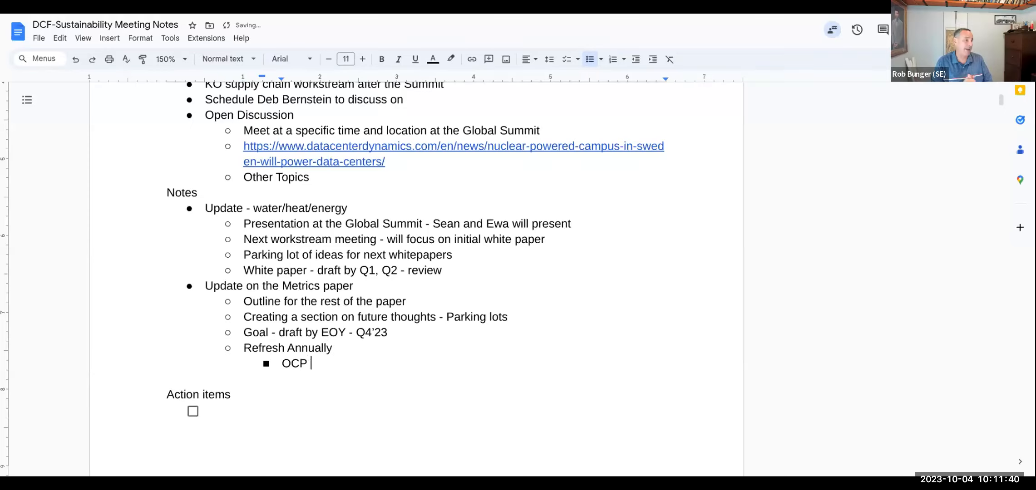
pyautogui.write('read')
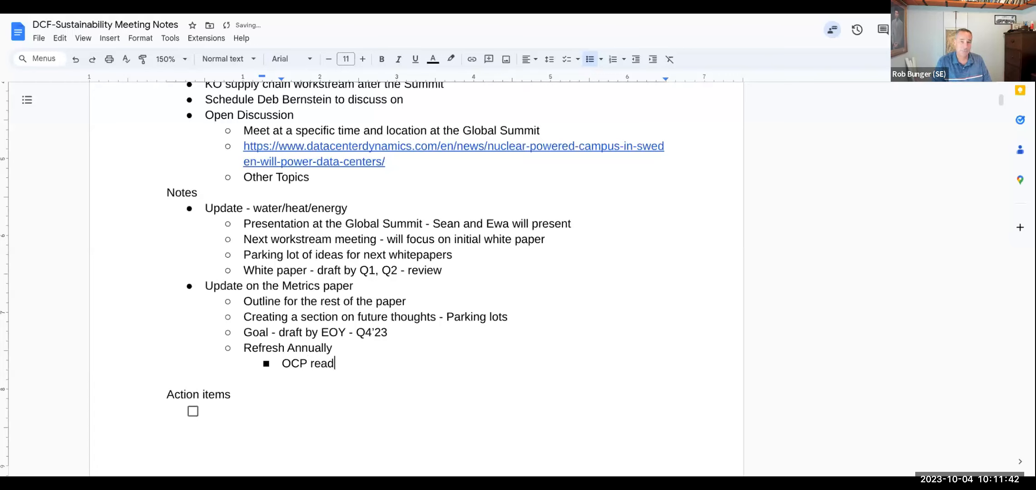
pyautogui.write('y progr')
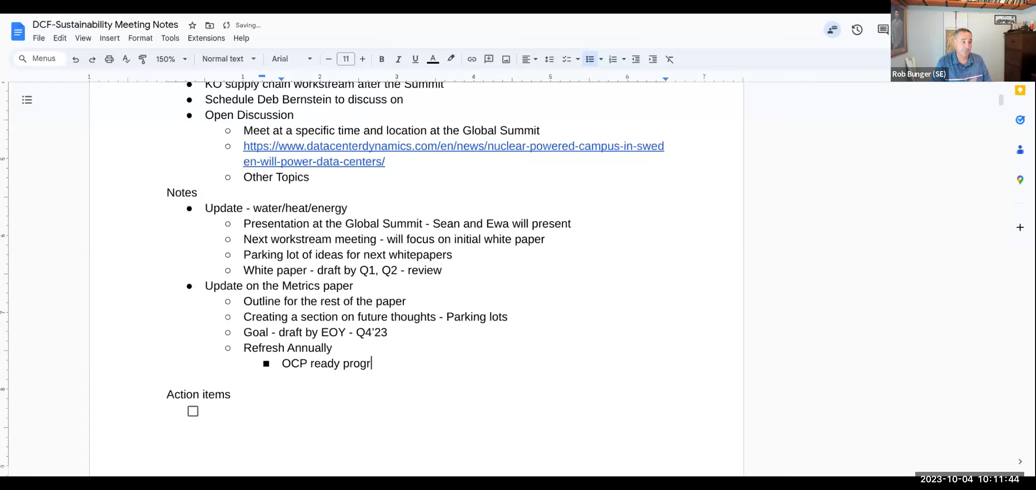
pyautogui.write('ams -')
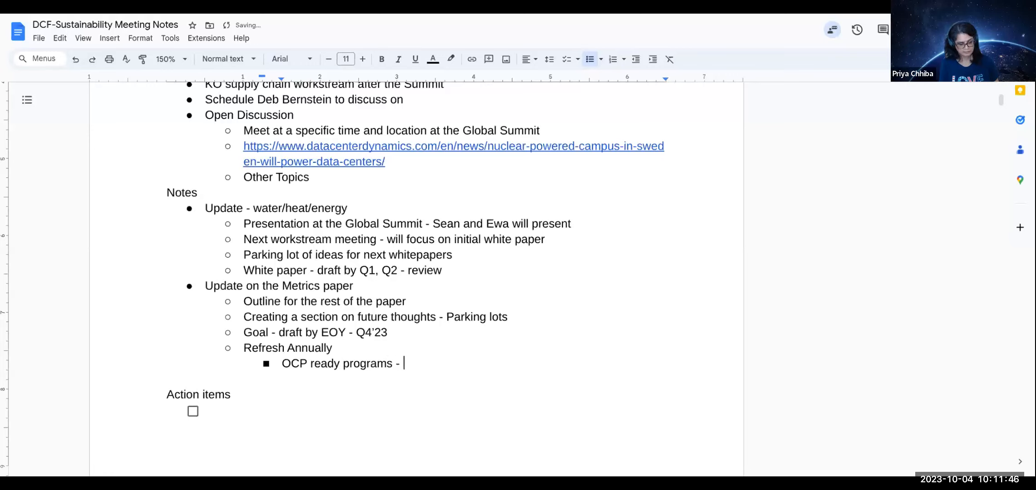
pyautogui.write('what are r')
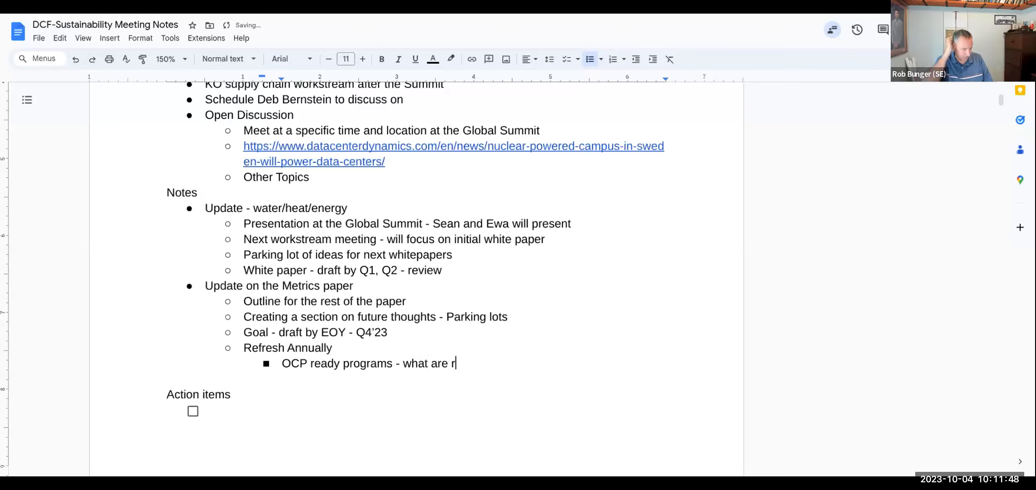
pyautogui.write('equired')
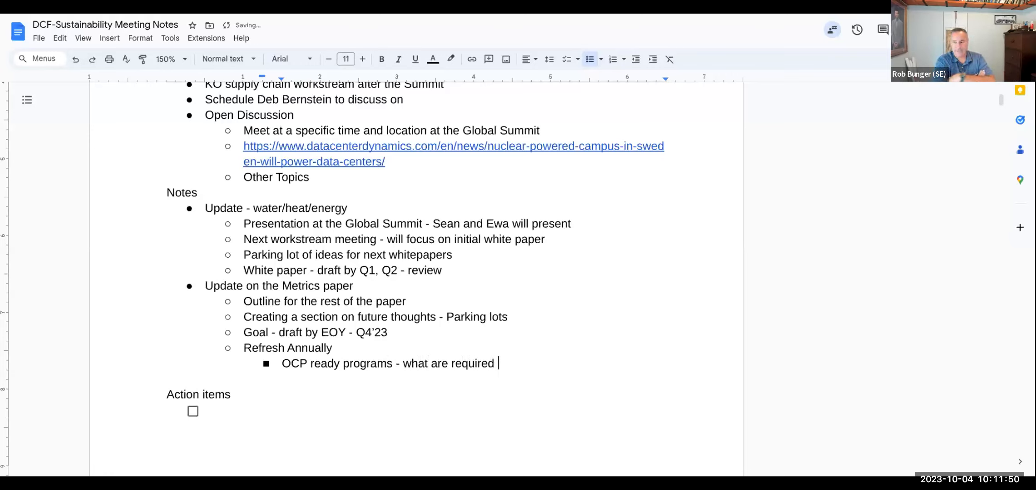
pyautogui.write('vs infroma')
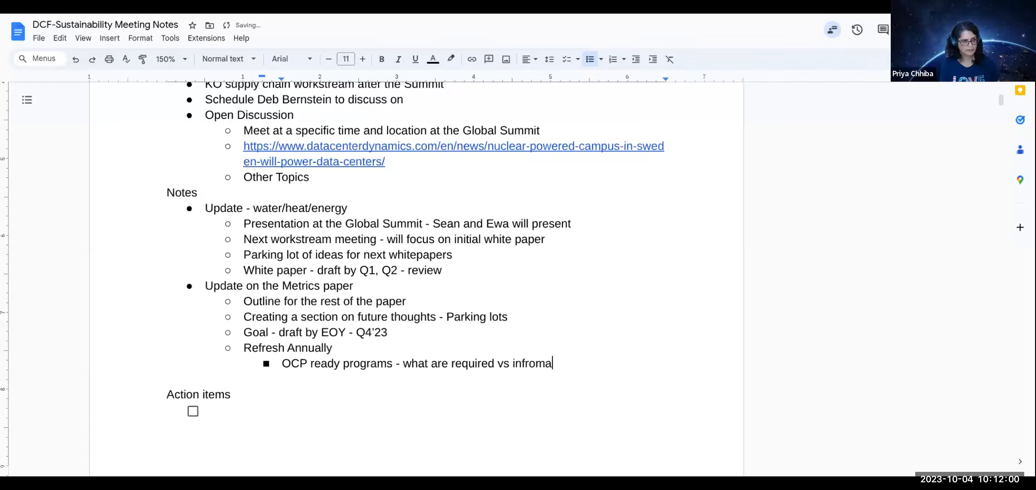
pyautogui.press('Backspace')
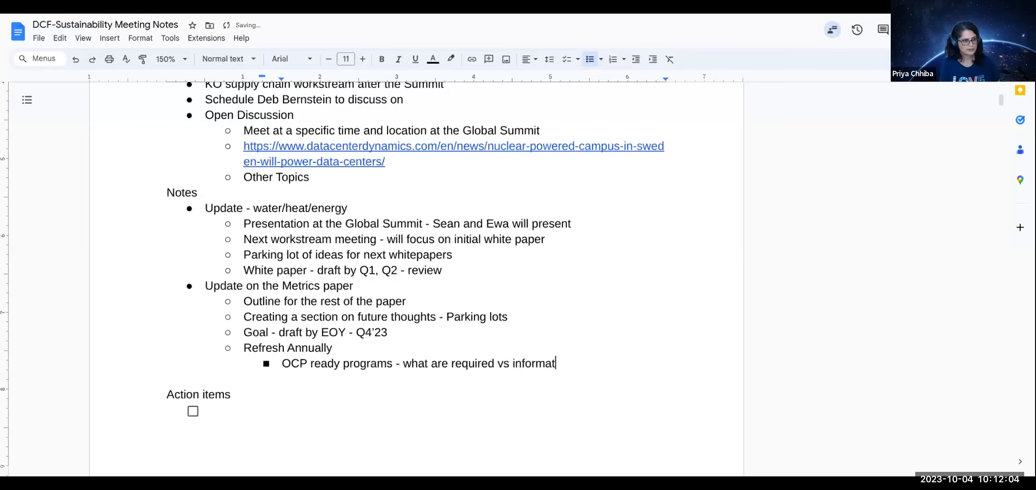
pyautogui.press('enter')
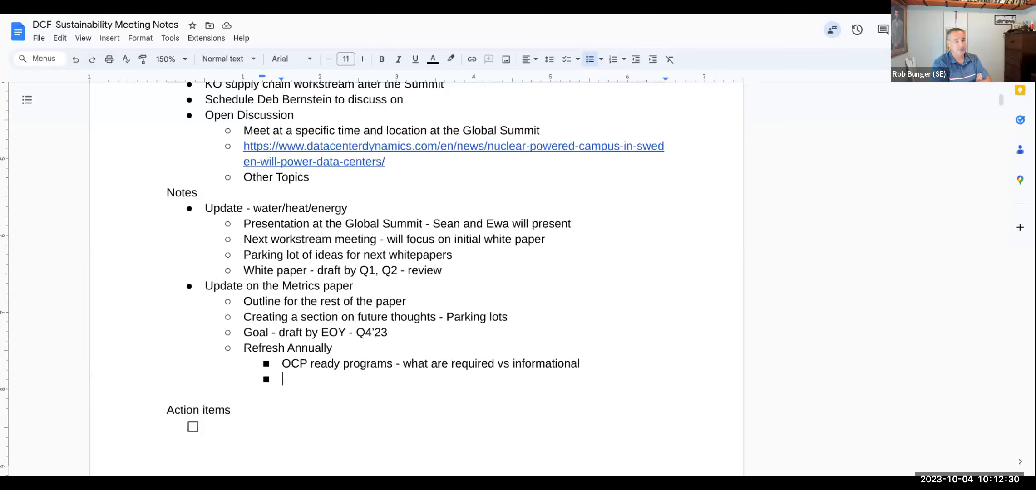
# - Add a 'Sustainability Track' item noting it is focused on the IT level
pyautogui.write('Sustainability')
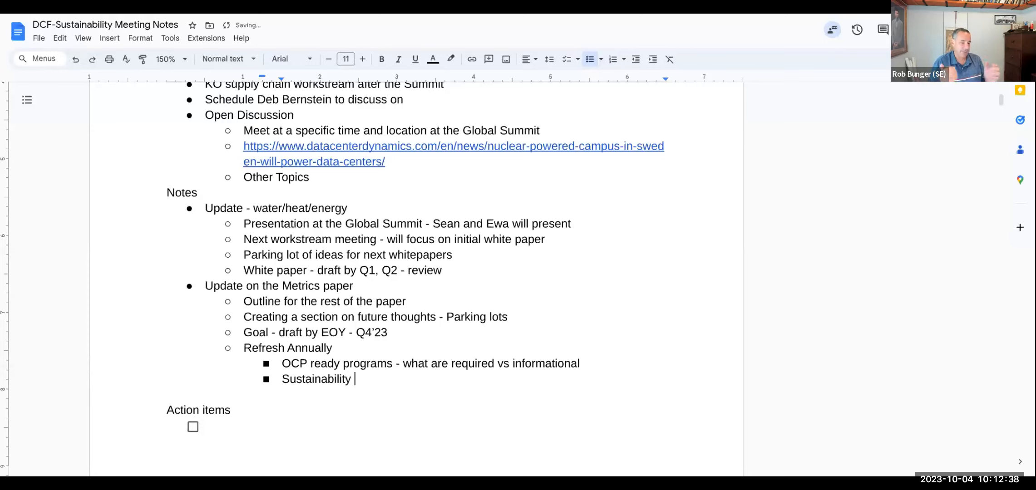
pyautogui.write('Track')
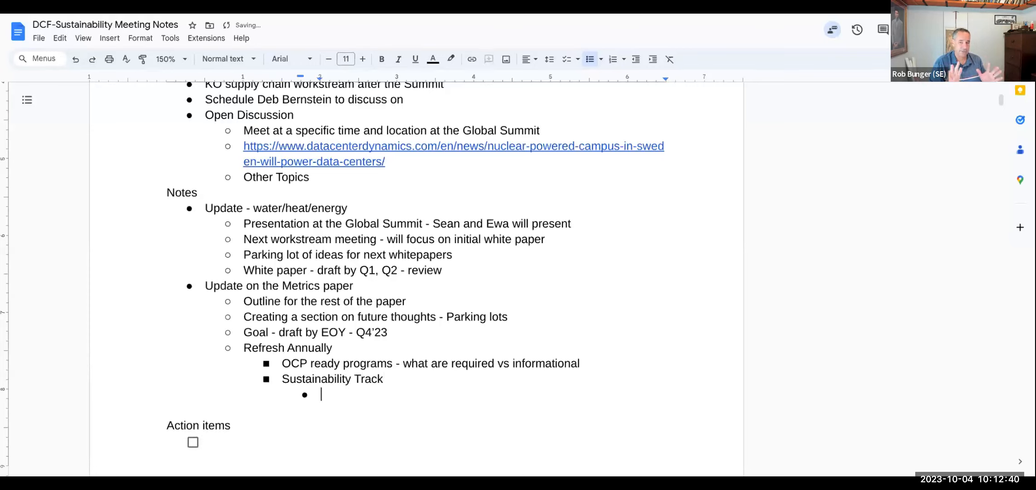
pyautogui.write('fo')
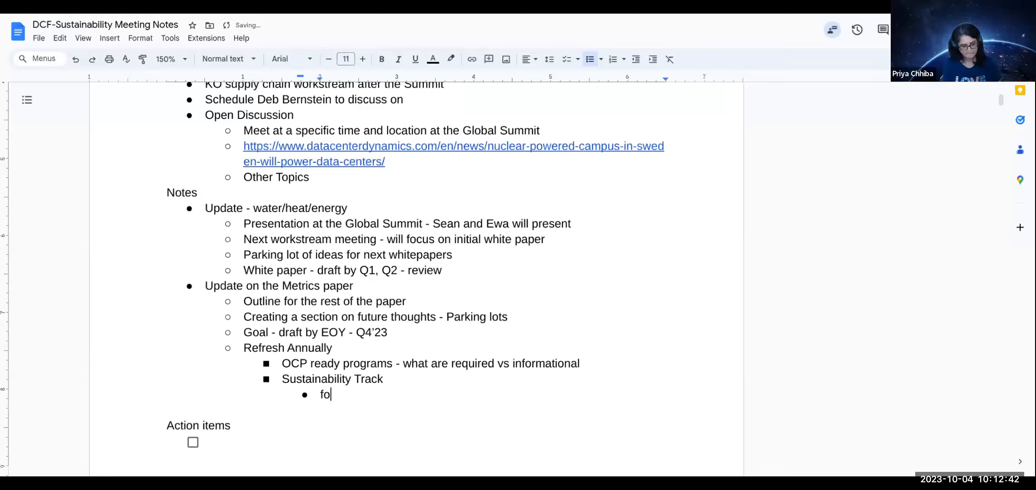
pyautogui.write('Focused i')
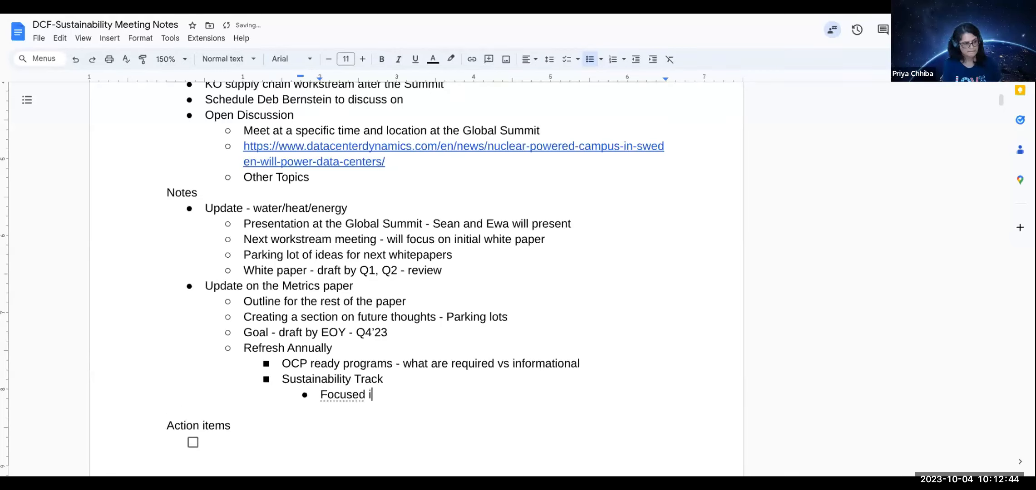
pyautogui.write('on the')
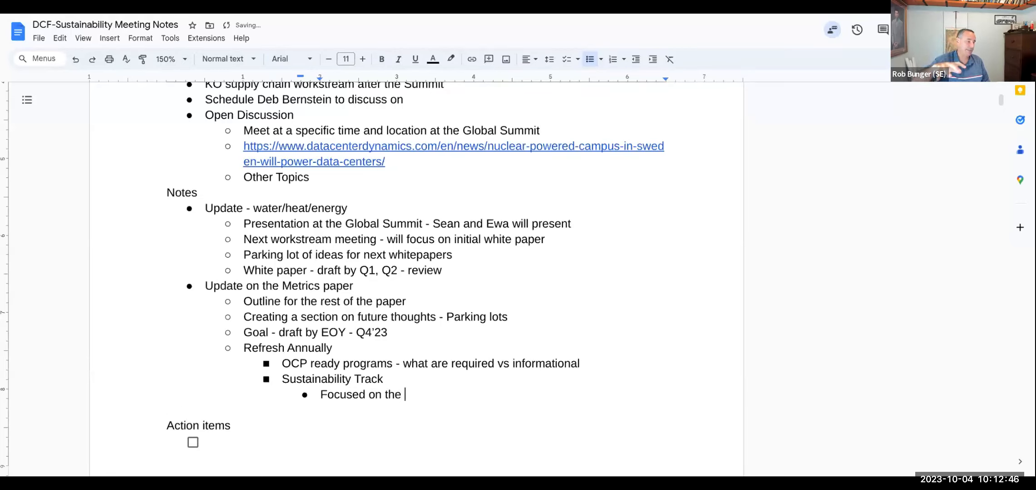
pyautogui.write('IT')
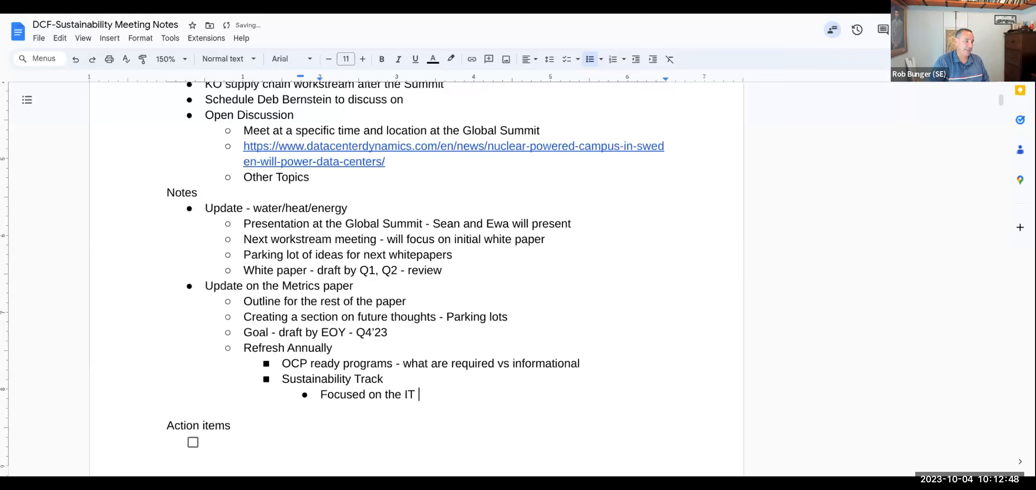
pyautogui.write('level')
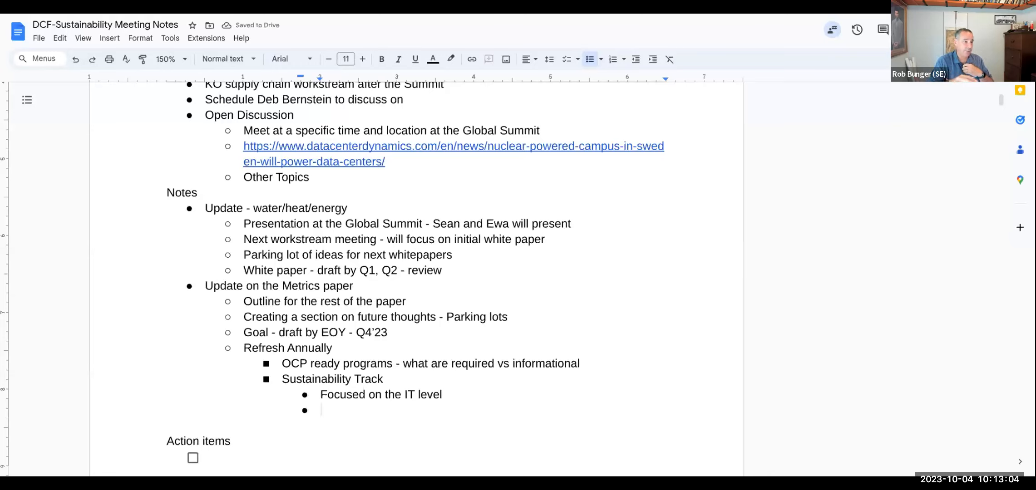
# - Note server utilization was removed since the DCF Sustainability facility program covers it
pyautogui.write('Se')
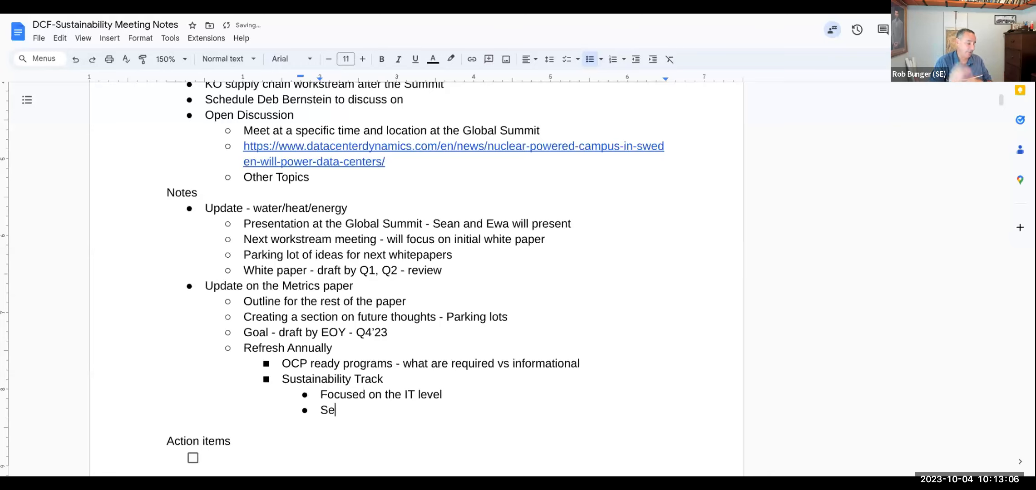
pyautogui.write('rcer')
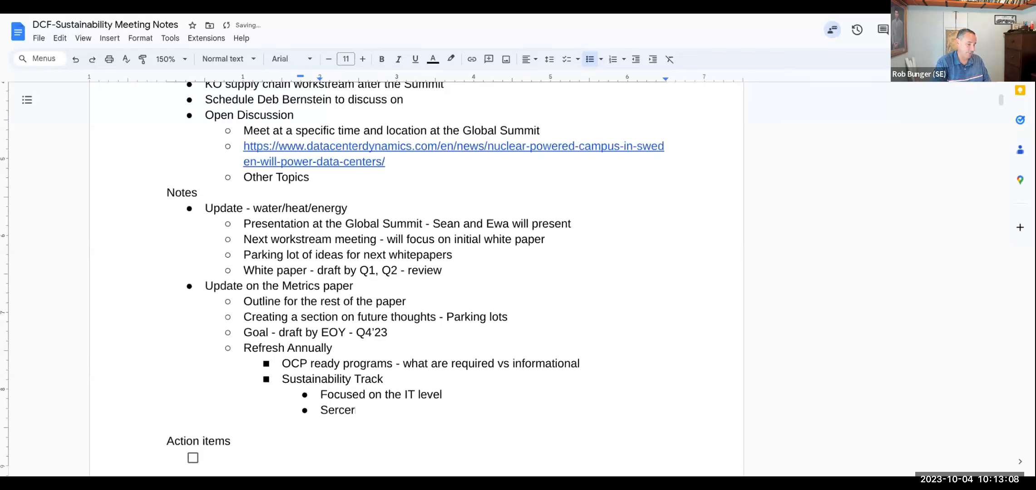
pyautogui.write('Serve')
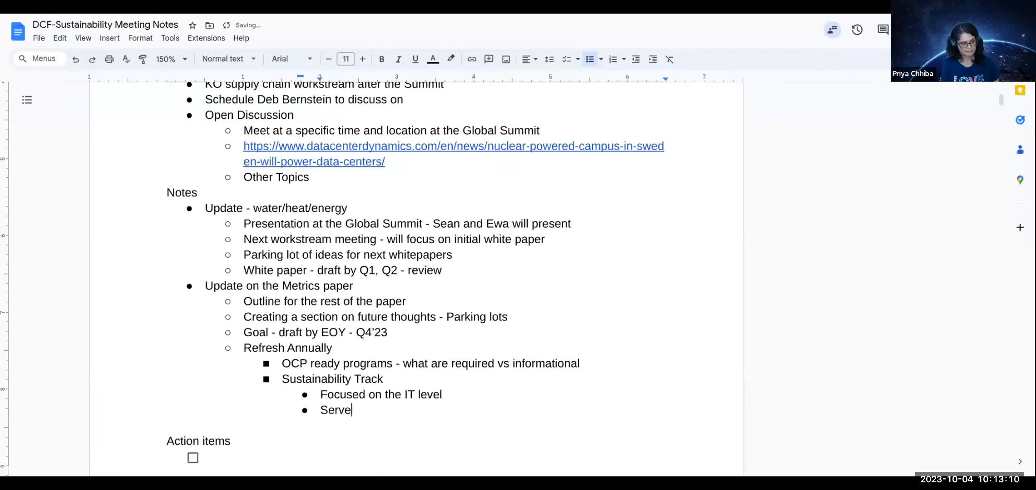
pyautogui.write('r utilization')
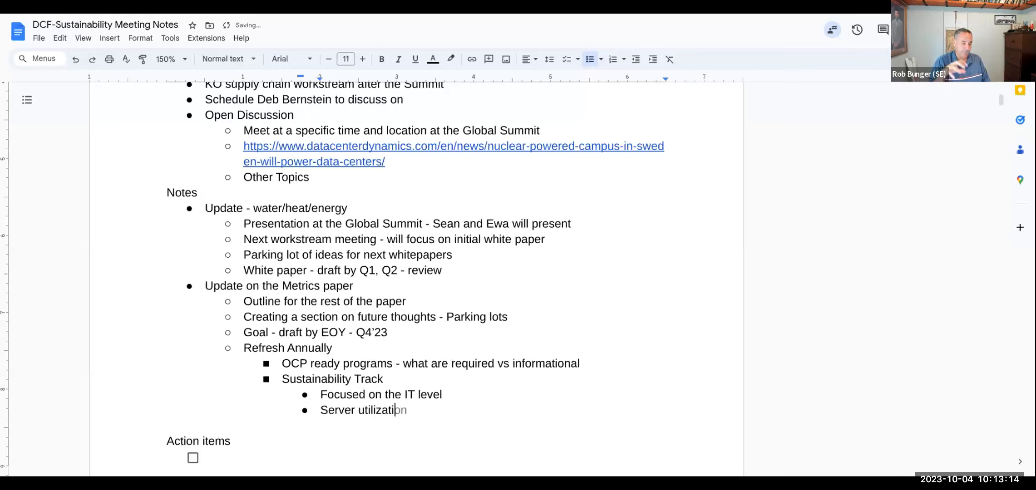
pyautogui.write('- w')
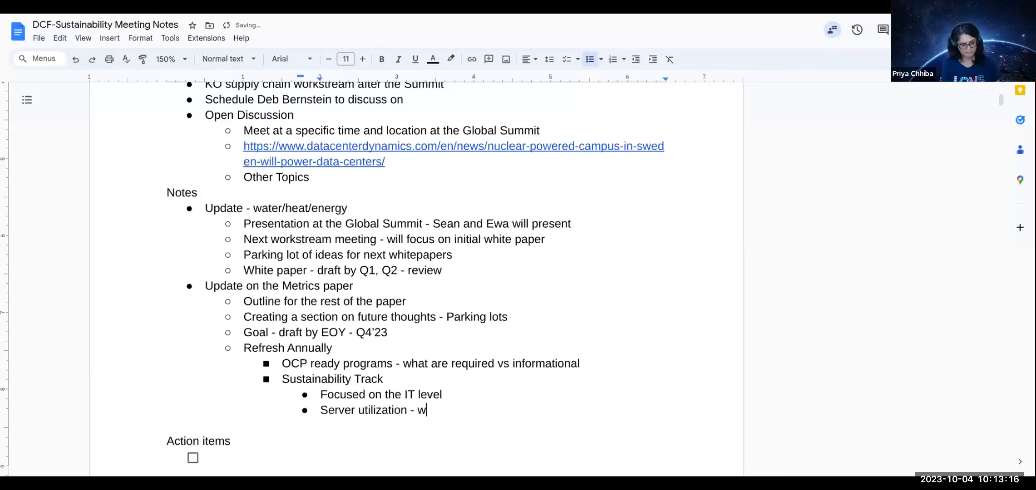
pyautogui.write('as removed')
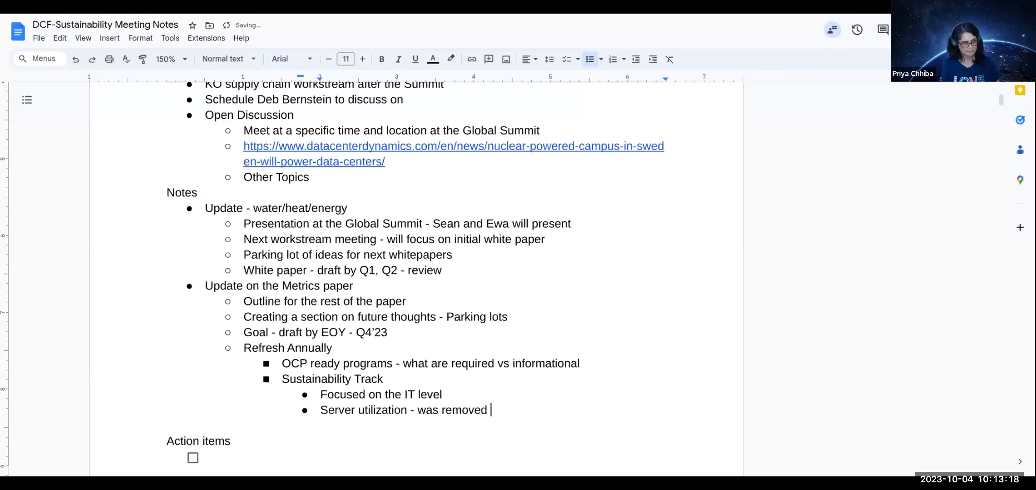
pyautogui.write('since')
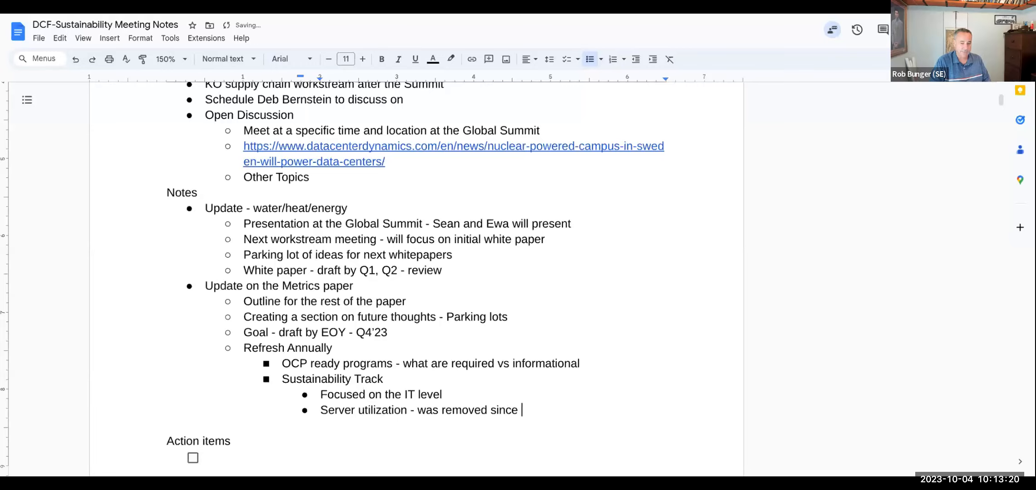
pyautogui.write('DCF-')
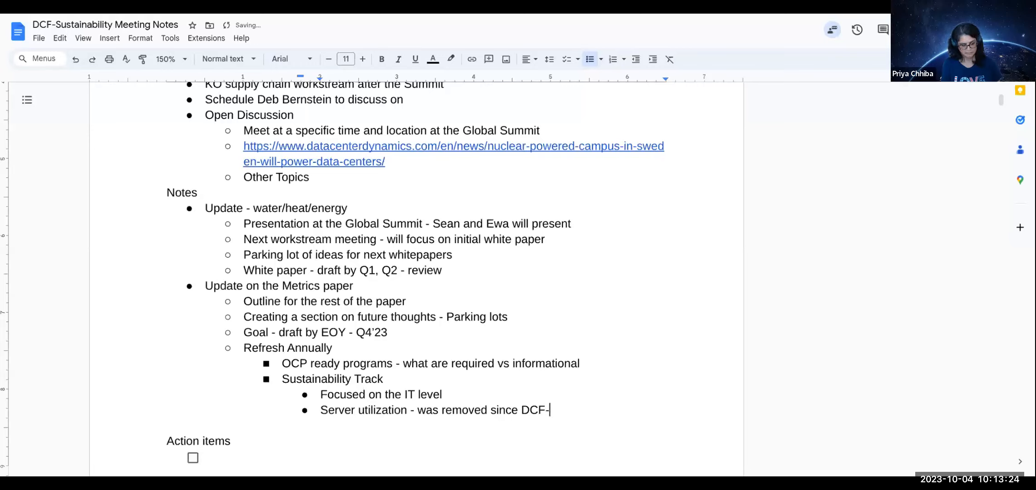
pyautogui.write('Sustainability is')
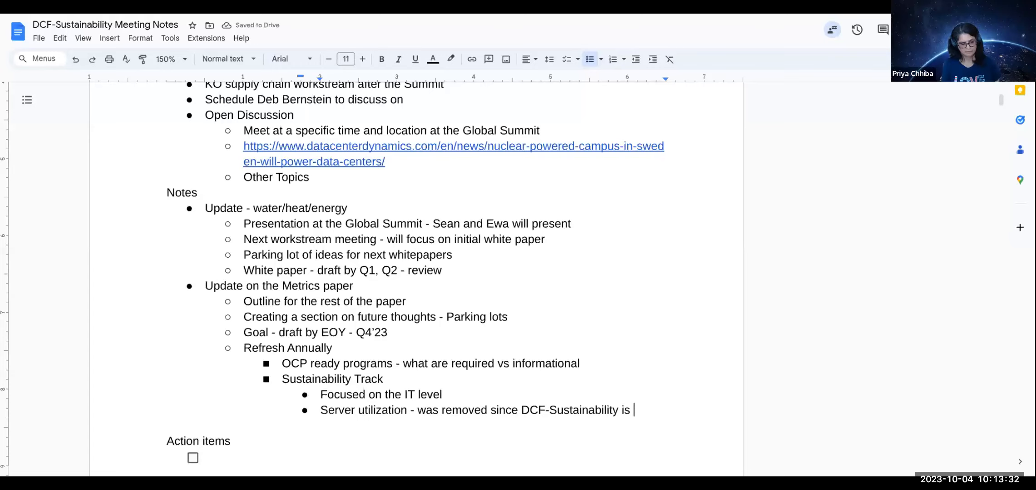
pyautogui.write('facility pr')
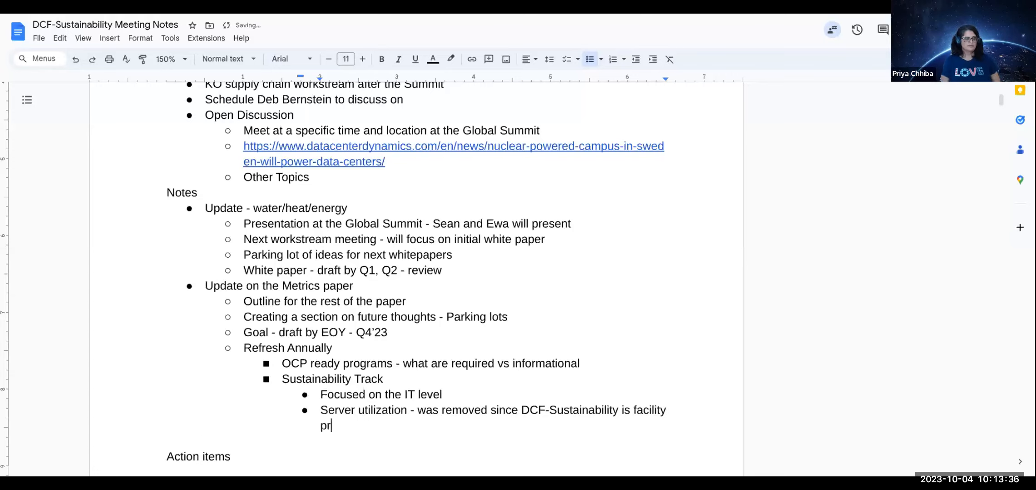
pyautogui.write('ogram')
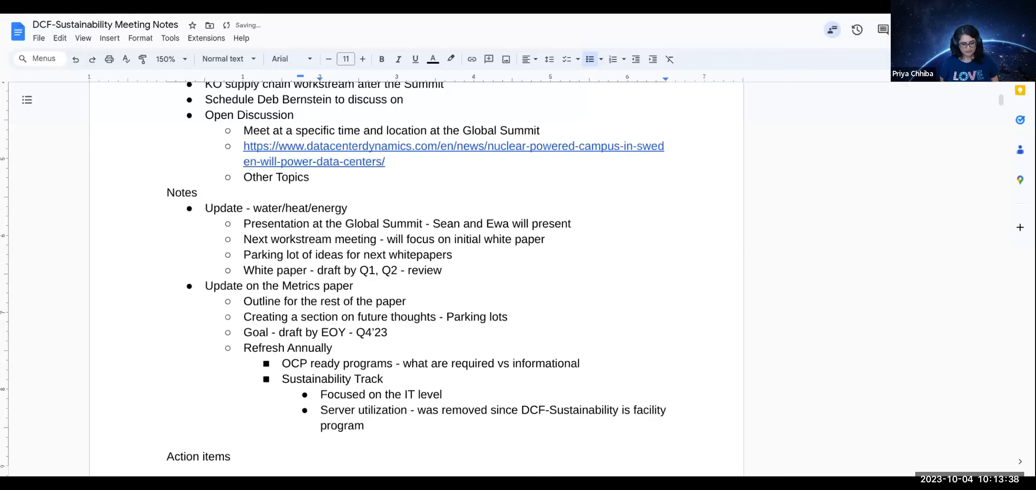
# - Add a 'Face to Face at the summit' sub-bullet under the Sustainability Track
pyautogui.click(365, 425)
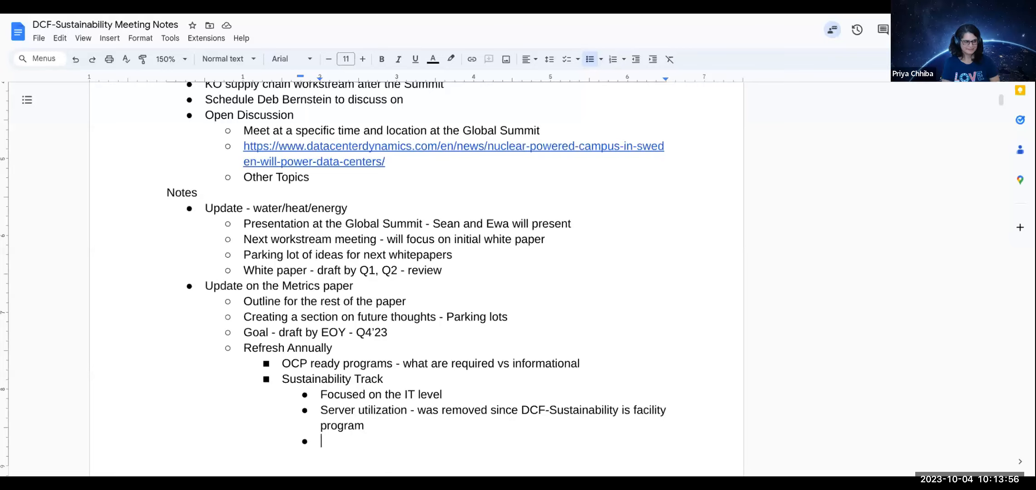
pyautogui.write('Face t')
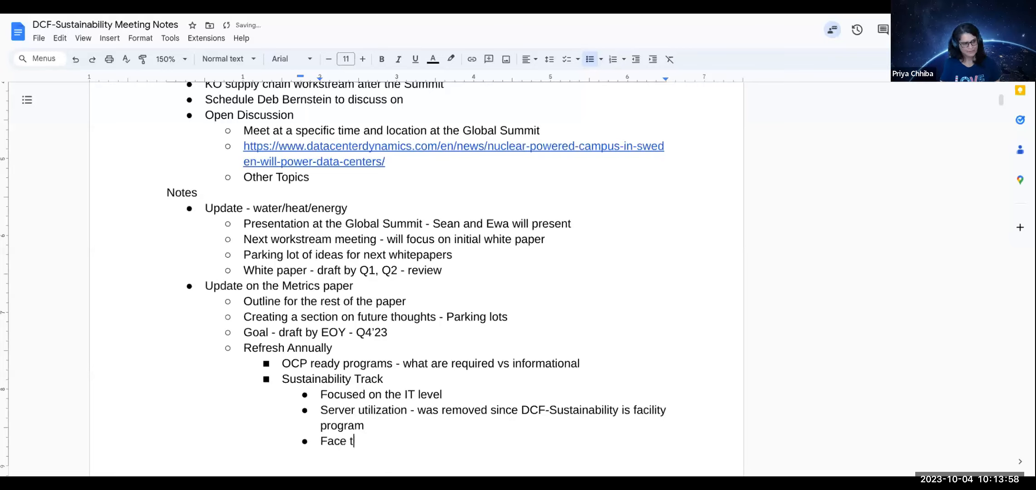
pyautogui.write('o Fc')
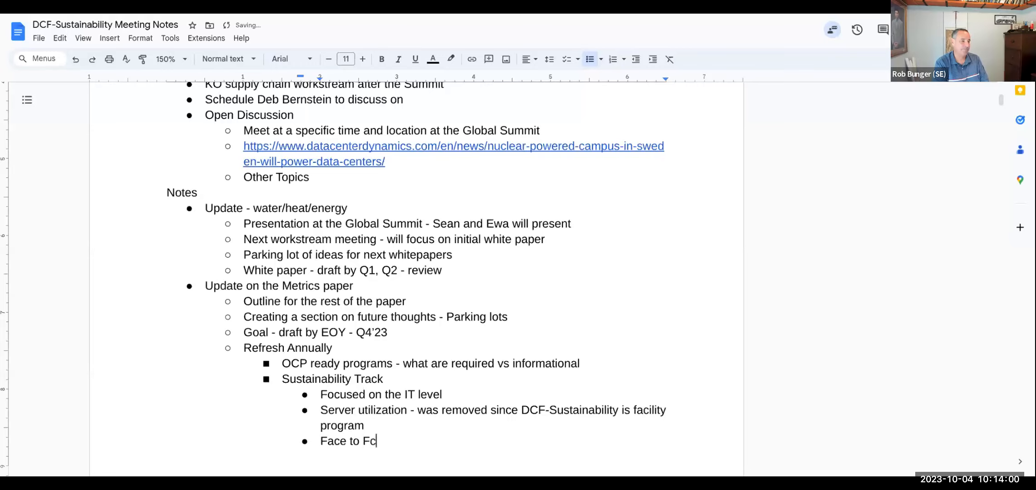
pyautogui.write('ae')
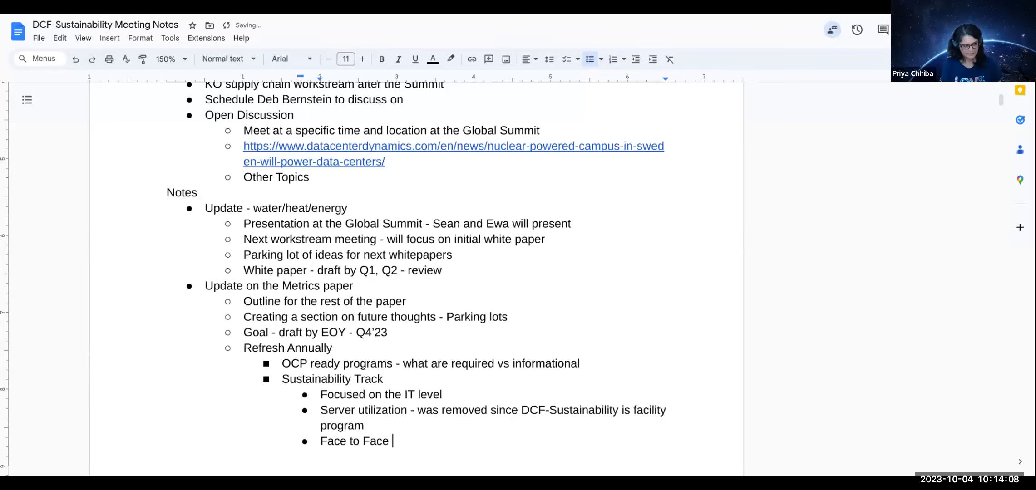
pyautogui.write('a')
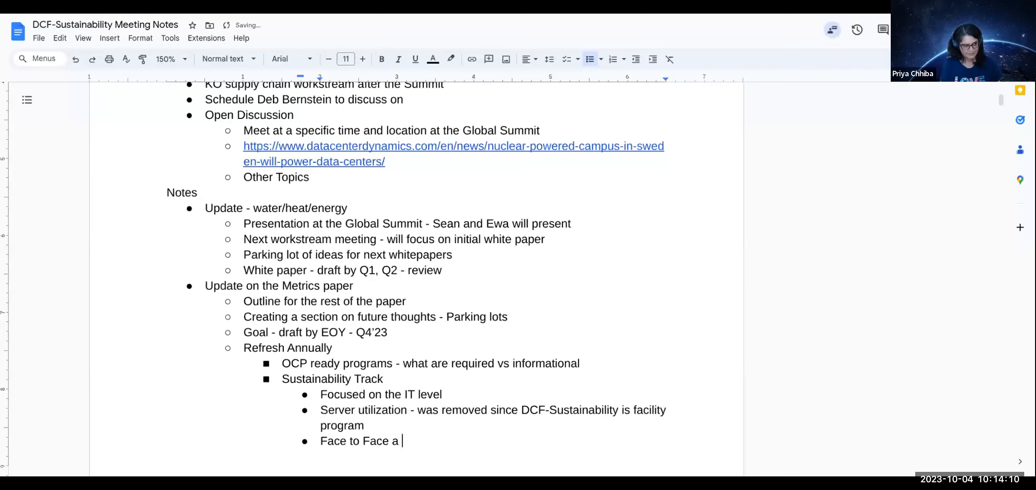
pyautogui.write('t')
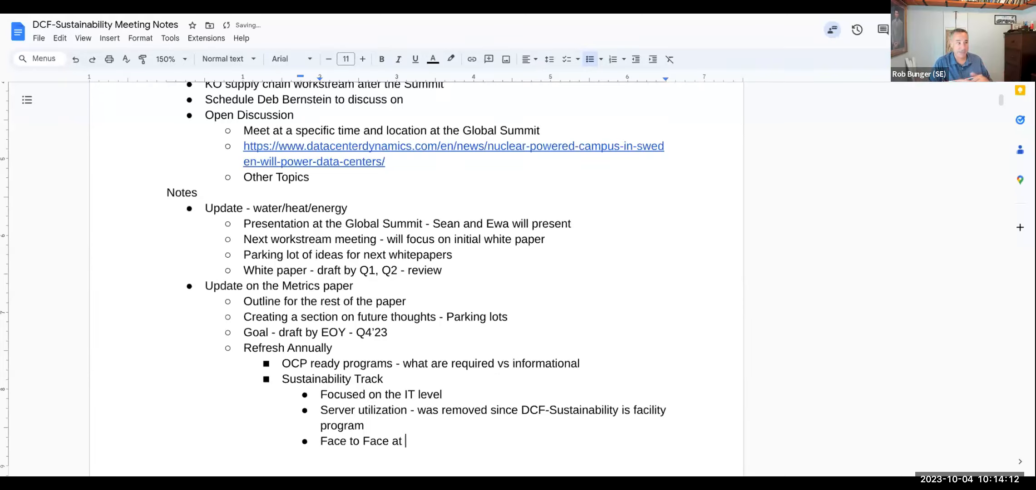
pyautogui.write('the summ')
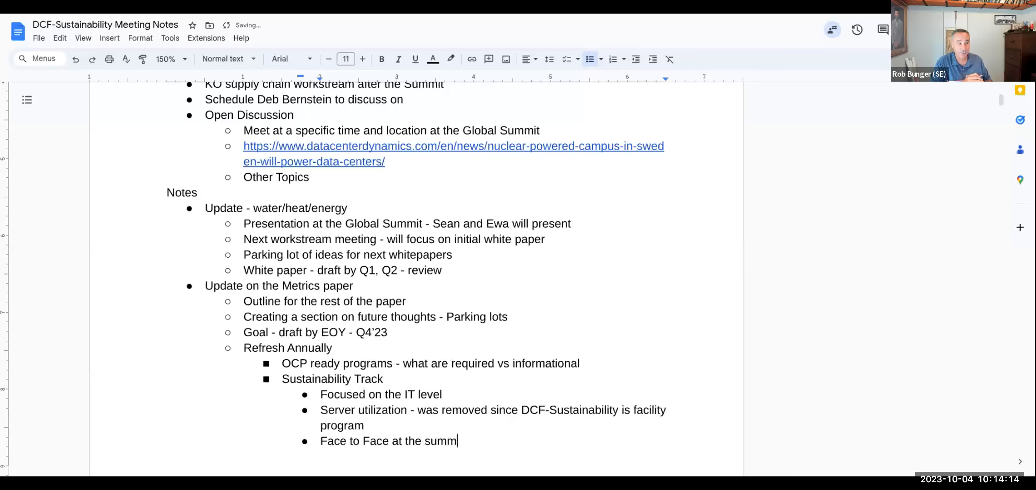
pyautogui.write('it')
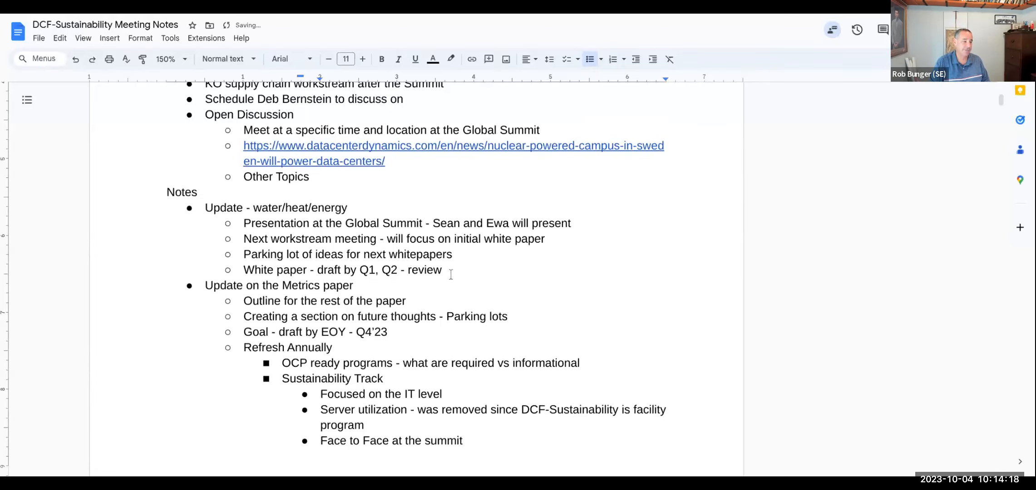
# - Fill the empty action item checkbox with 'Meet at the Summit'
pyautogui.scroll(-3)
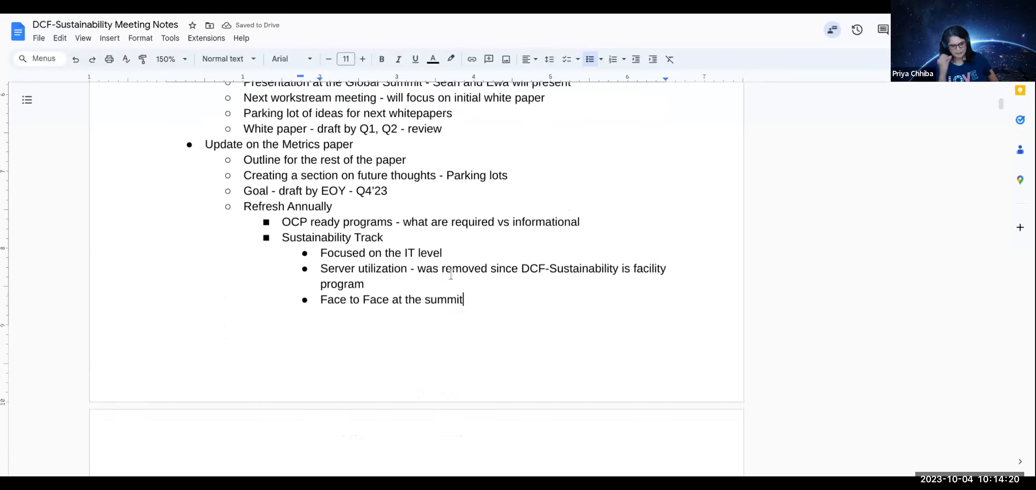
pyautogui.scroll(-3)
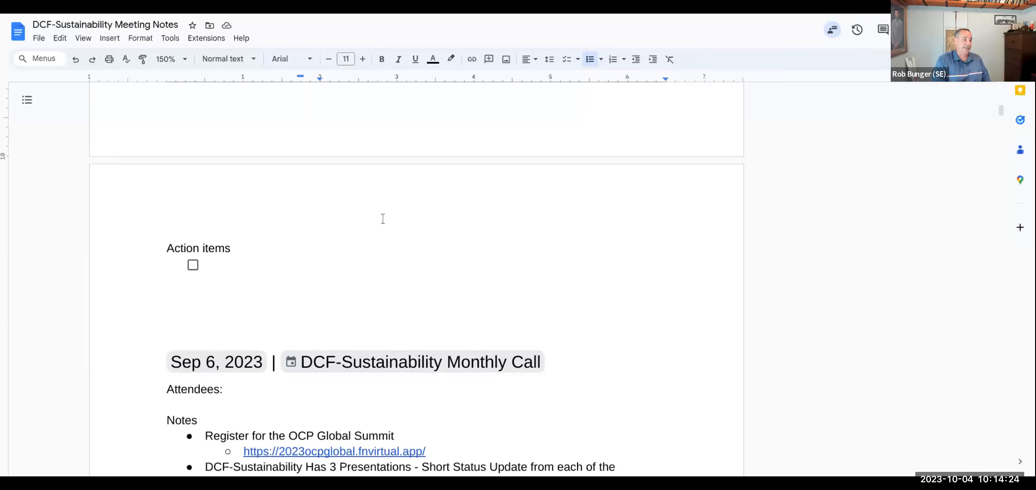
pyautogui.click(206, 265)
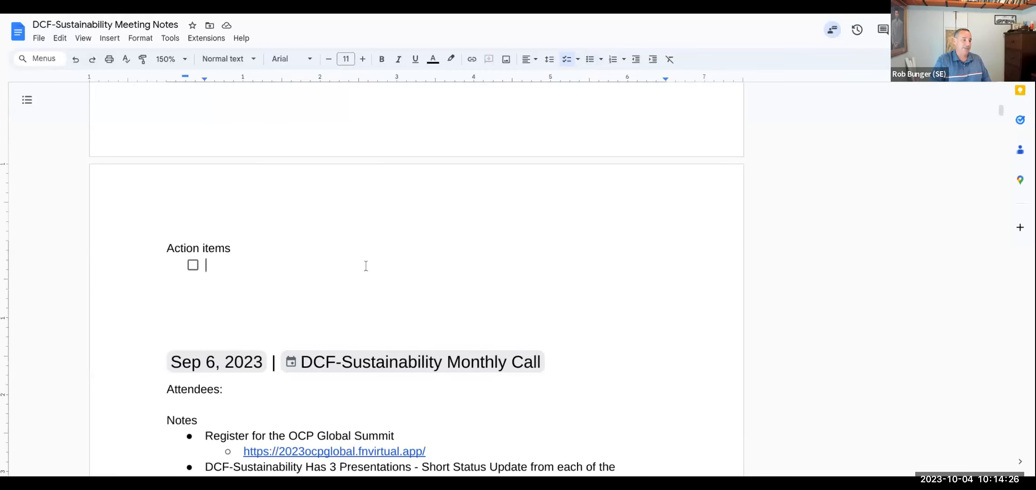
pyautogui.write('Meet at')
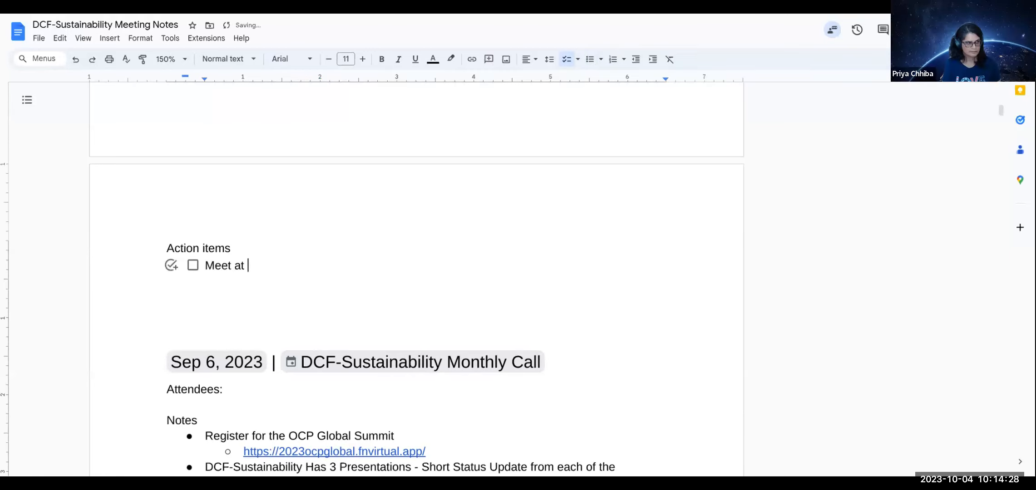
pyautogui.write('the Summit')
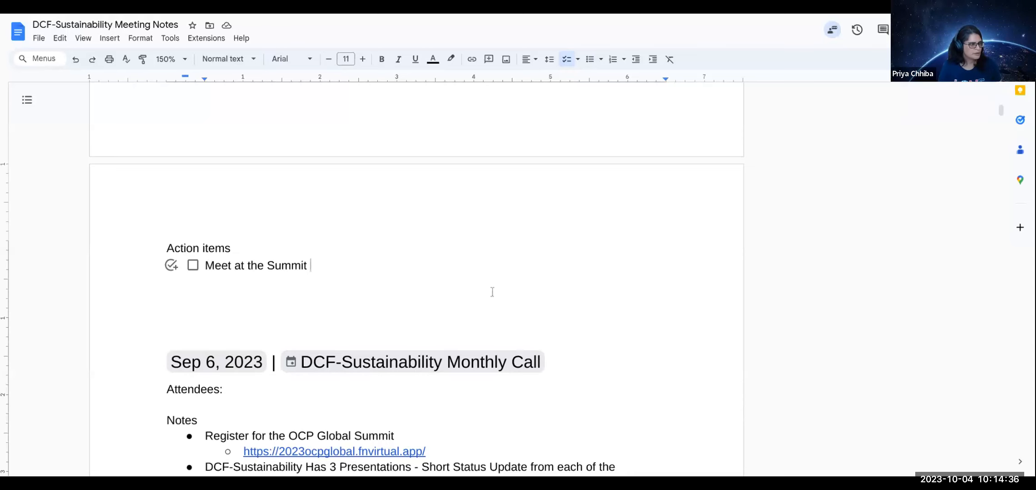
# - Return to the agenda and place the cursor after the Global Summit discussion line
pyautogui.scroll(-3)
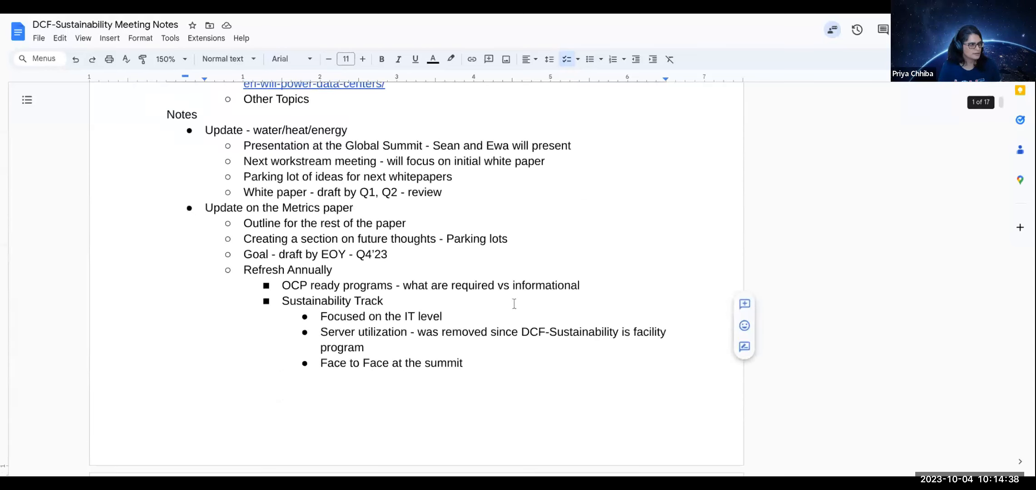
pyautogui.scroll(3)
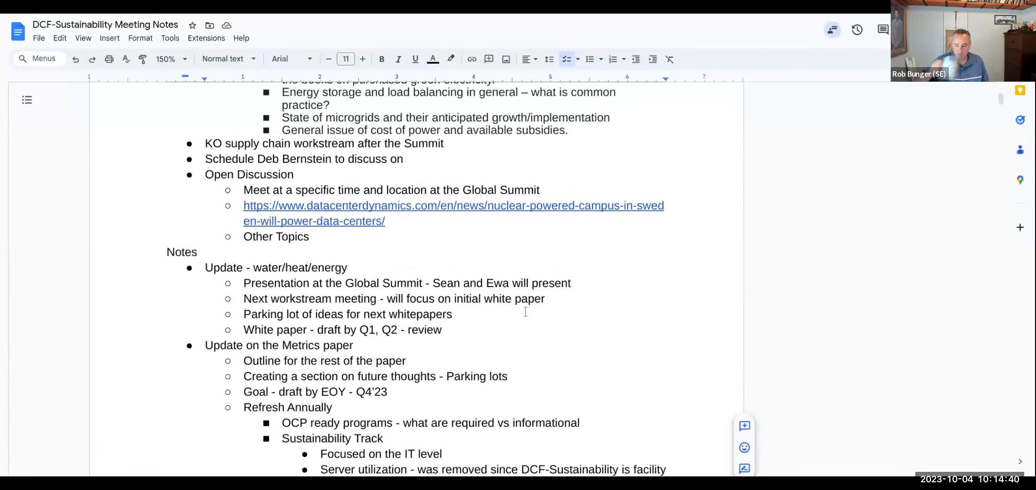
pyautogui.scroll(3)
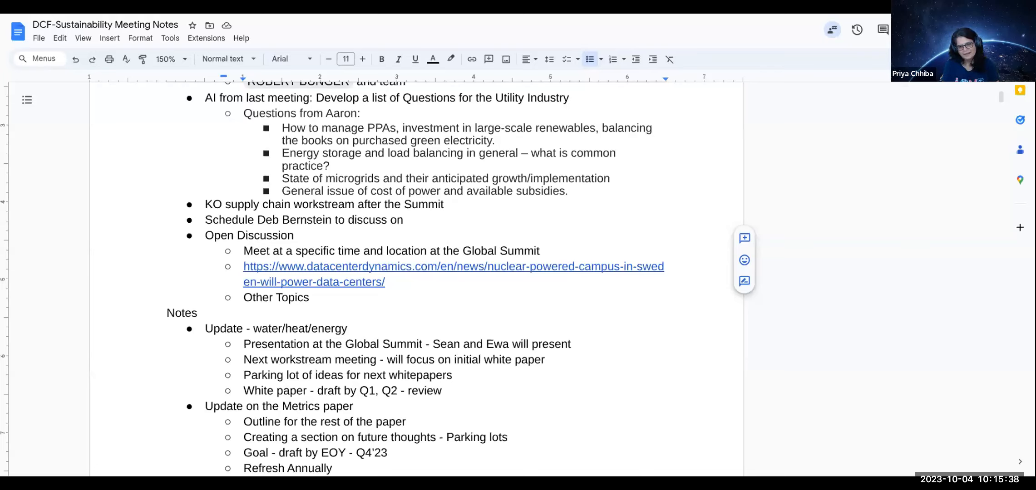
pyautogui.click(540, 251)
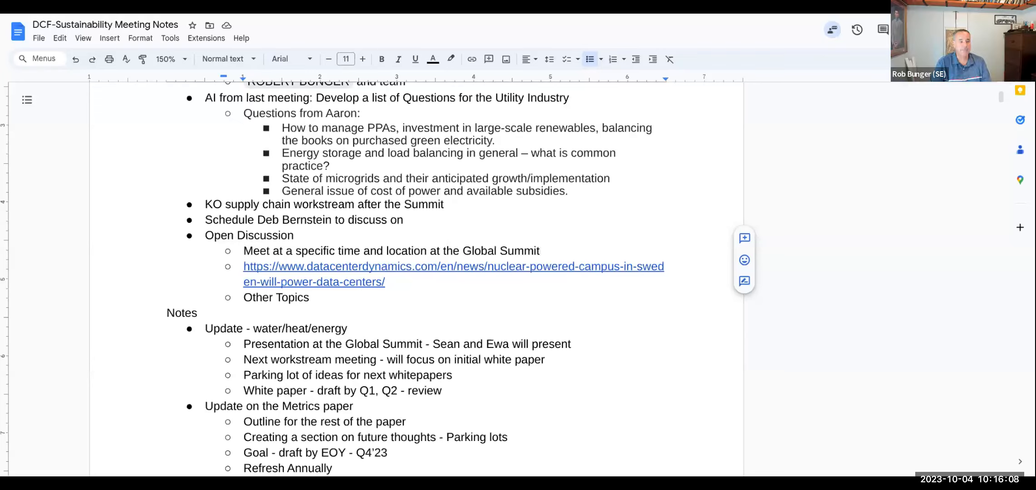
pyautogui.click(539, 250)
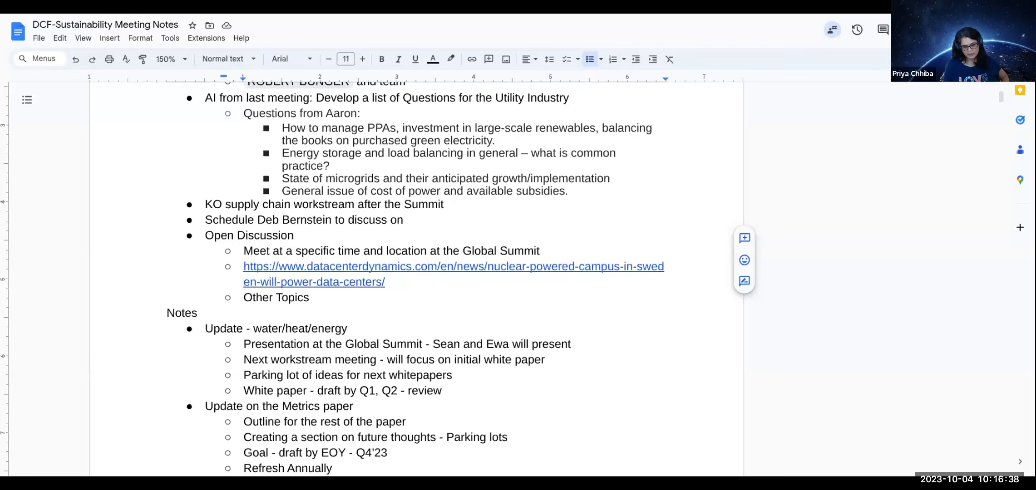
pyautogui.click(540, 251)
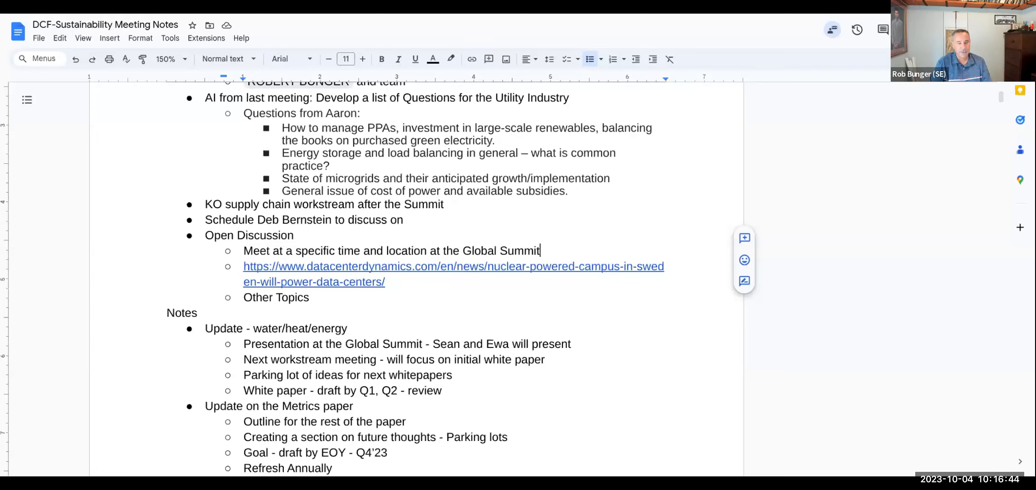
# - Append '- DCF Sustainability' to the Summit action item
pyautogui.scroll(3)
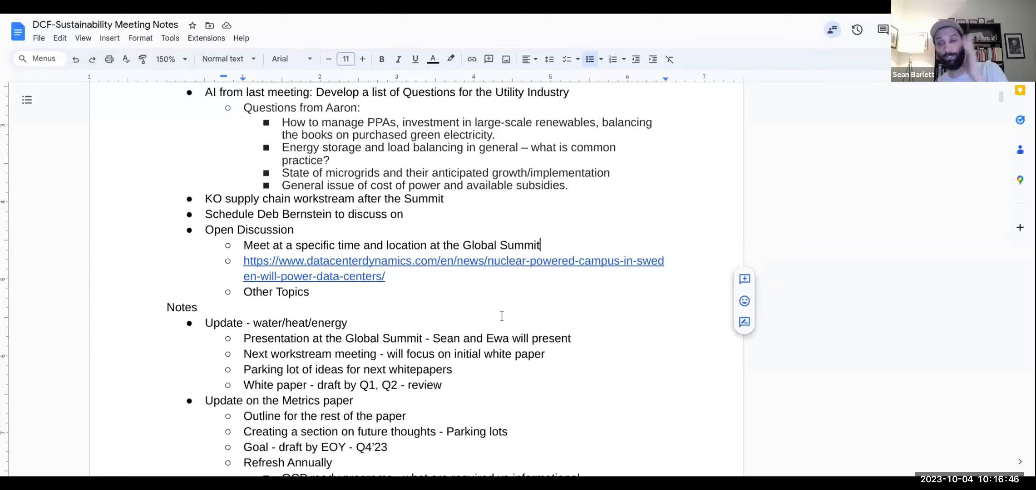
pyautogui.scroll(-3)
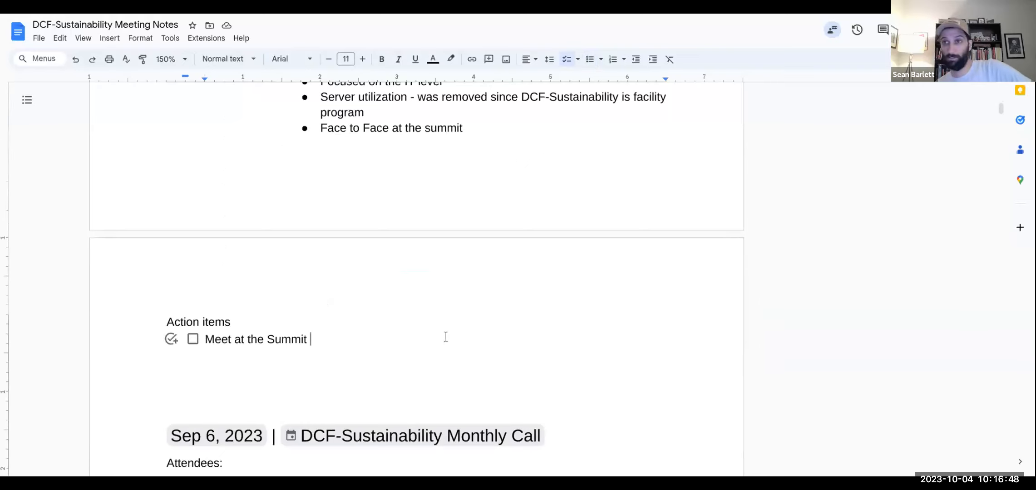
pyautogui.write('- DCF')
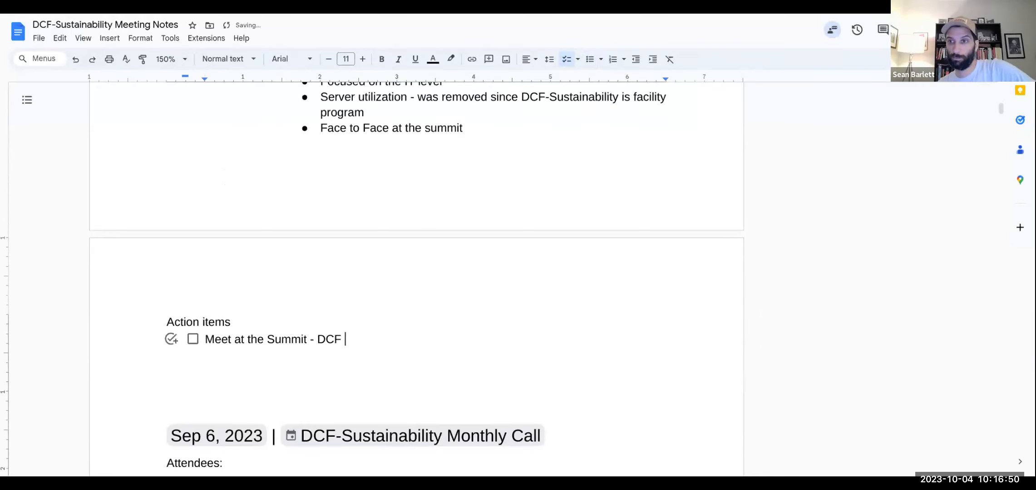
pyautogui.write('Sustainability')
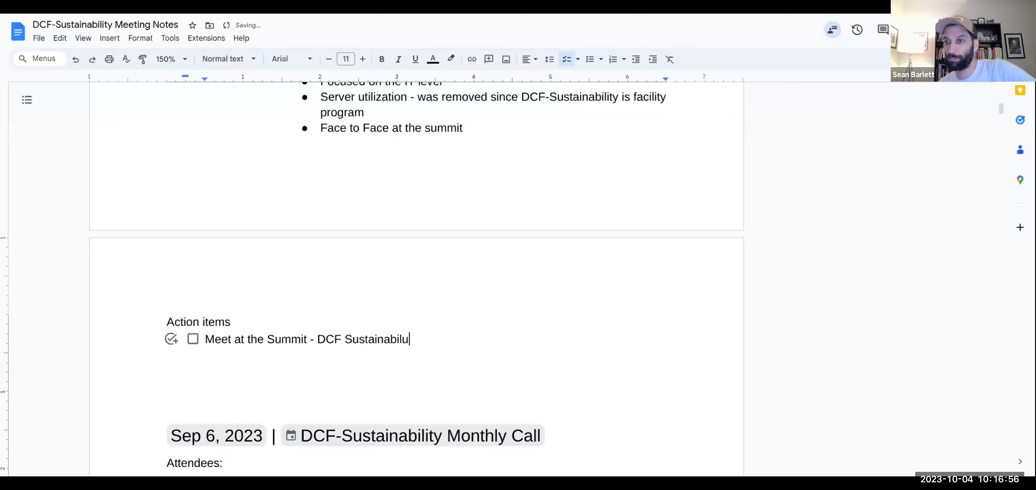
pyautogui.write('ty')
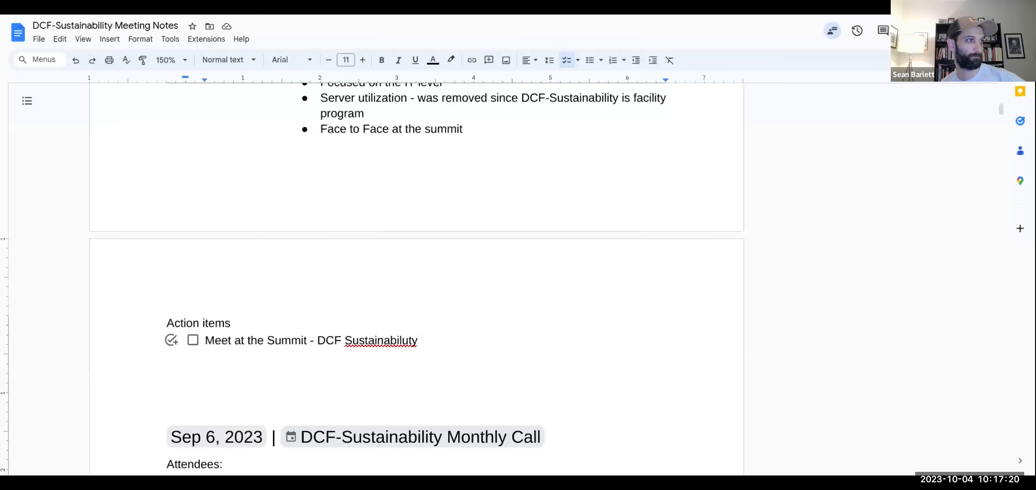
# - Fix the spelling and complete it as 'DCF Sustainability / Sustainability'
pyautogui.click(423, 340)
pyautogui.write('i')
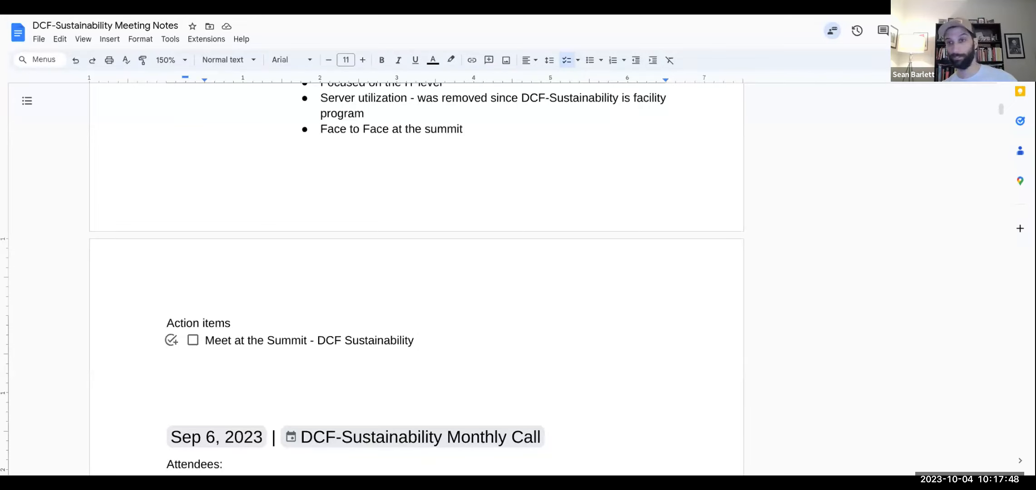
pyautogui.write('/')
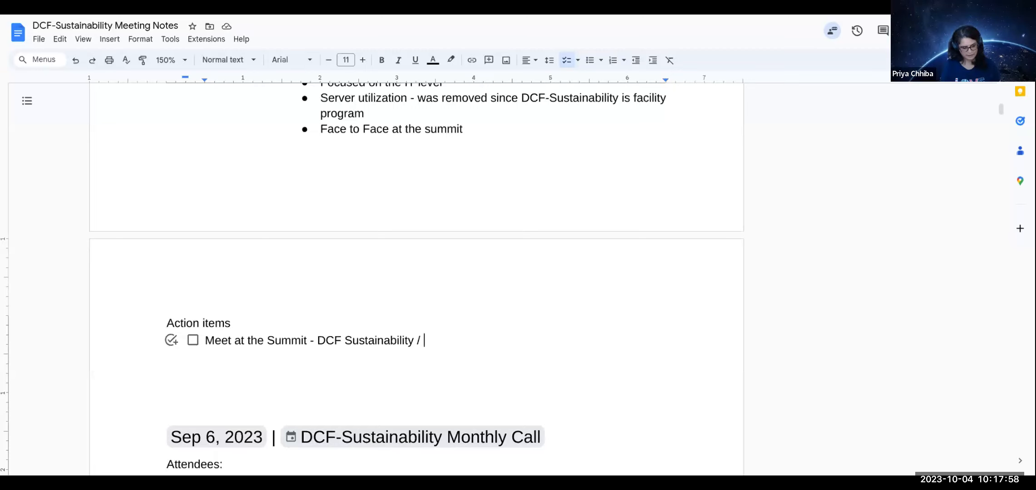
pyautogui.write('Sy')
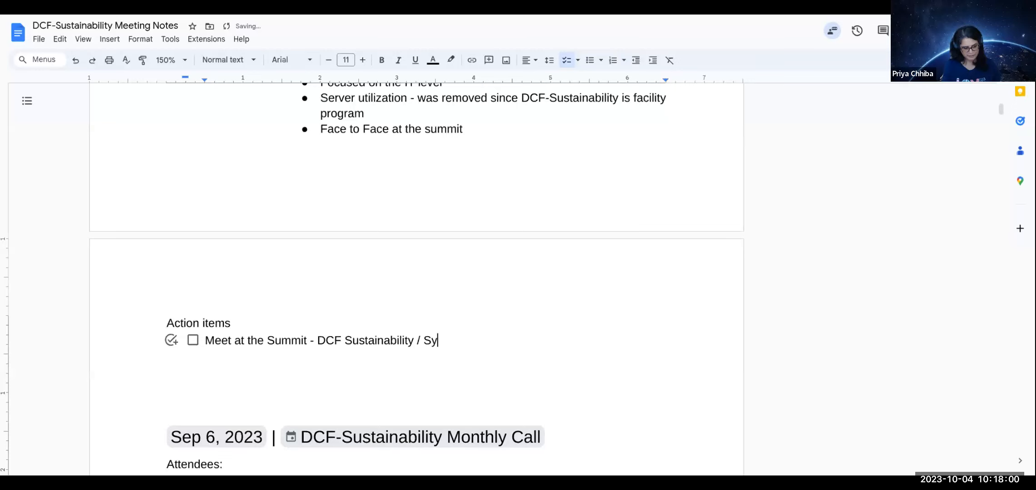
pyautogui.write('ut')
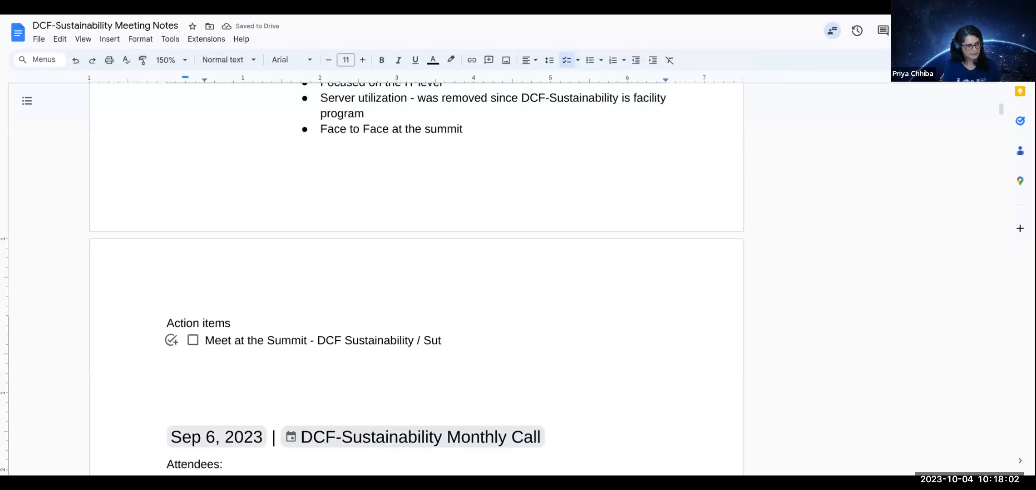
pyautogui.write('ainab')
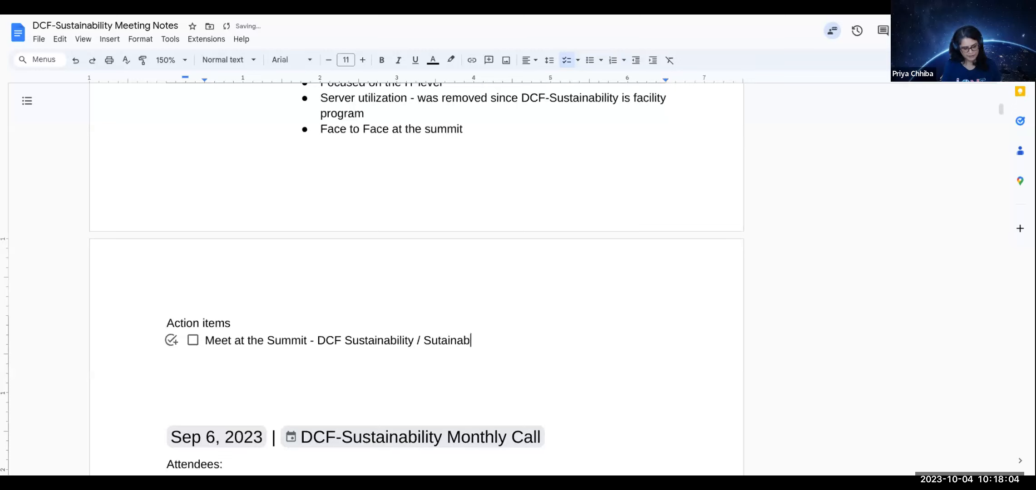
pyautogui.write('Sustainability')
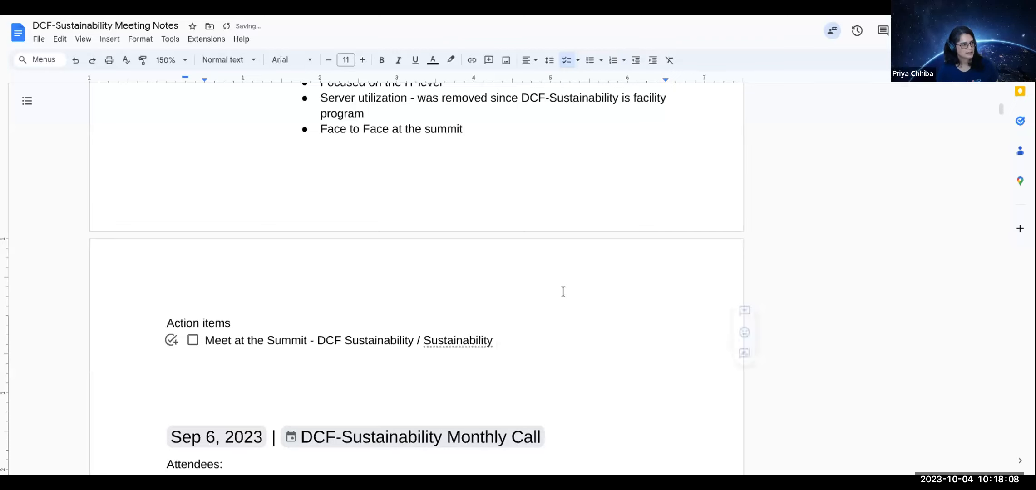
# - Write "Workgroups focused on deliverables" on the new sub-bullet under the Metrics paper update
pyautogui.scroll(3)
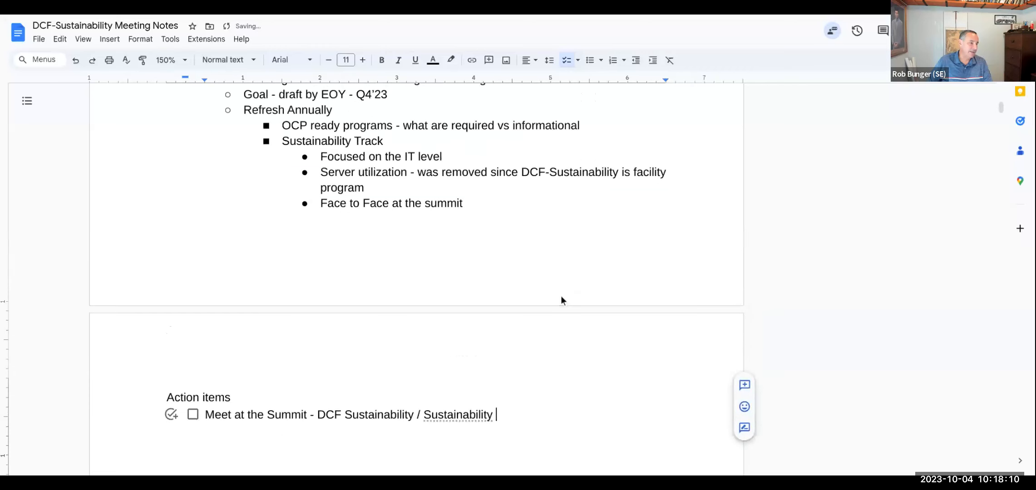
pyautogui.scroll(3)
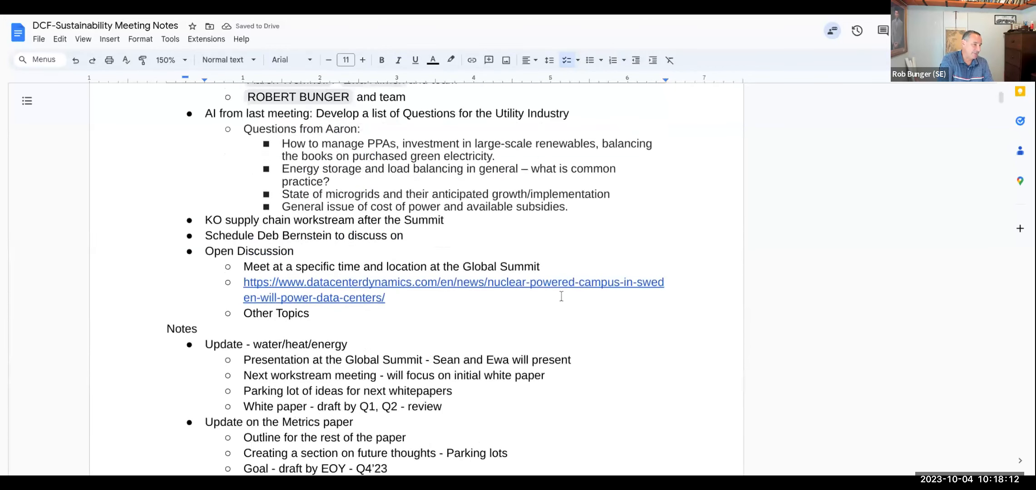
pyautogui.scroll(3)
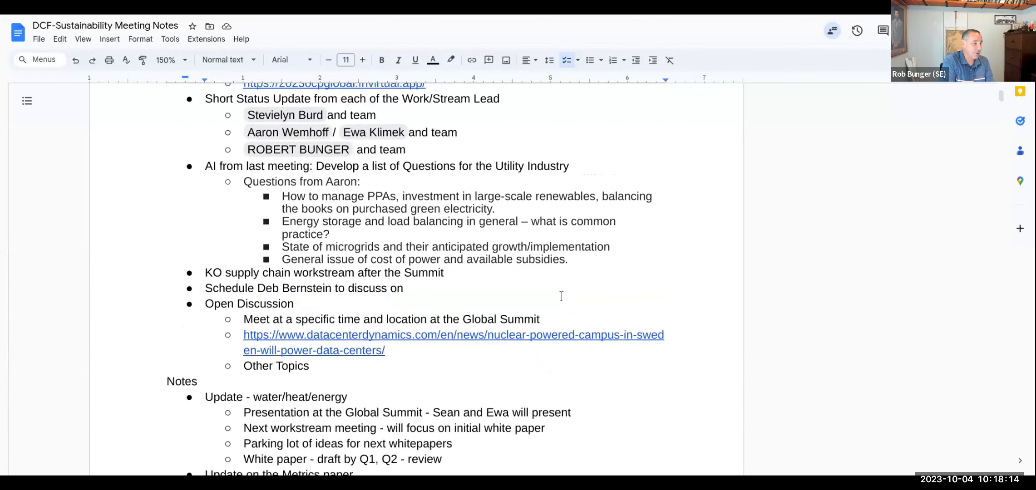
pyautogui.scroll(3)
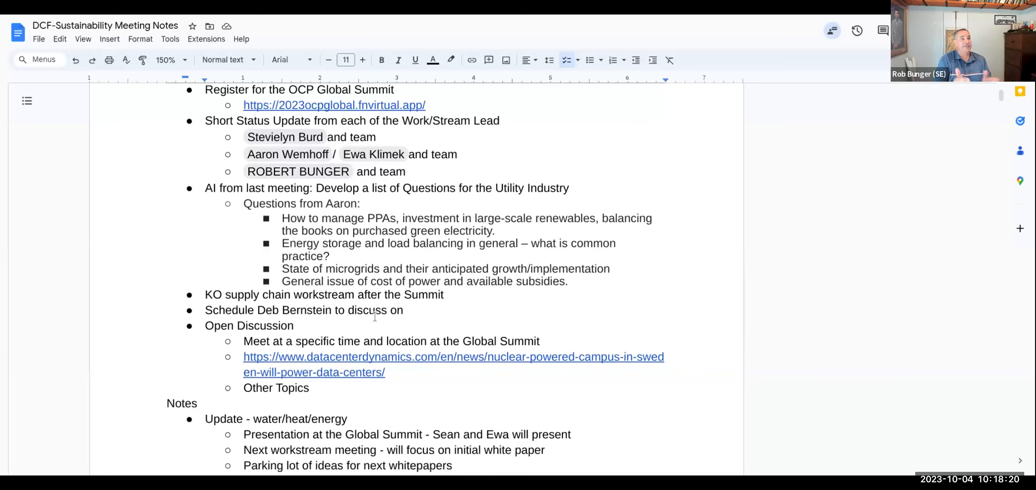
pyautogui.scroll(-3)
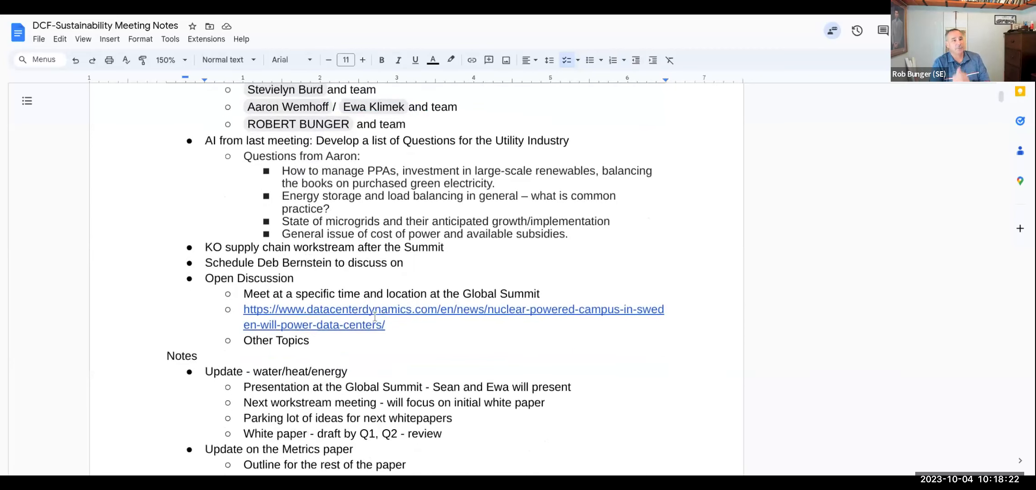
pyautogui.scroll(-3)
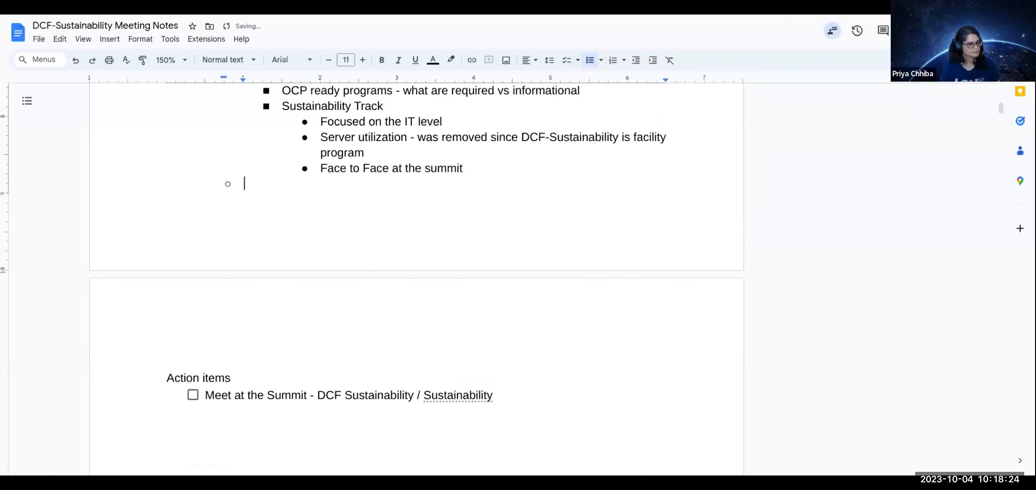
pyautogui.scroll(3)
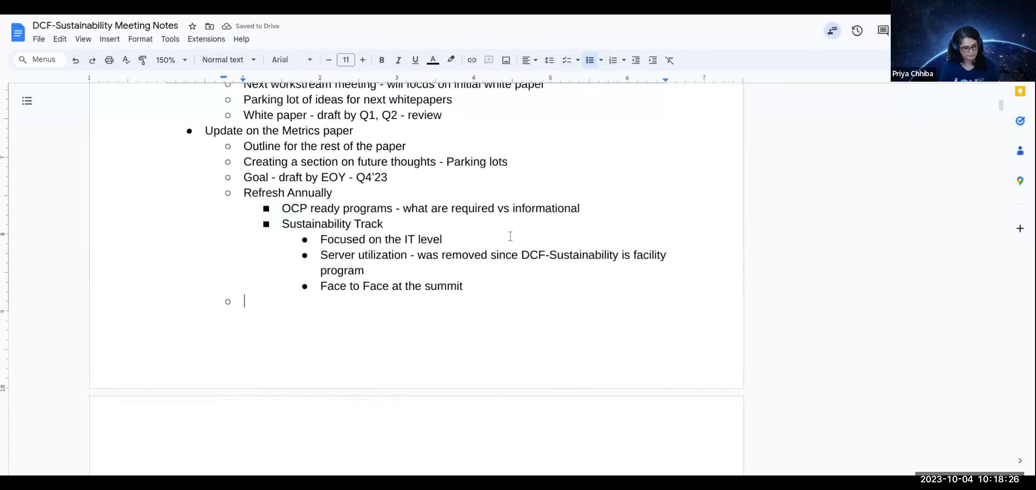
pyautogui.write('Workg')
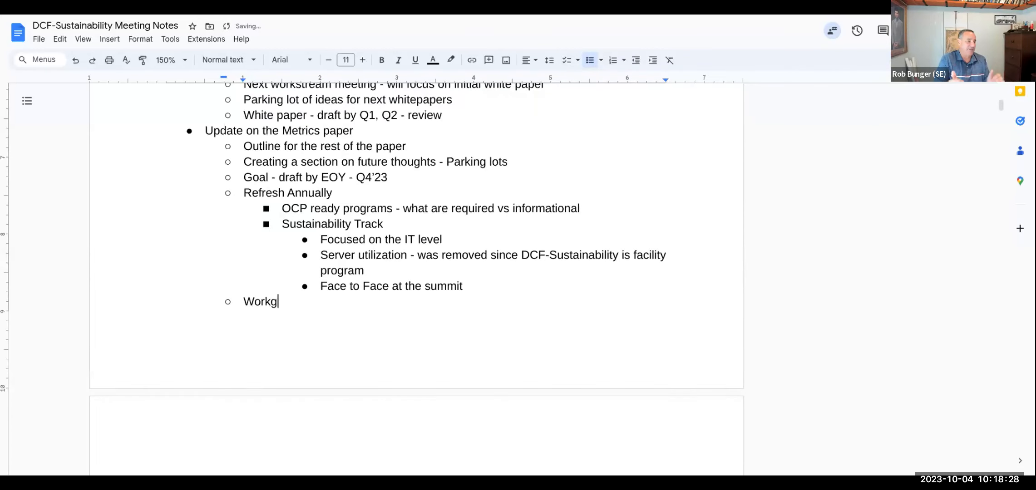
pyautogui.write('roups')
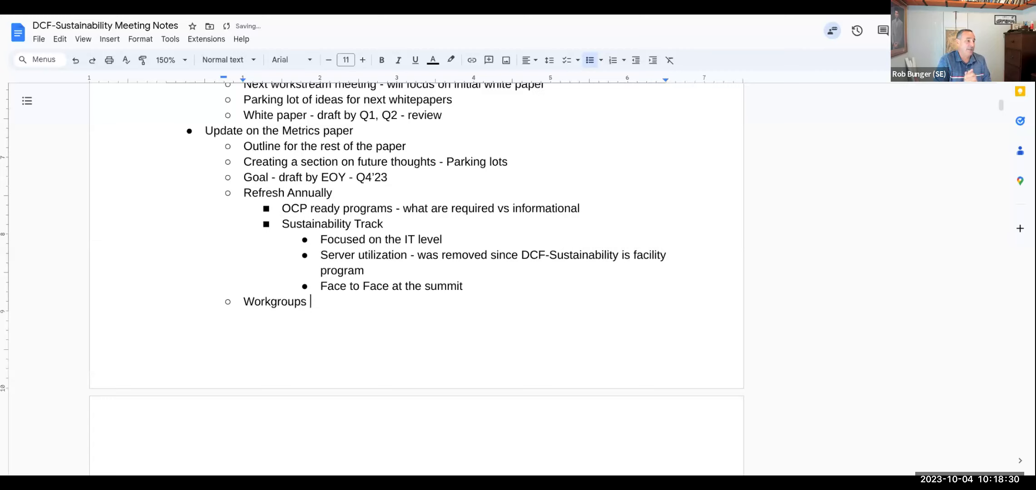
pyautogui.write('focus')
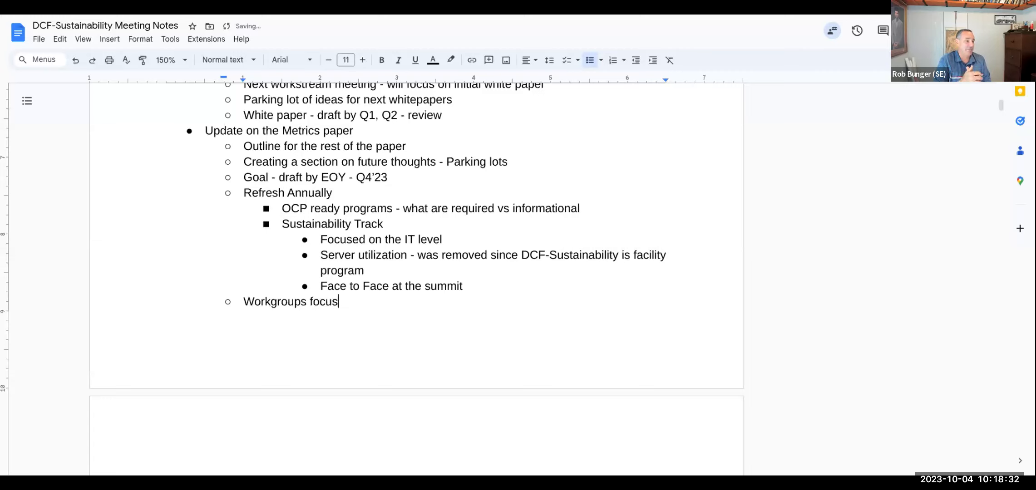
pyautogui.write('ed on dev')
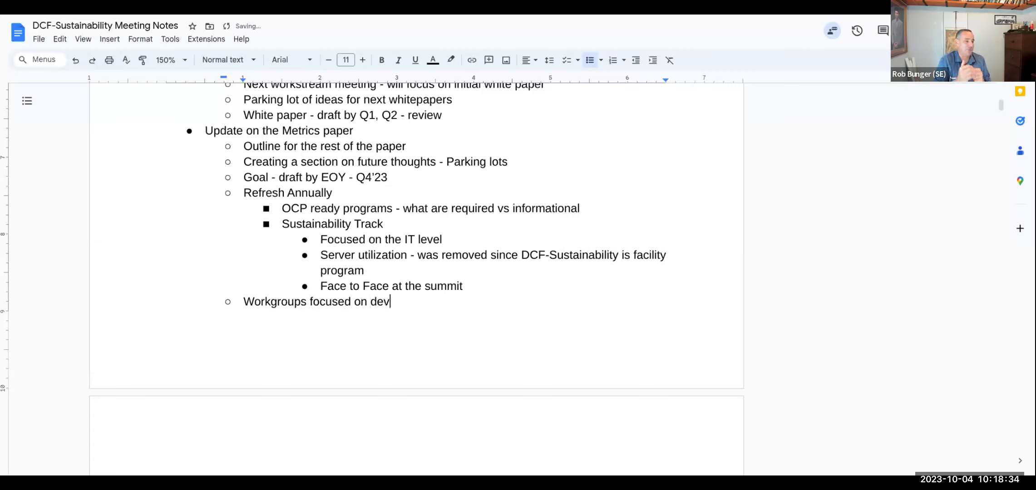
pyautogui.press('BackSpace')
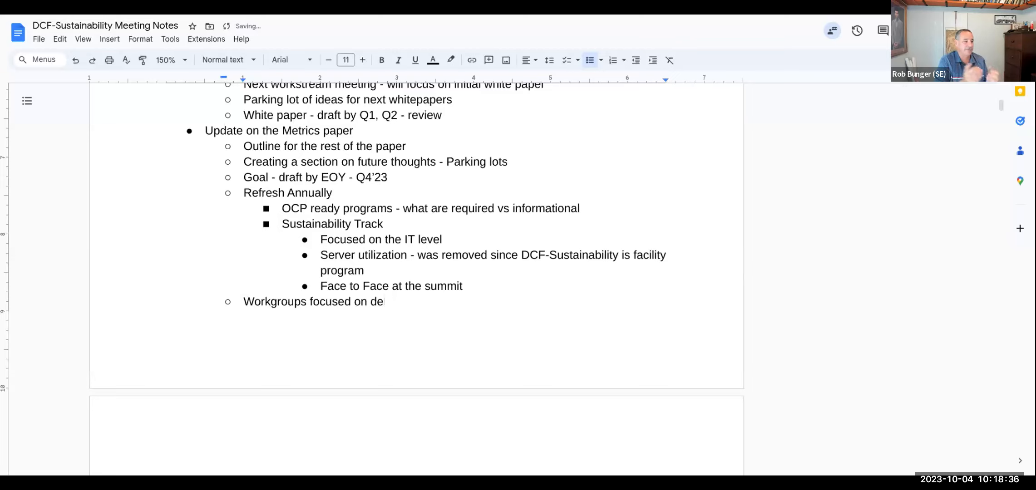
pyautogui.write('liverables')
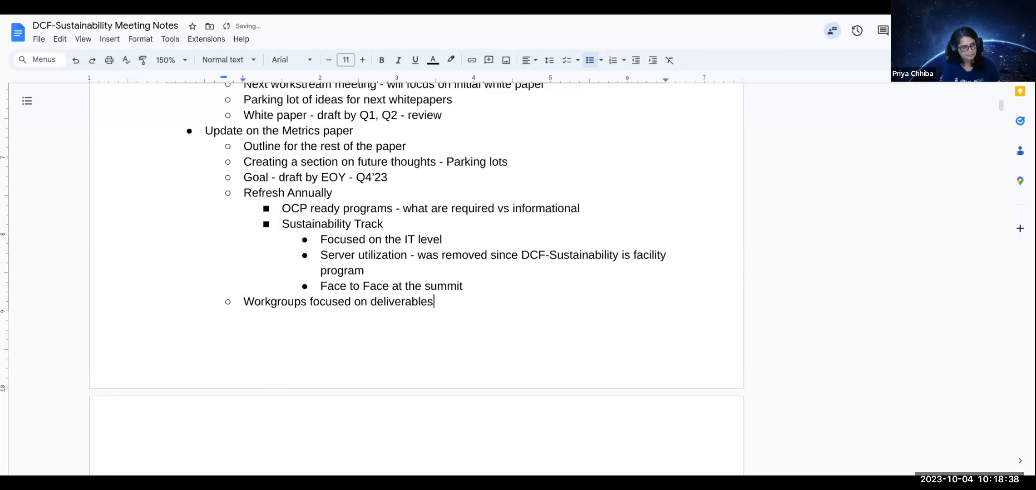
# - Write "Community chat" as the next bullet below the workgroups note
pyautogui.scroll(-3)
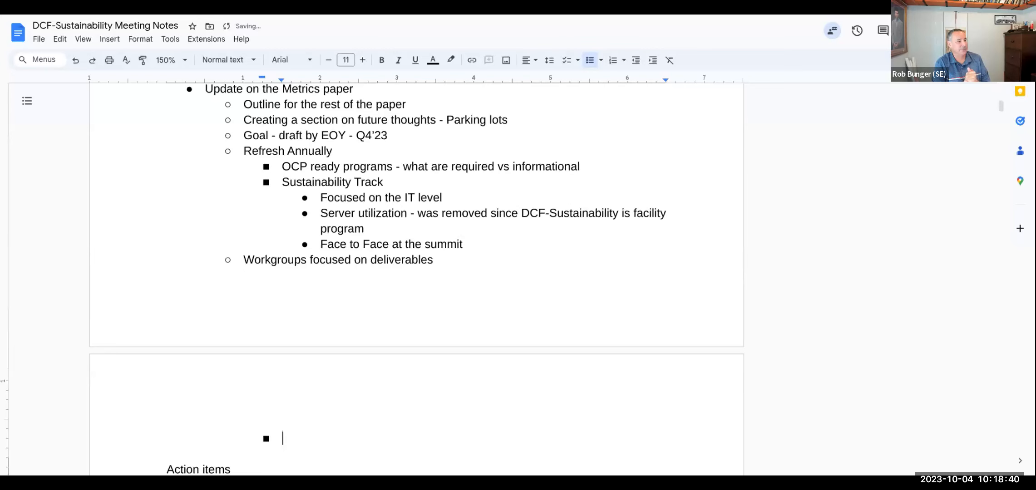
pyautogui.write('Communit')
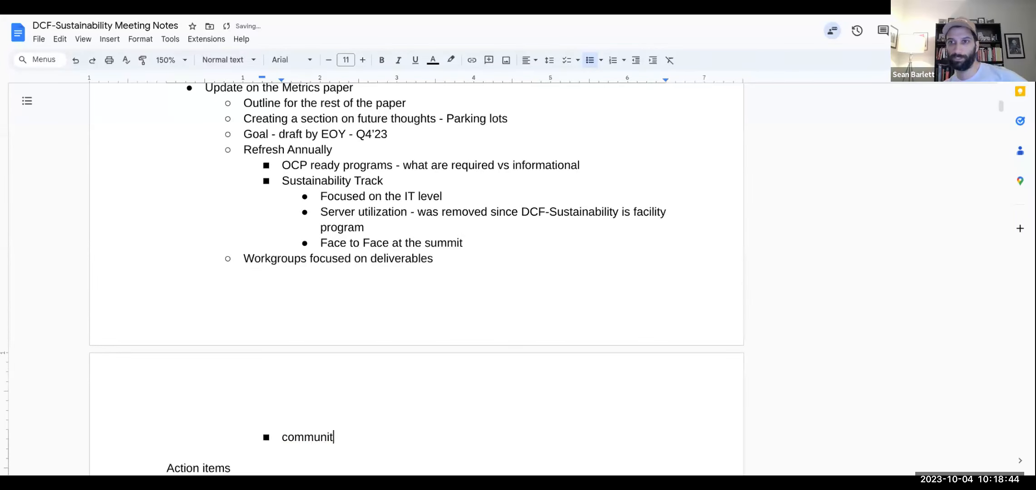
pyautogui.write('y chat')
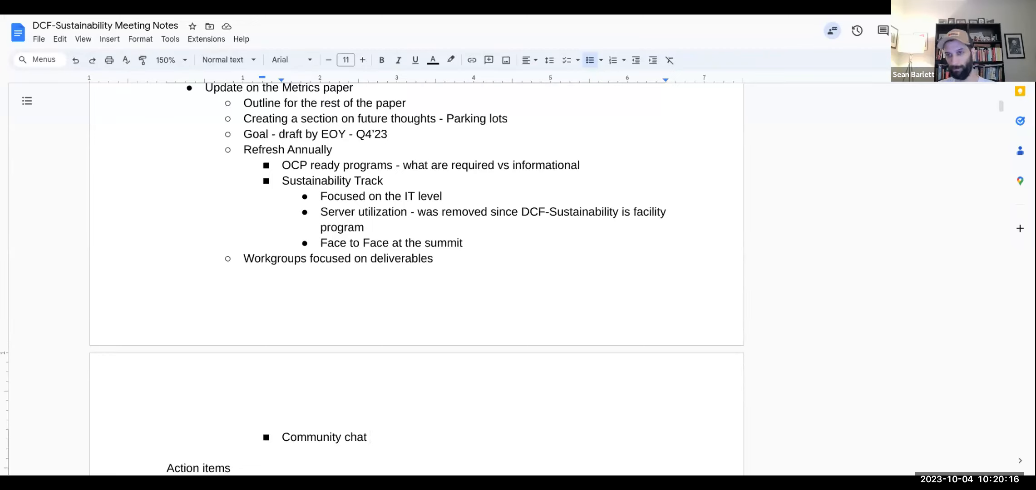
pyautogui.click(370, 437)
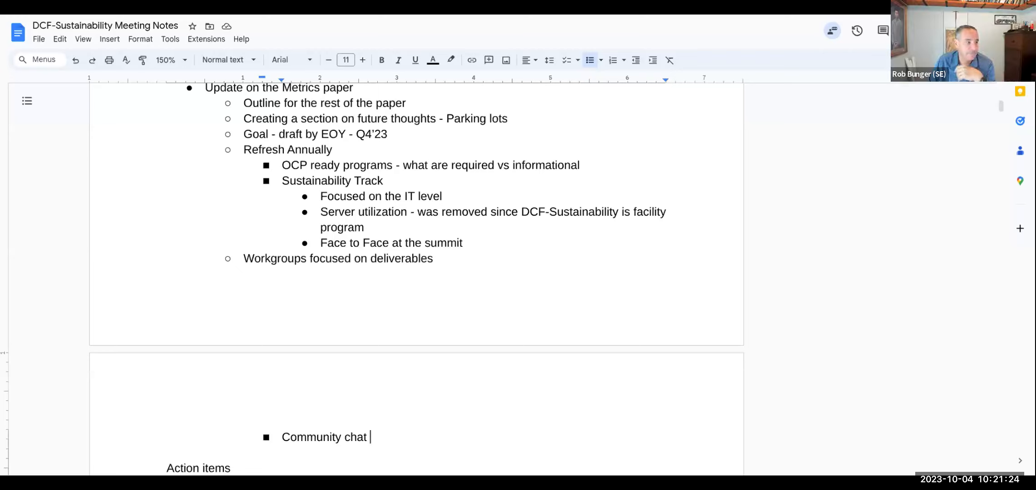
pyautogui.moveTo(418, 290)
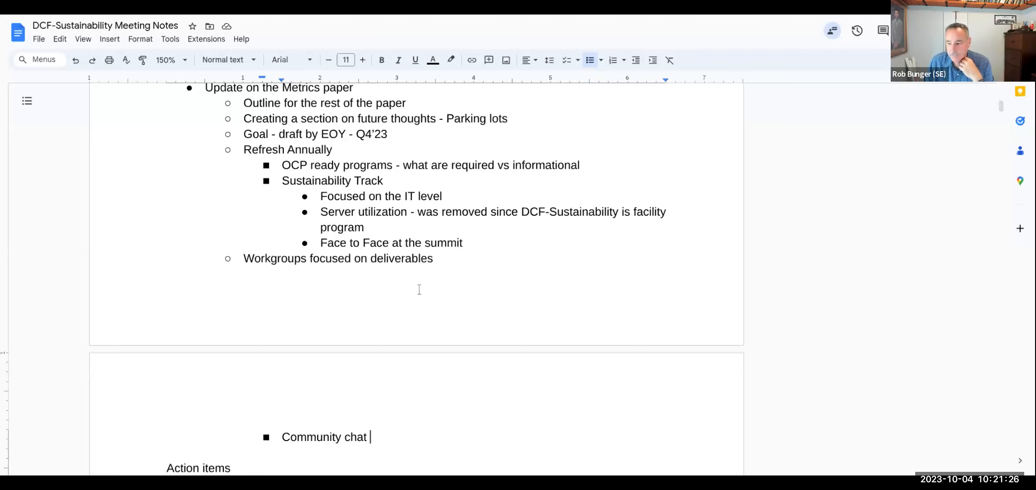
pyautogui.scroll(-3)
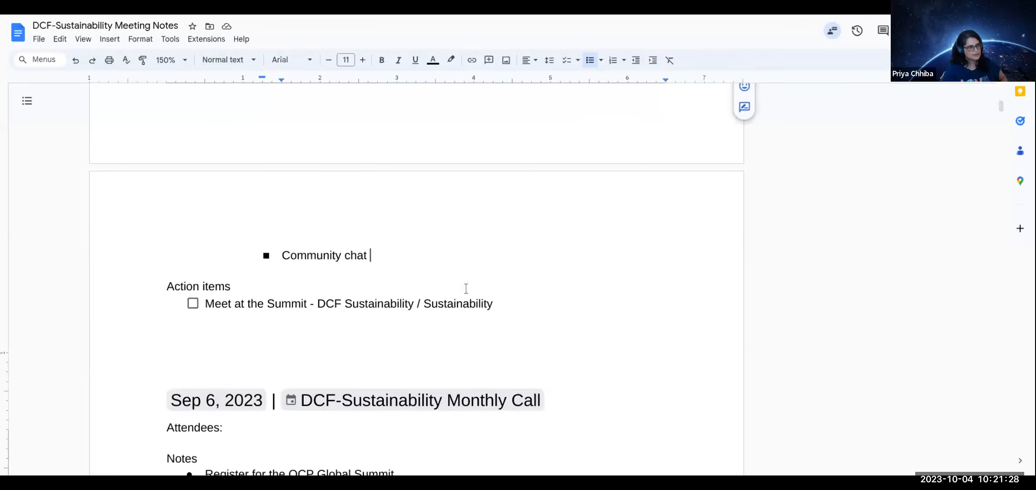
pyautogui.scroll(3)
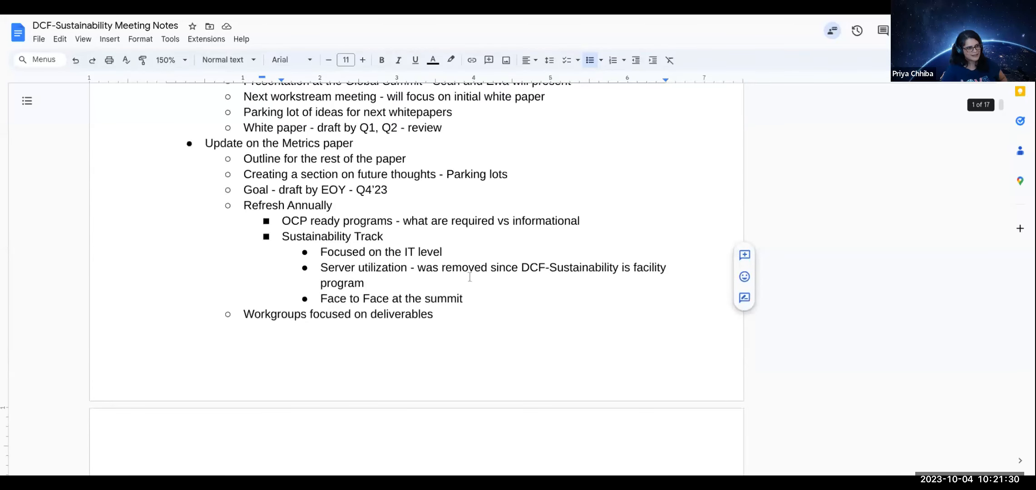
pyautogui.scroll(3)
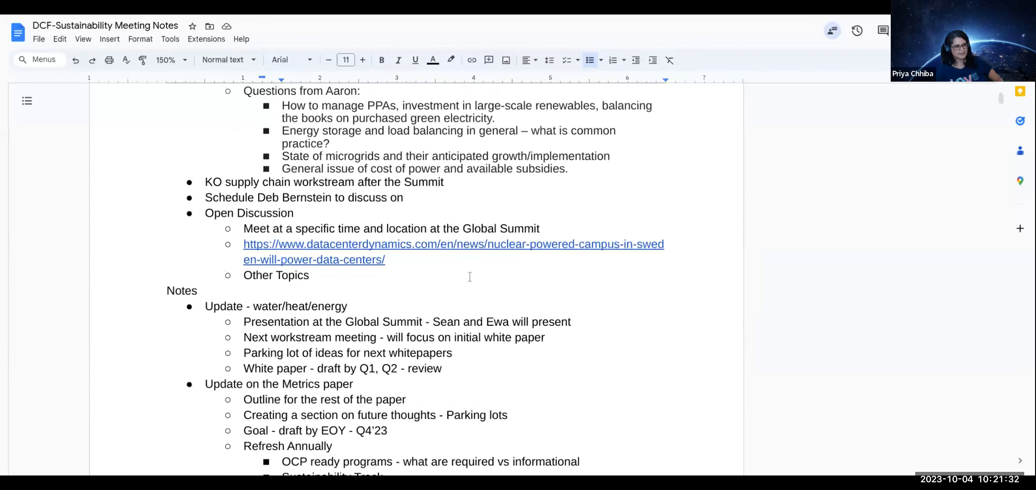
pyautogui.scroll(3)
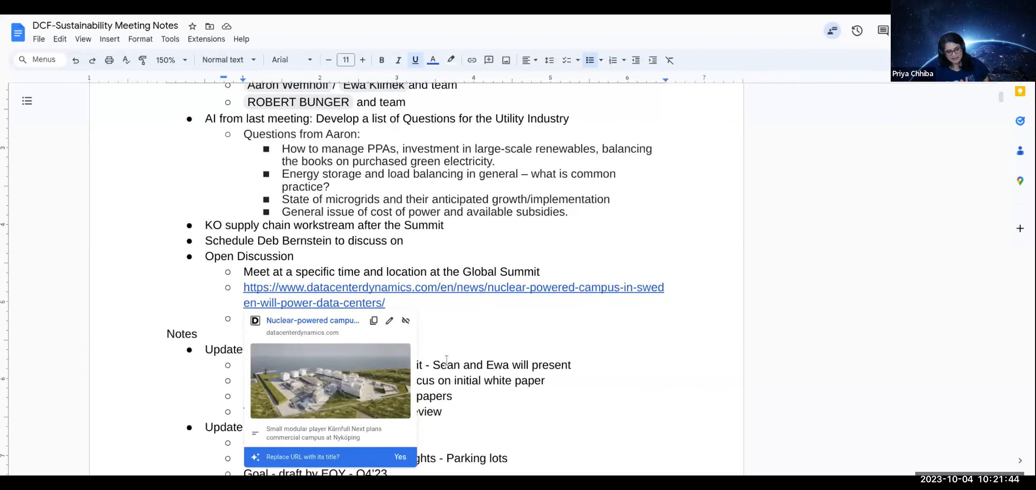
pyautogui.scroll(-3)
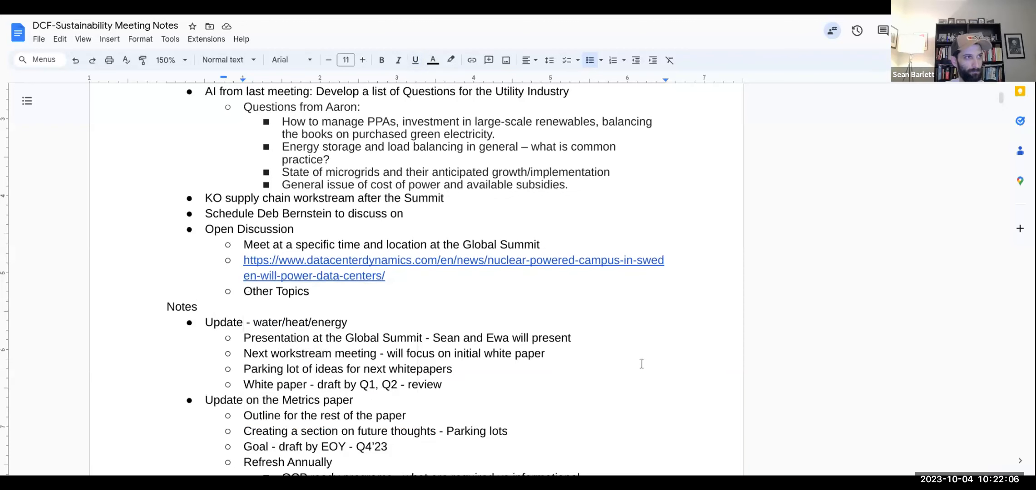
pyautogui.scroll(3)
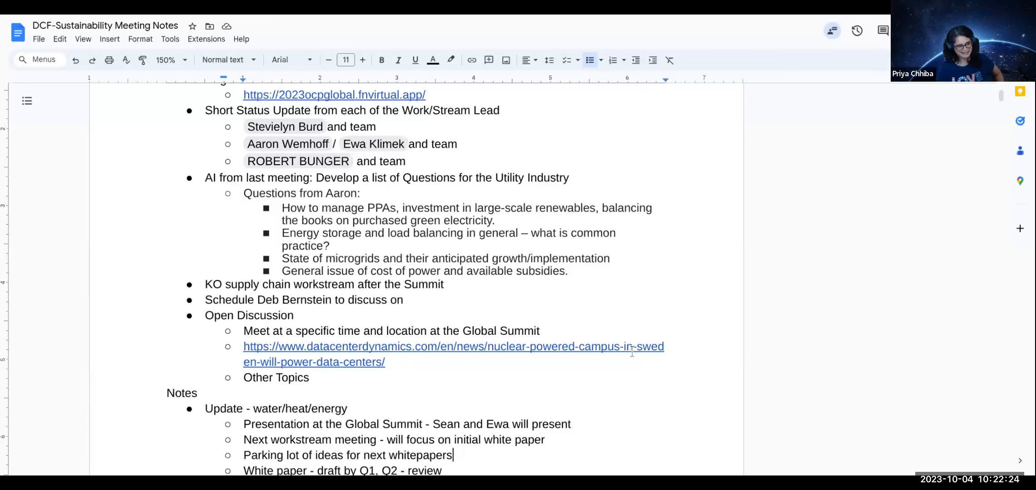
pyautogui.scroll(-3)
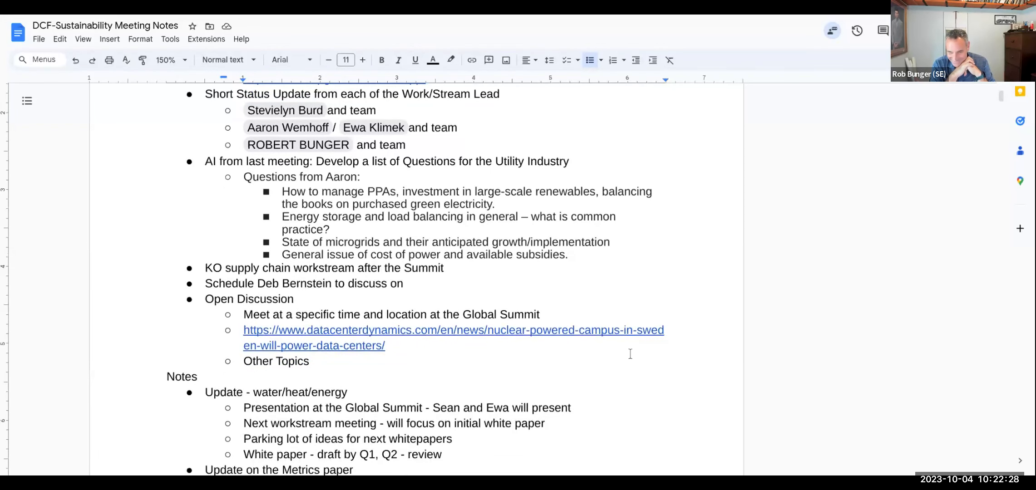
pyautogui.scroll(-3)
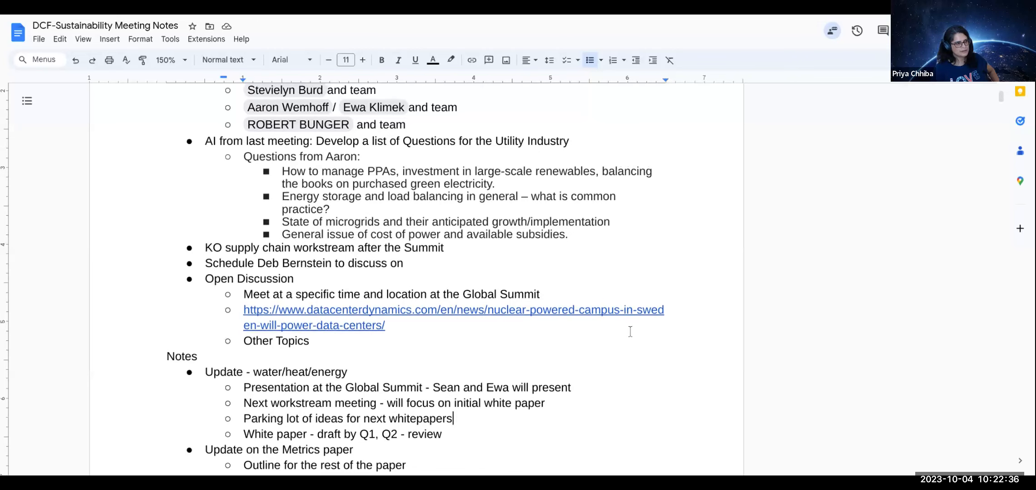
pyautogui.scroll(3)
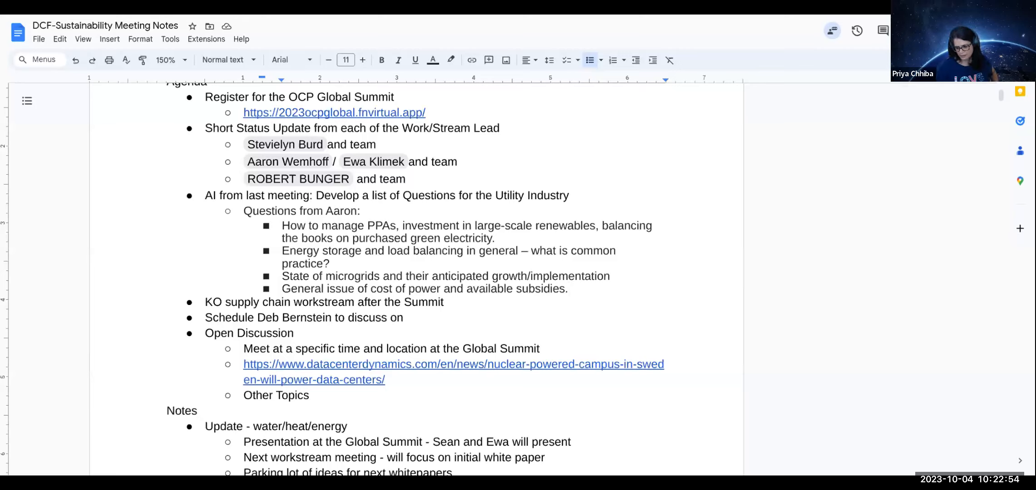
pyautogui.click(567, 289)
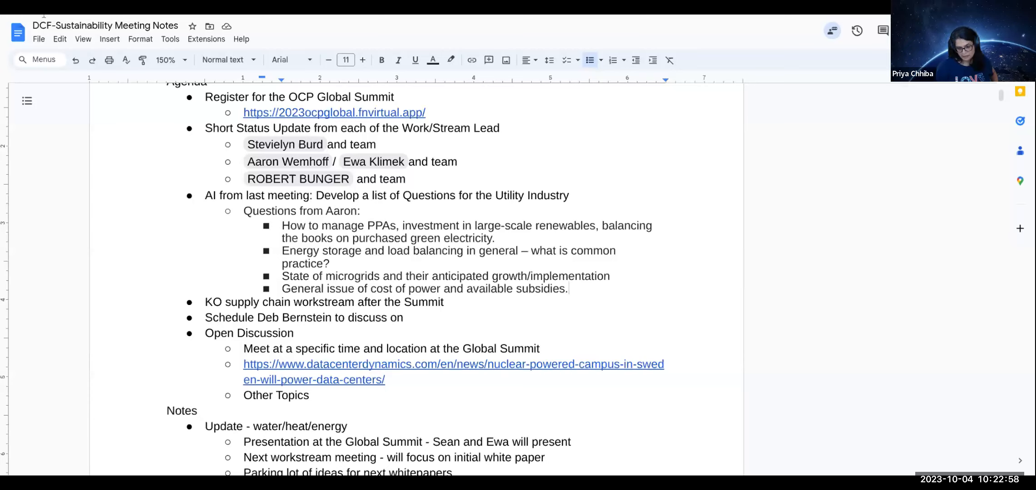
pyautogui.click(568, 288)
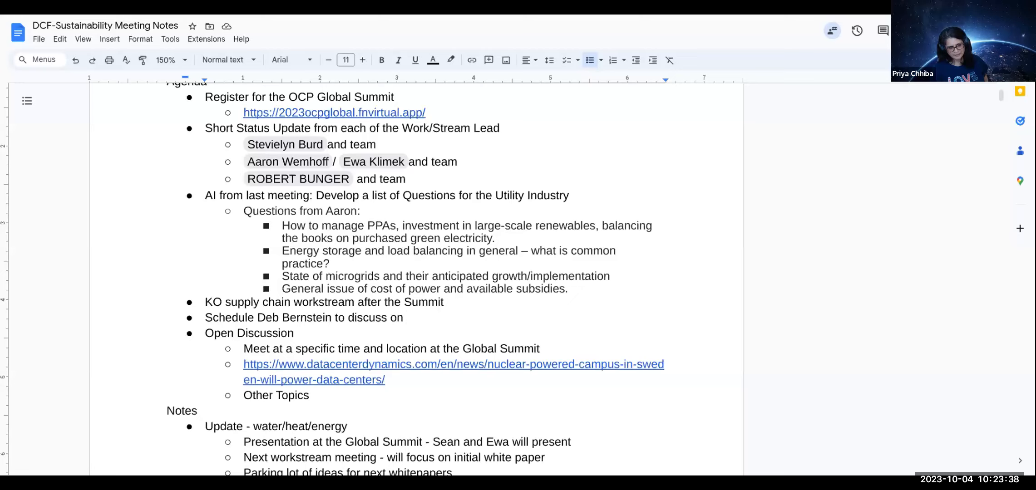
pyautogui.click(403, 317)
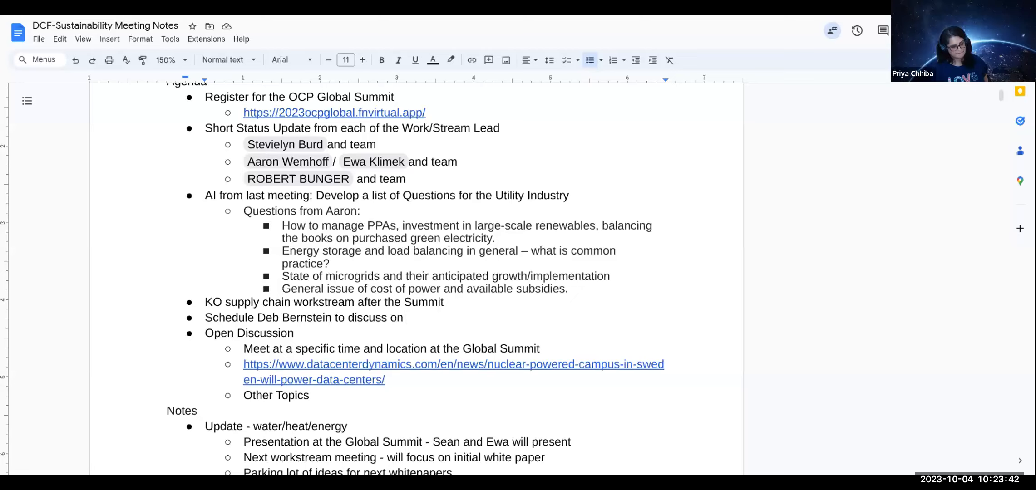
pyautogui.click(406, 317)
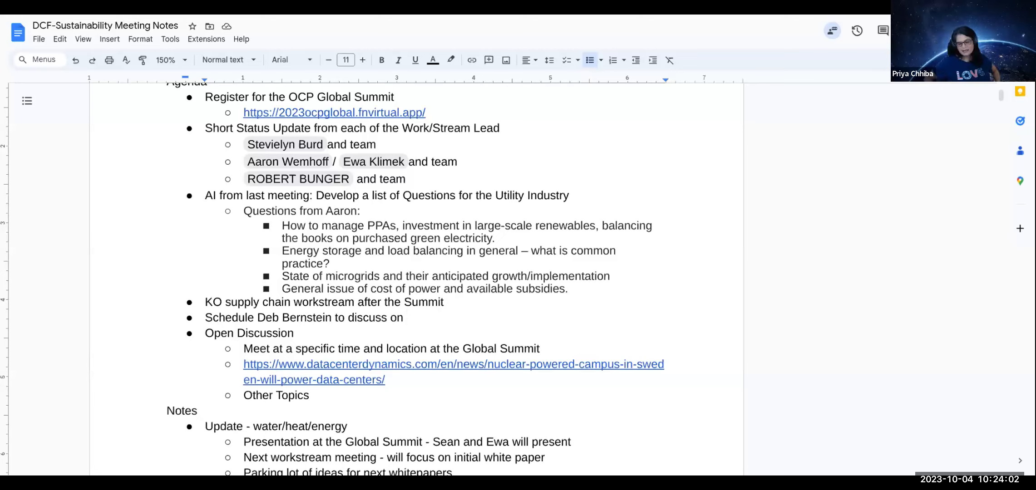
pyautogui.click(407, 316)
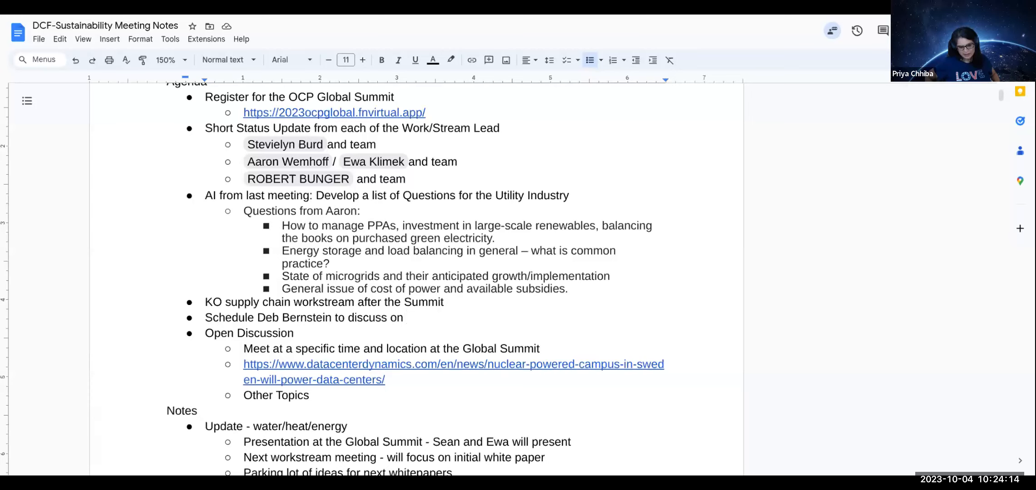
pyautogui.click(404, 317)
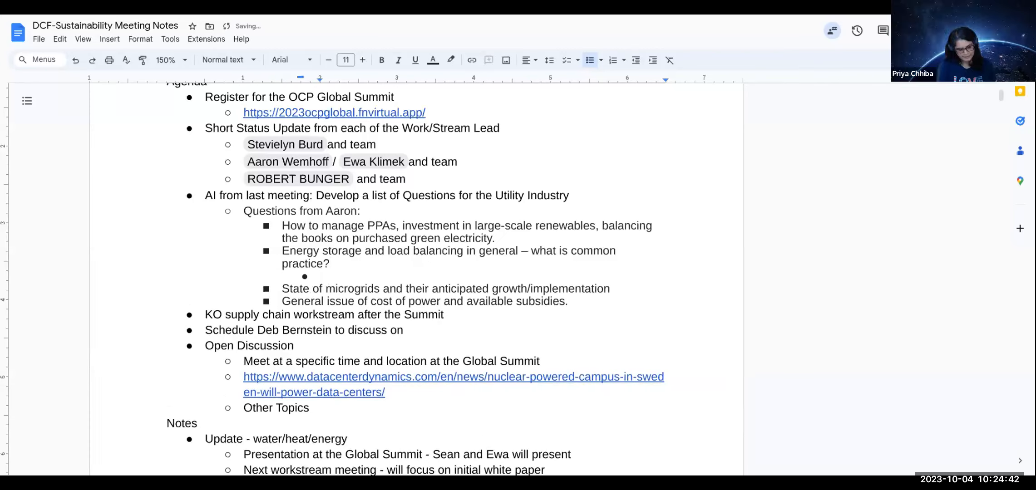
# - Note "Discussion in the industry on the market based and location based concepts"
pyautogui.write('Disc')
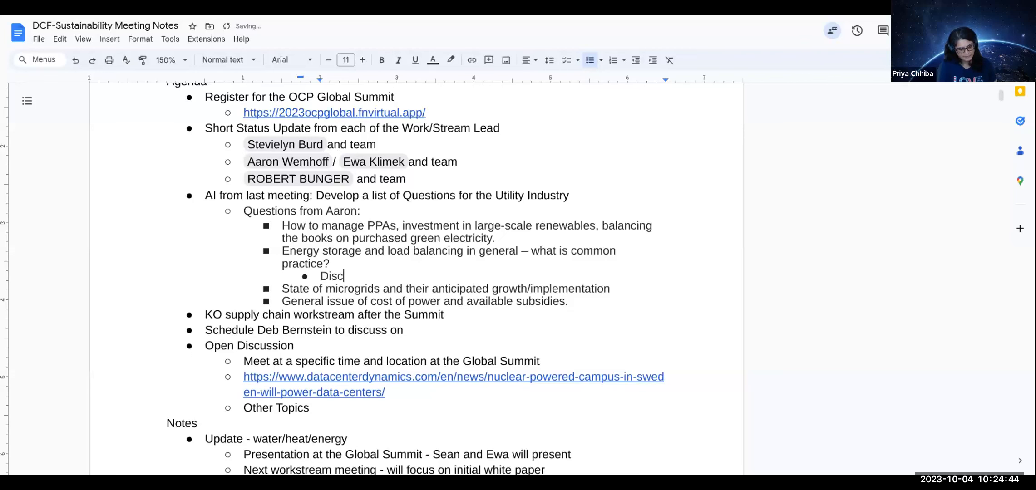
pyautogui.write('ussion')
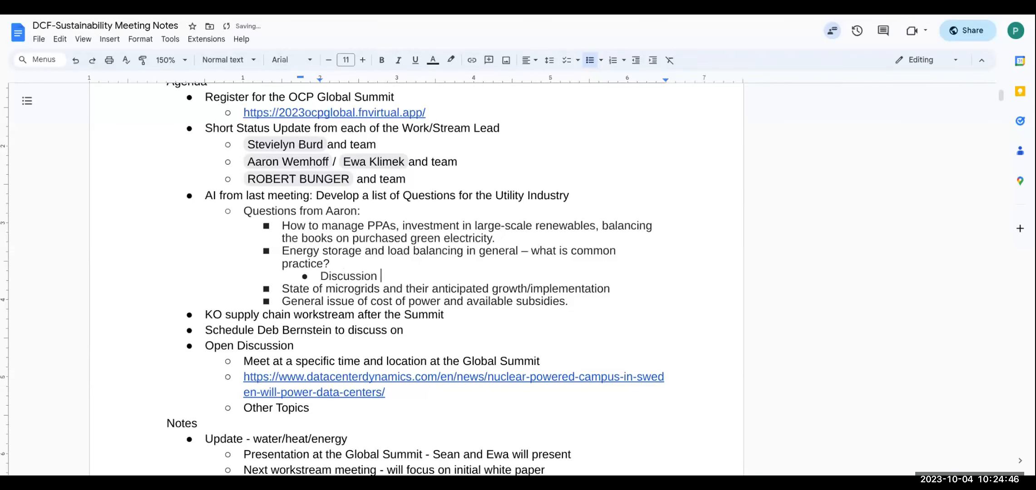
pyautogui.write('in the')
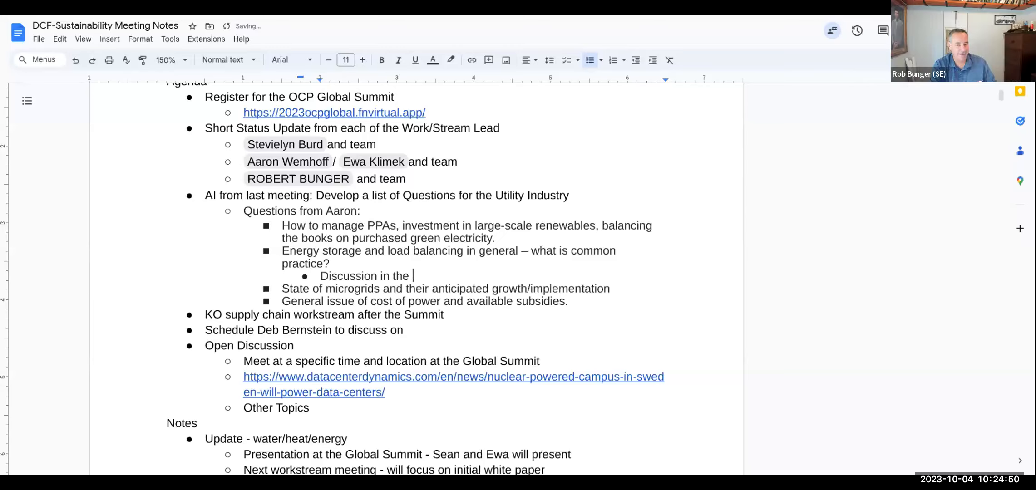
pyautogui.write('indu')
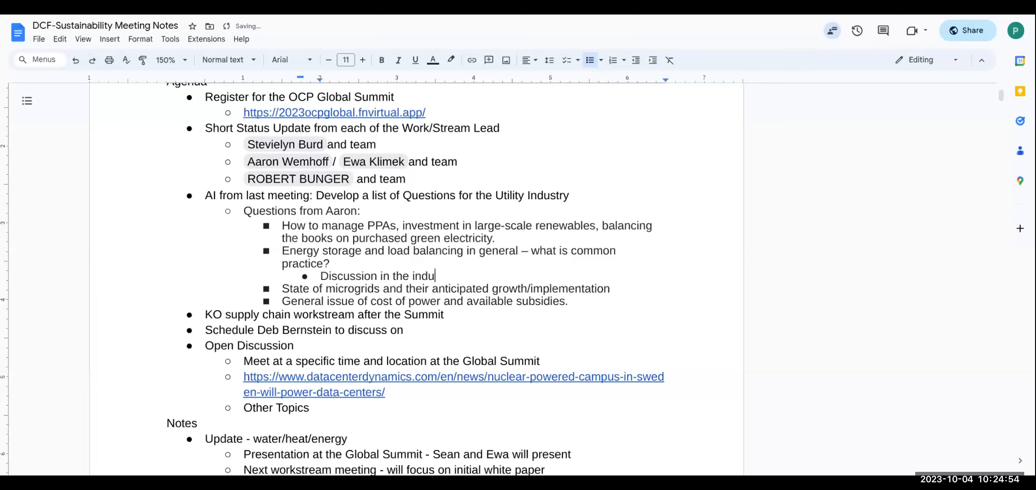
pyautogui.write('stry on the market based and')
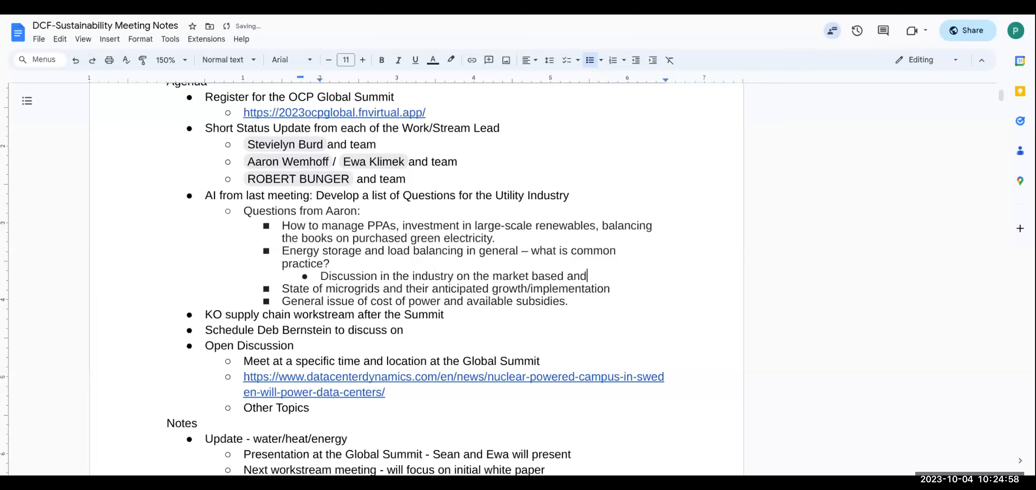
pyautogui.write('location based co')
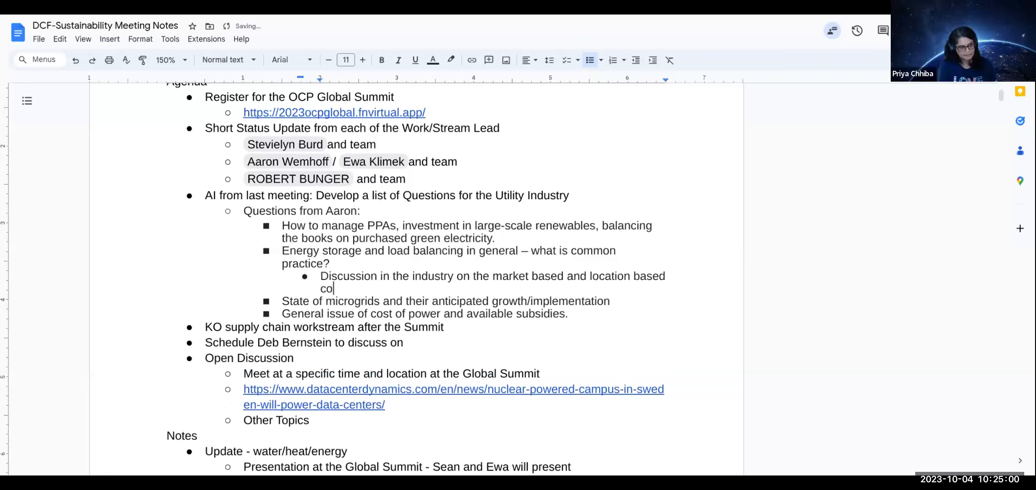
pyautogui.write('nce')
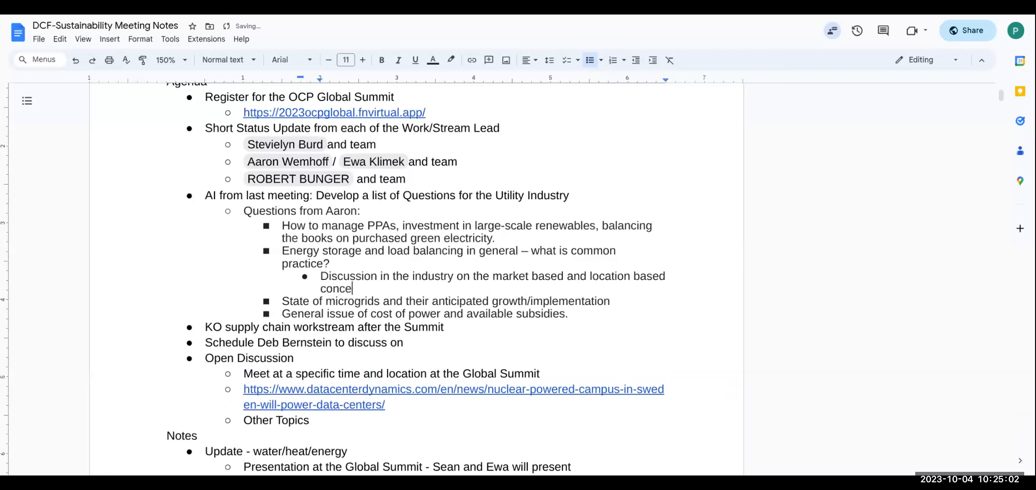
pyautogui.write('p')
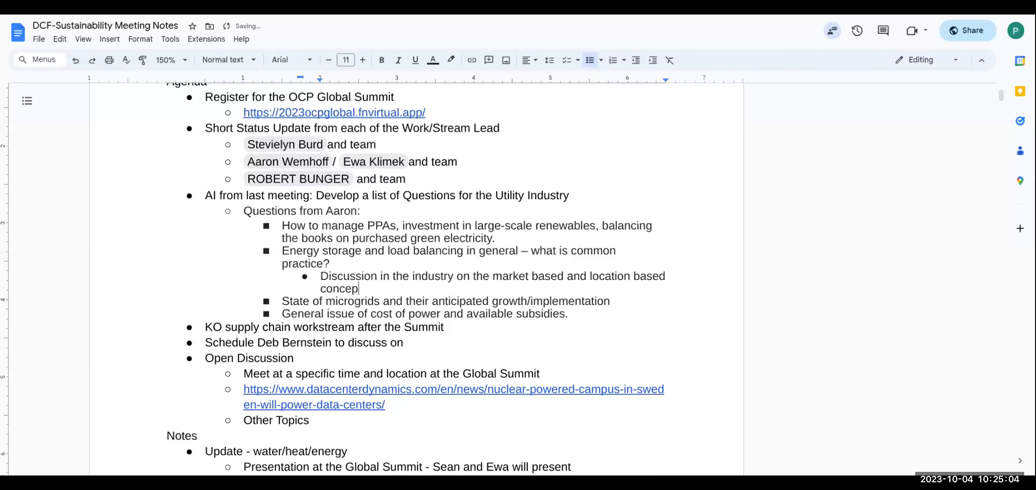
pyautogui.write('ts')
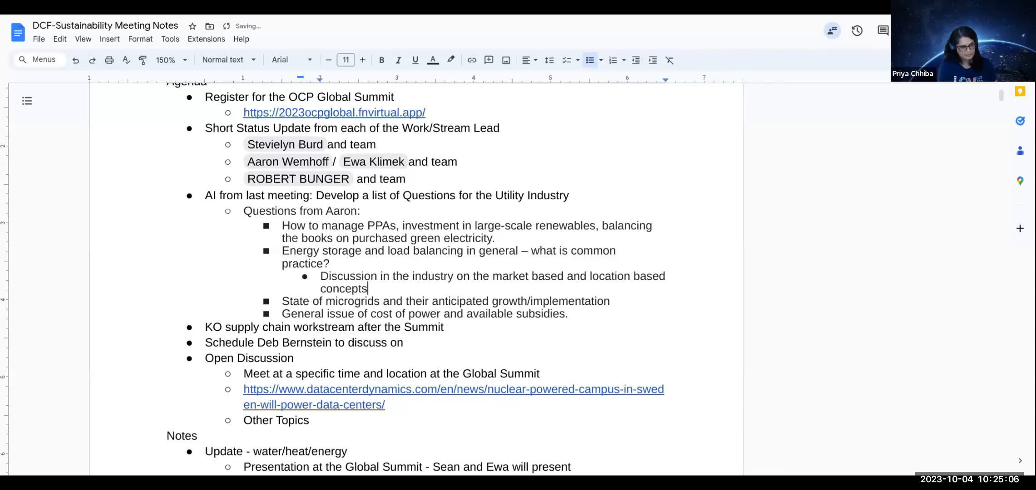
# - Add nested sub-bullets "WRI - two tranches" and "24/7 matching"
pyautogui.press('enter')
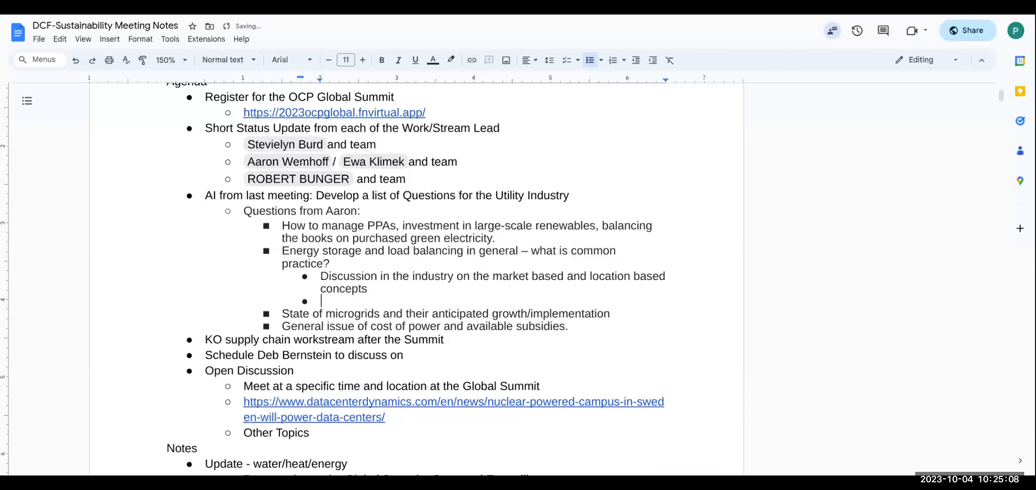
pyautogui.write('W')
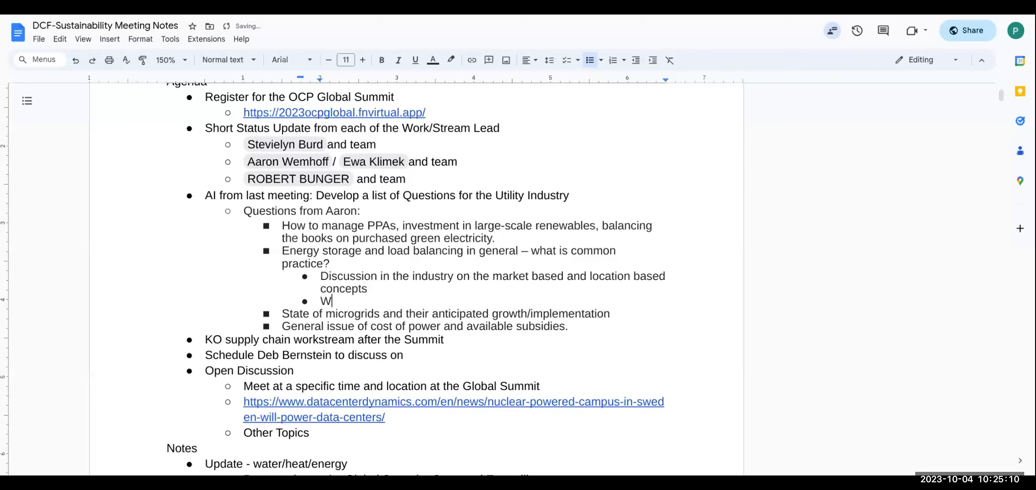
pyautogui.write('RI')
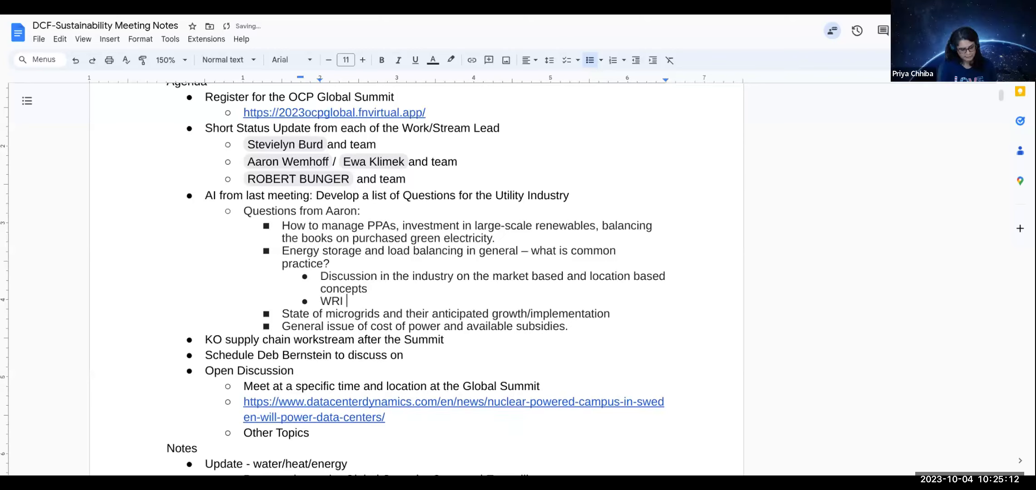
pyautogui.write('- t')
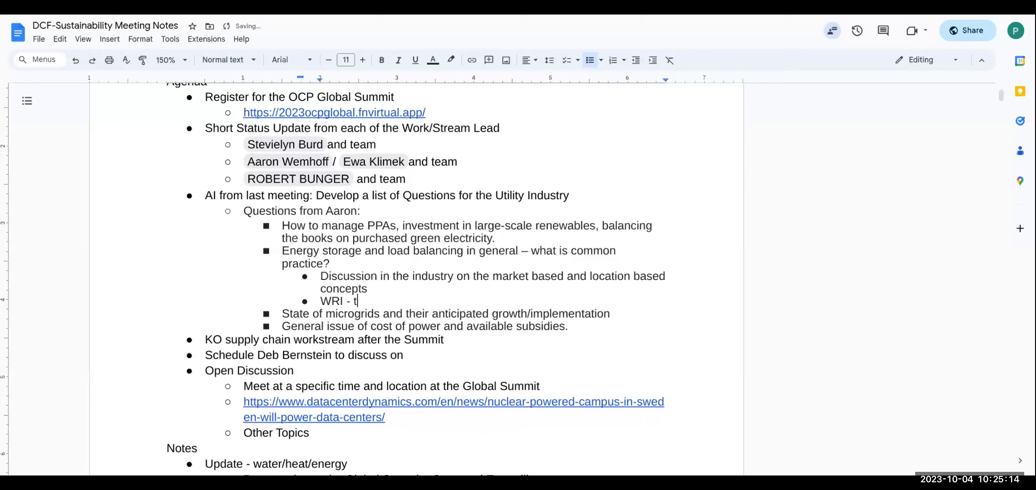
pyautogui.write('wo tranches')
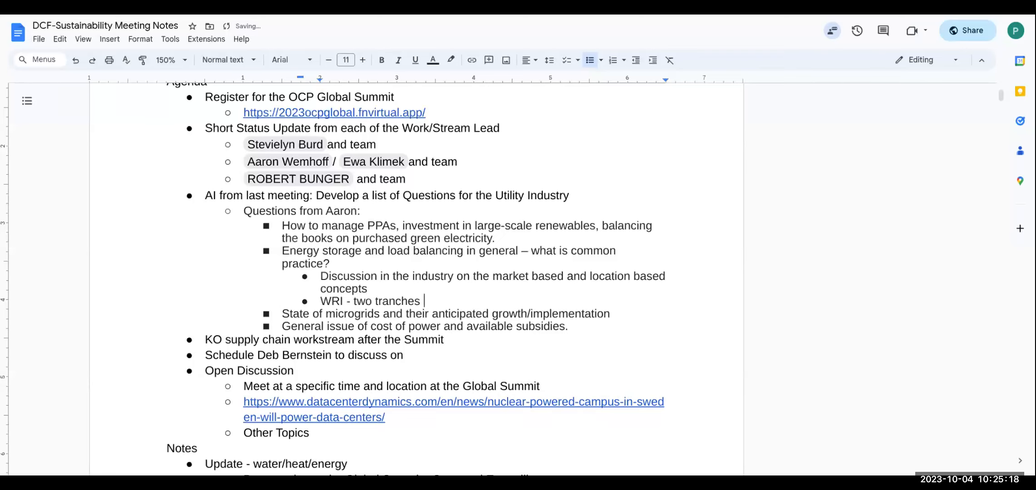
pyautogui.write('2')
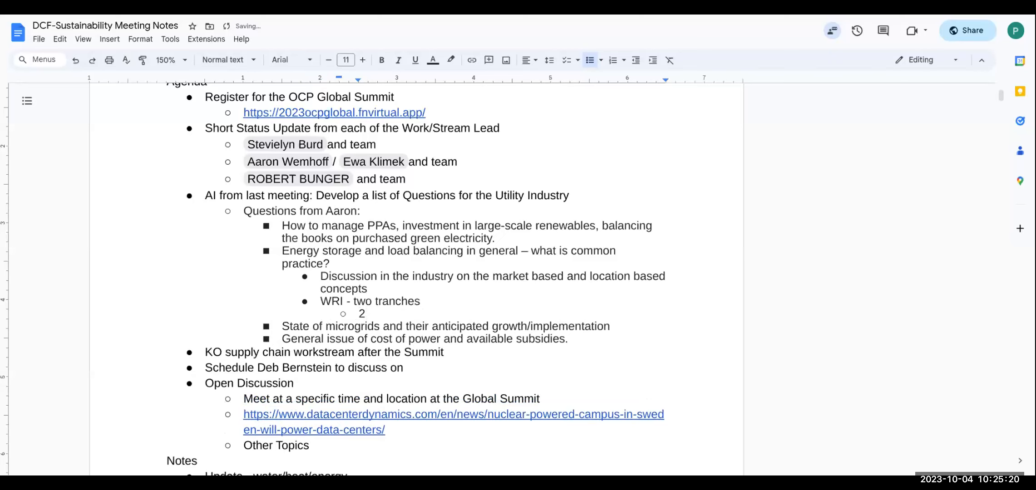
pyautogui.write('4/7 m')
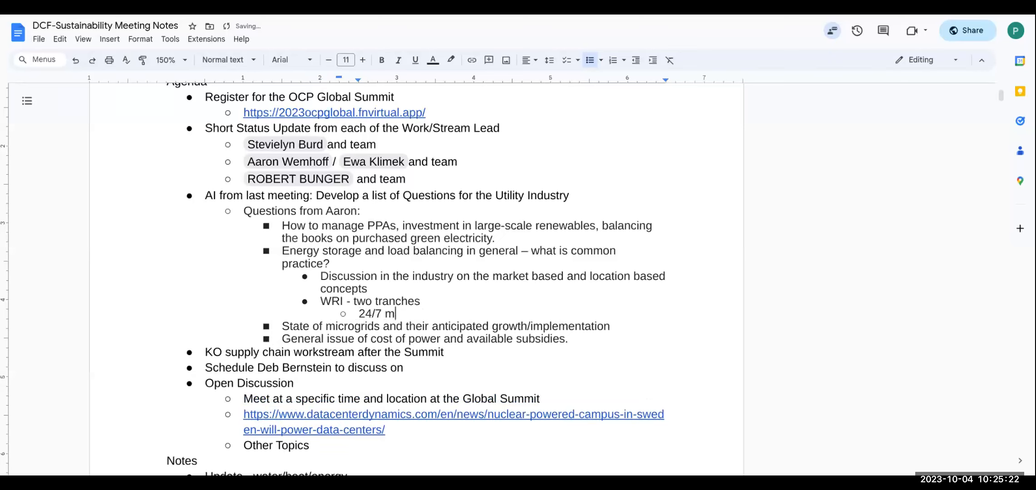
pyautogui.write('atching')
pyautogui.write('Emissions first group')
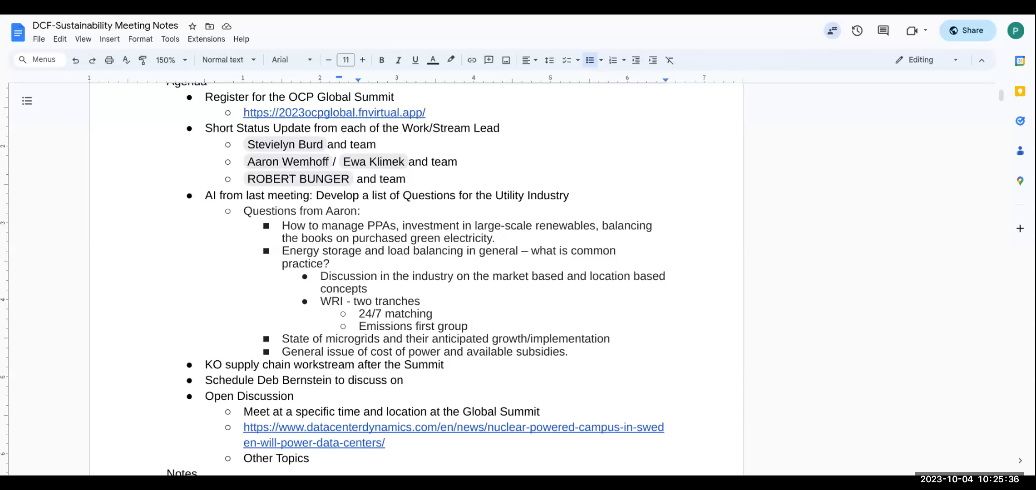
# - Note the emissions-first group: also look at taking actions that most reduce emissions in the shortest period of
pyautogui.write('- also')
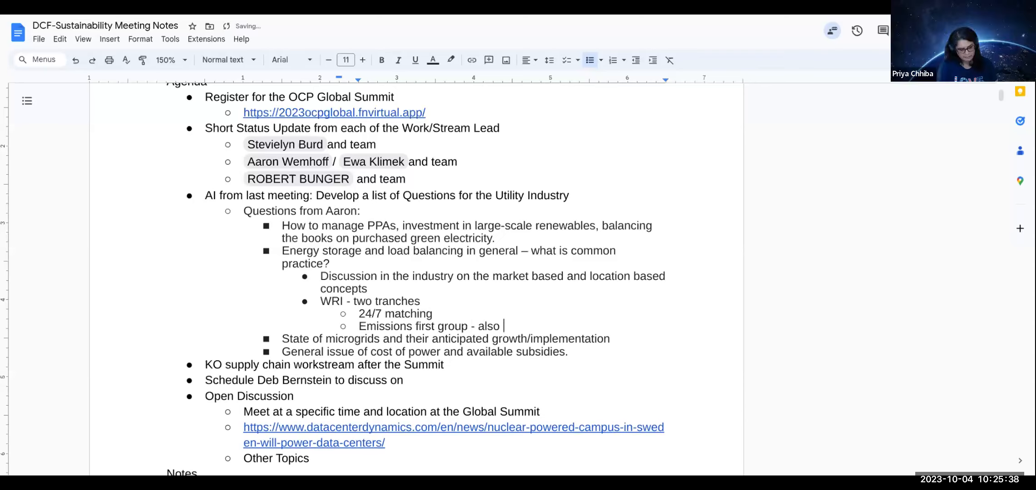
pyautogui.write('look at')
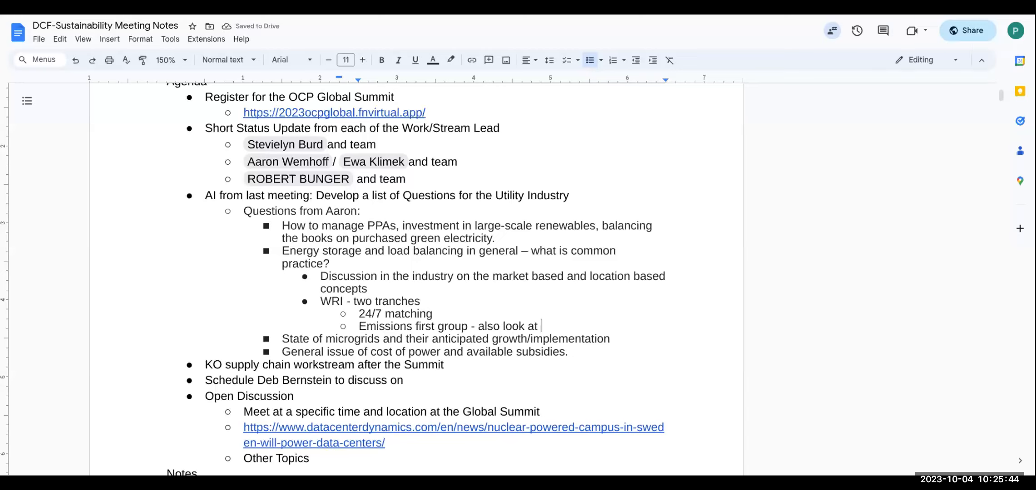
pyautogui.write('taki')
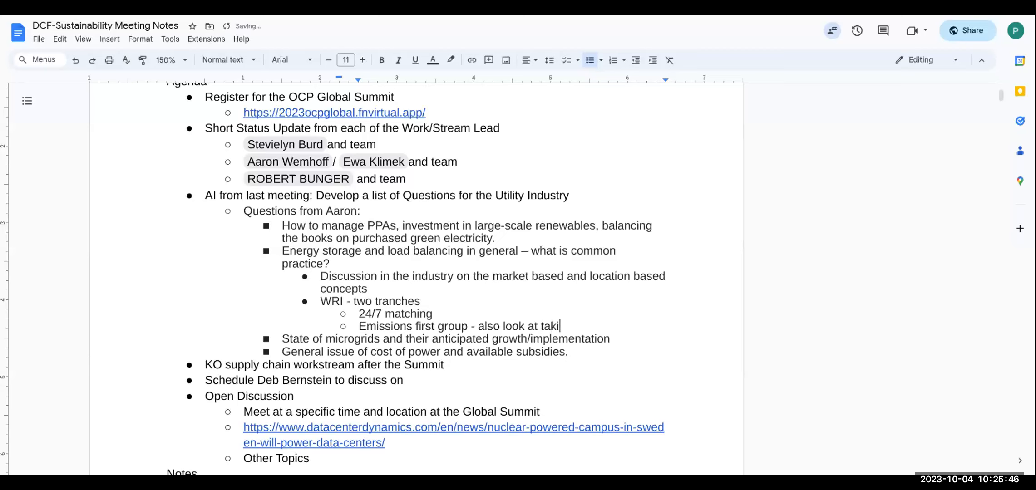
pyautogui.write('ng actions that most')
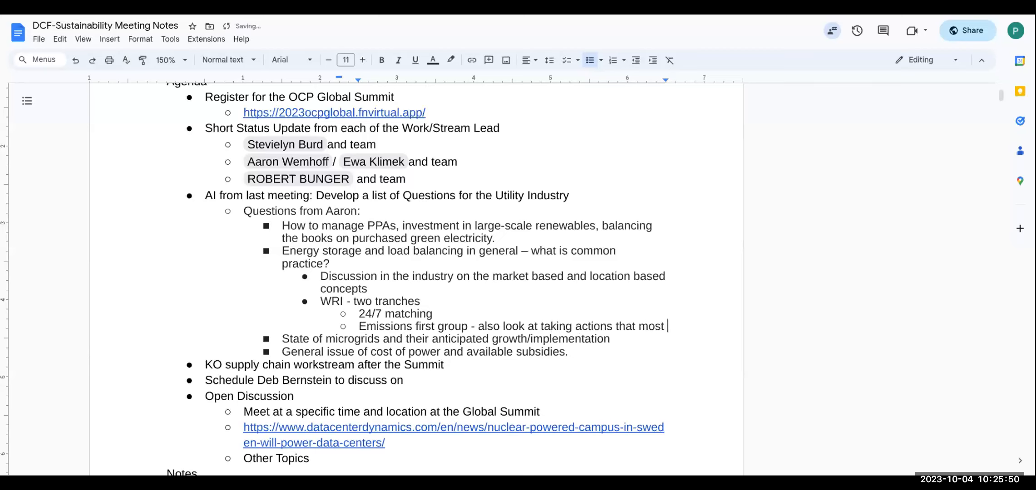
pyautogui.write('reduce emissiio')
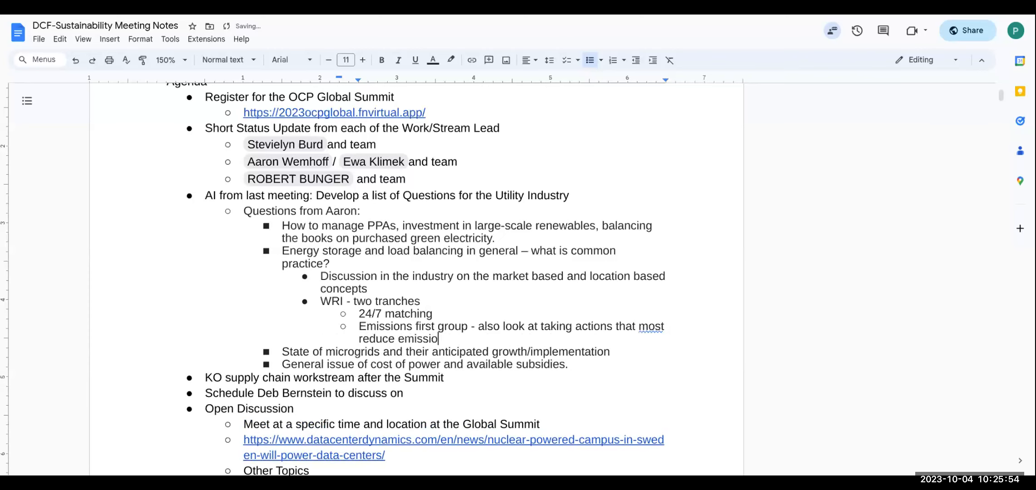
pyautogui.write('ns in th')
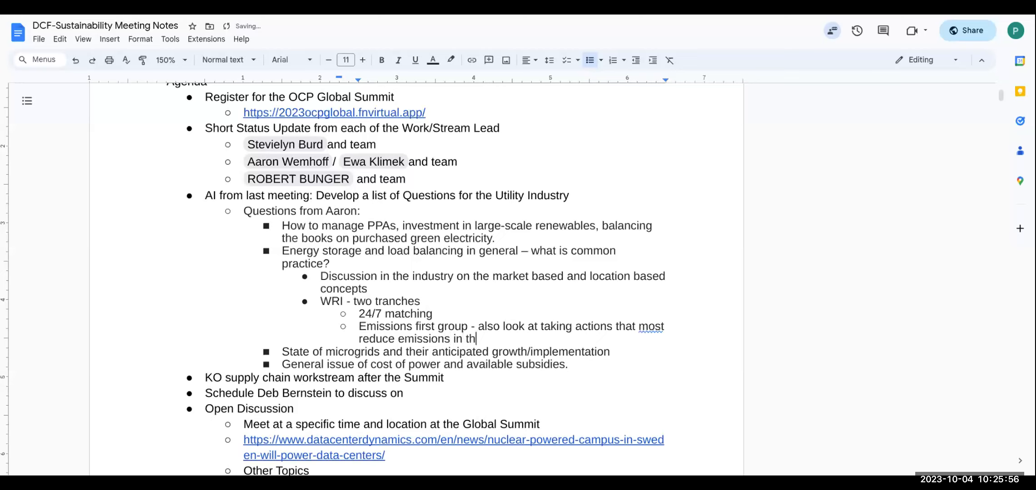
pyautogui.write('e')
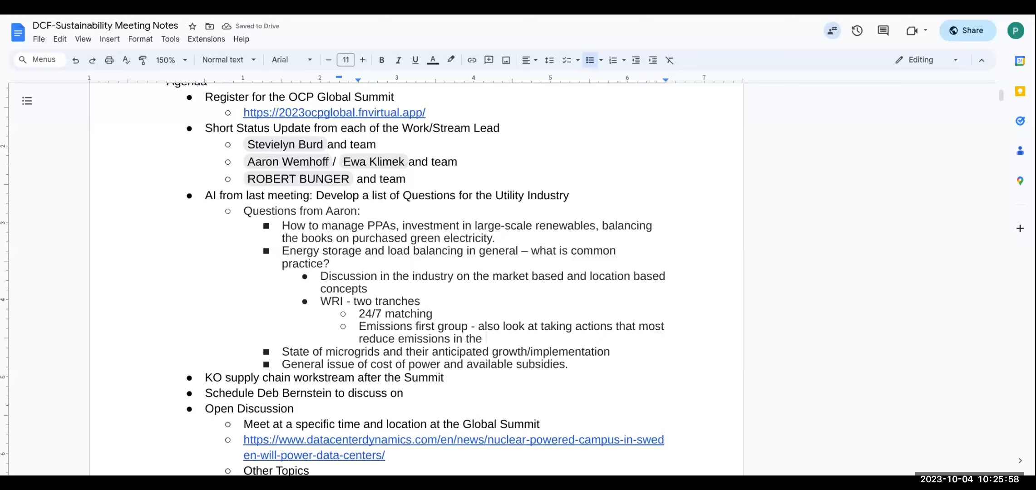
pyautogui.write('sho')
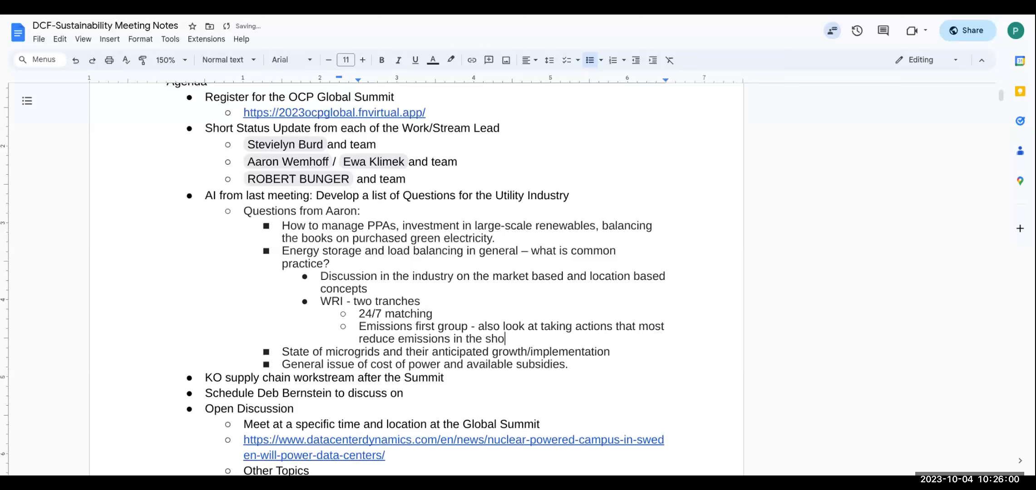
pyautogui.write('rte')
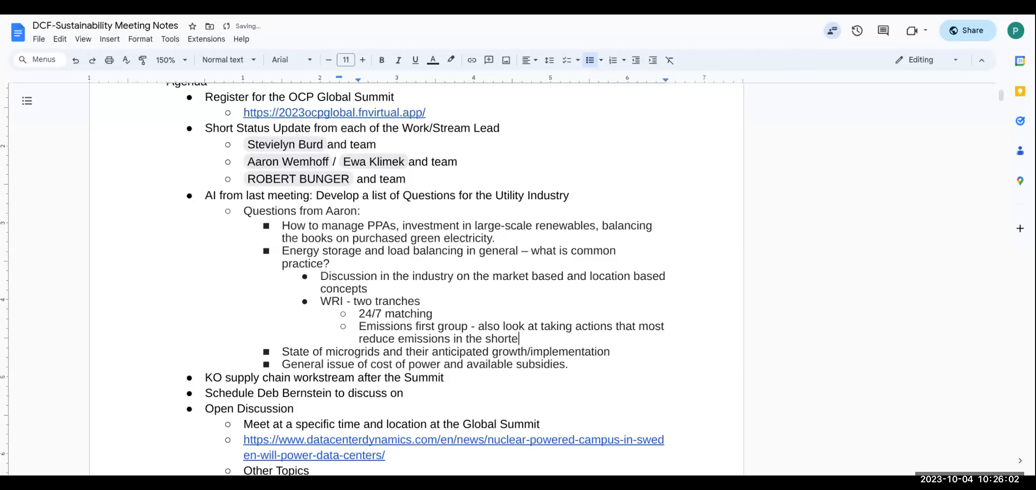
pyautogui.write('st')
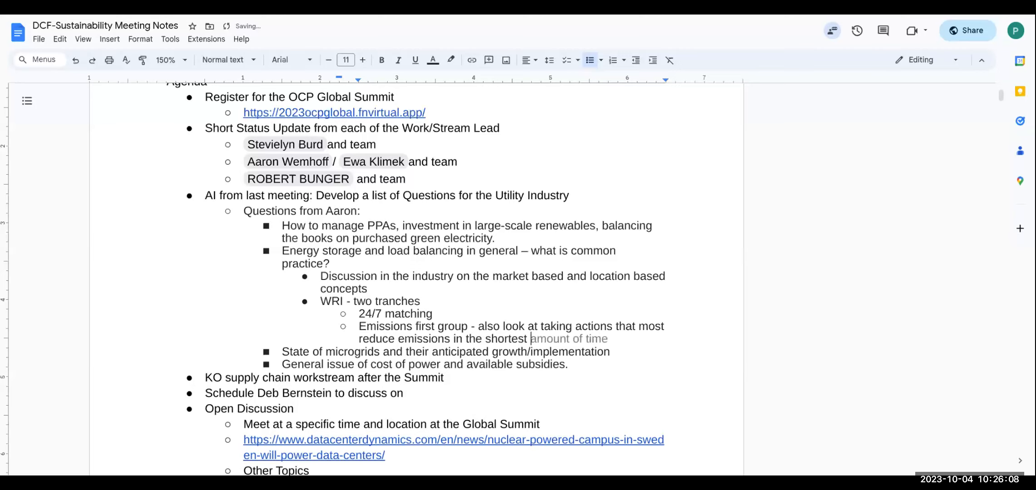
pyautogui.write('period of time')
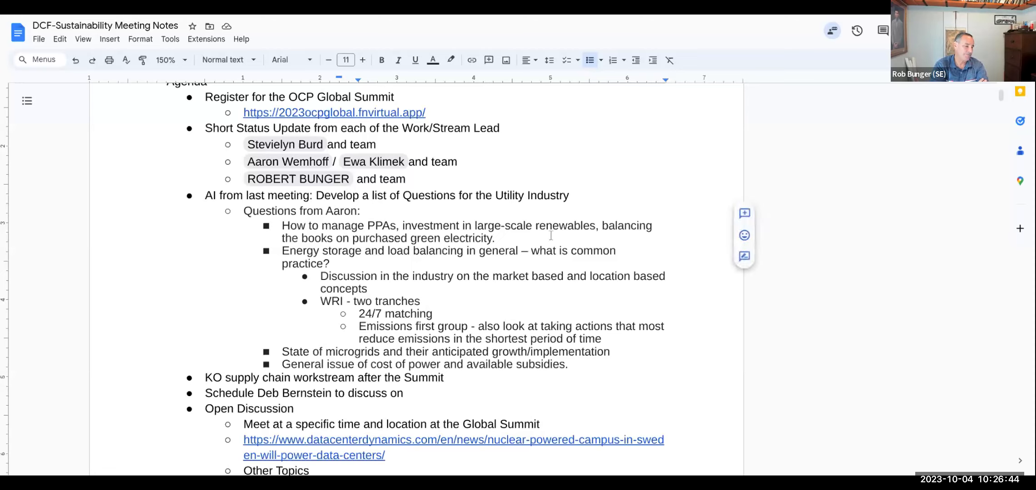
# - Place the cursor at the end of the PPAs question line
pyautogui.click(494, 237)
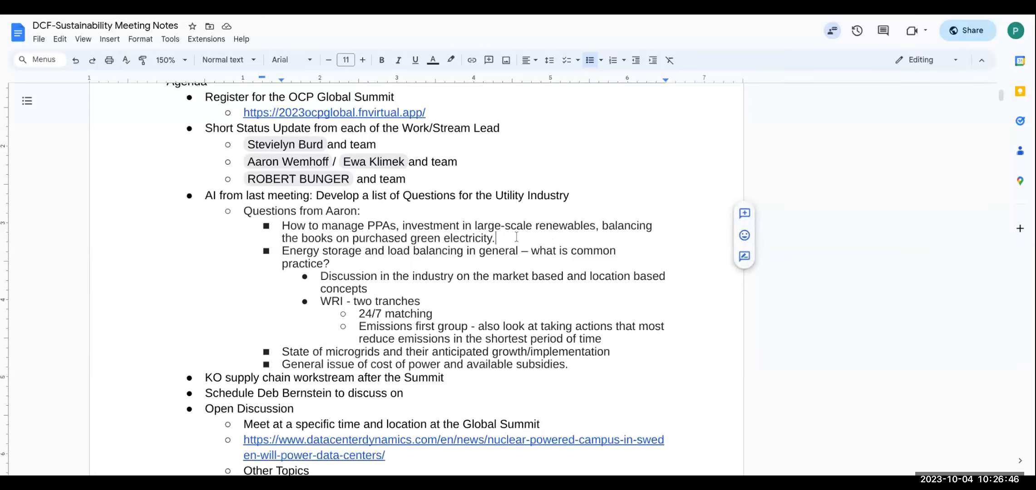